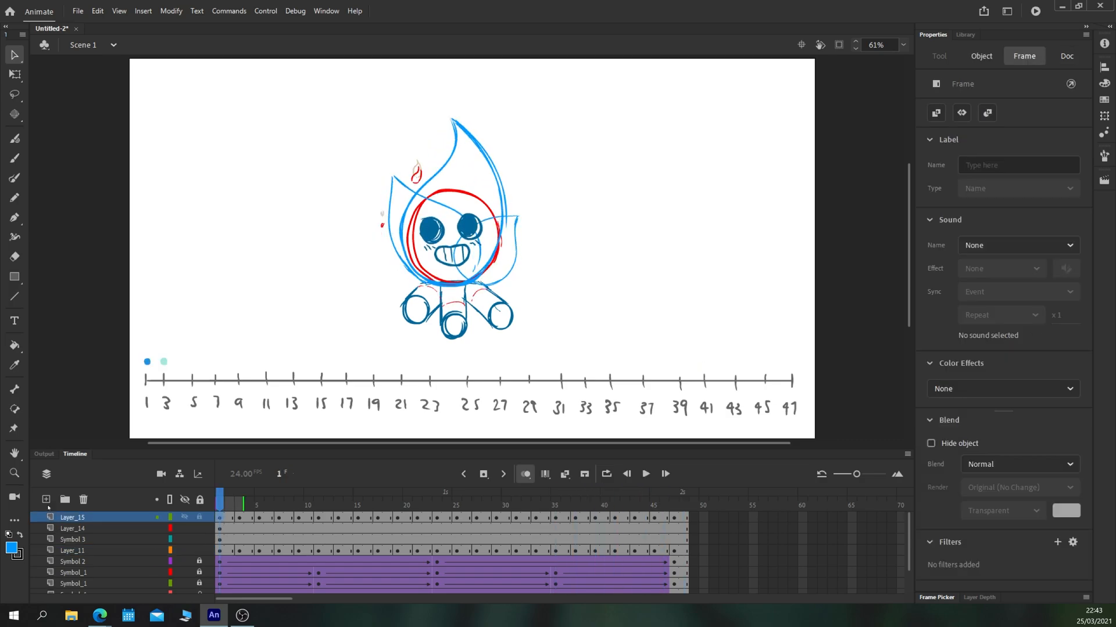
On a new layer, brush four FLAMES brackets and one long FACE bracket over frames 1–47
click(72, 528)
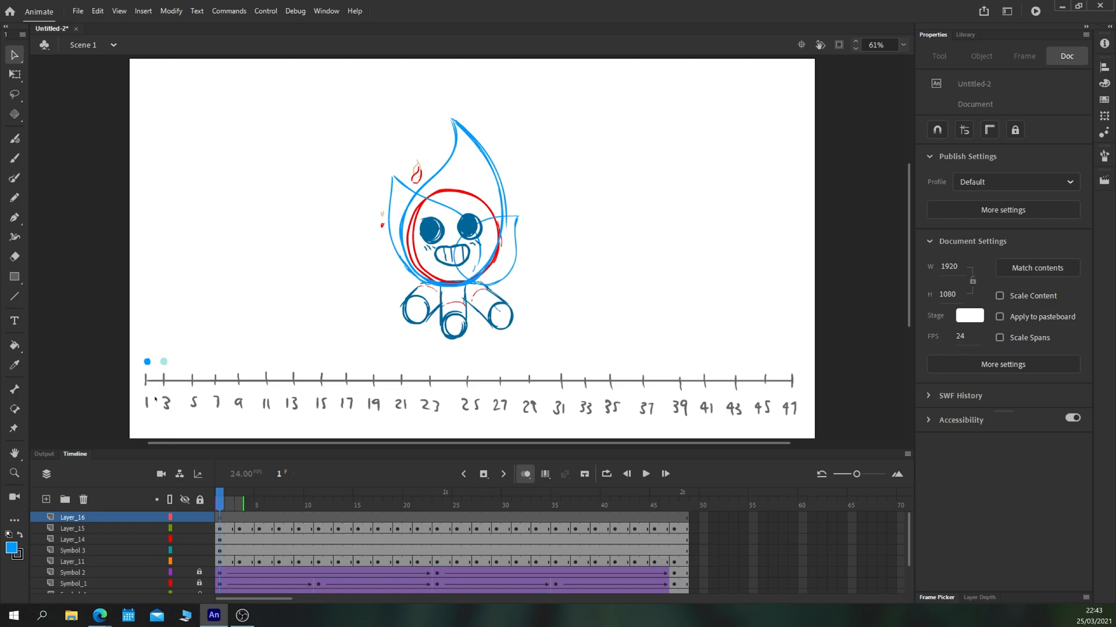
click(14, 158)
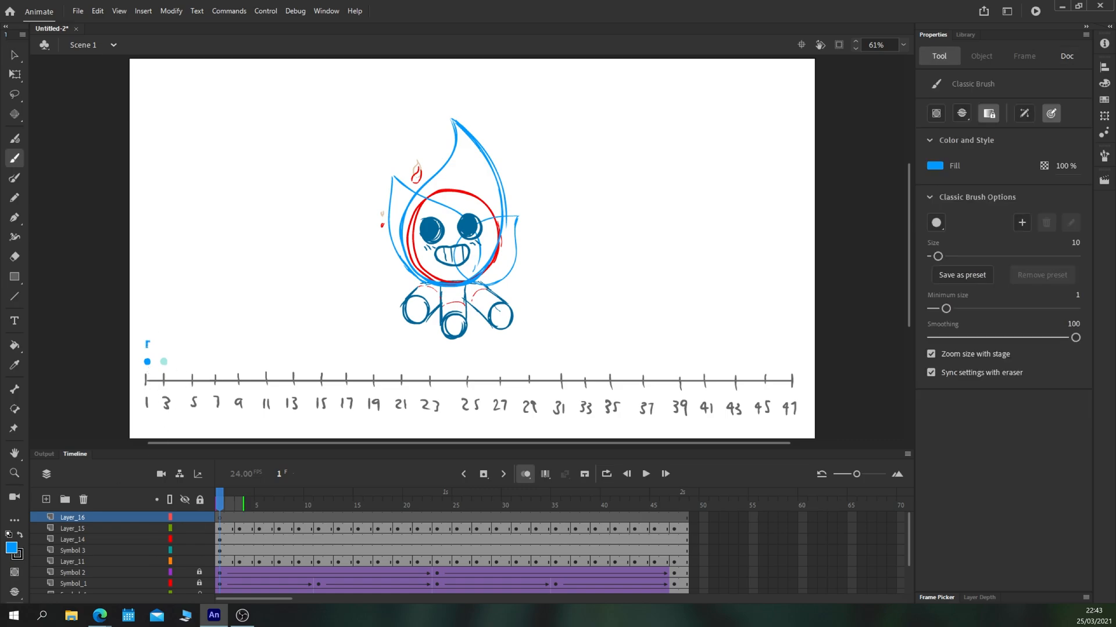
drag(144, 347, 267, 349)
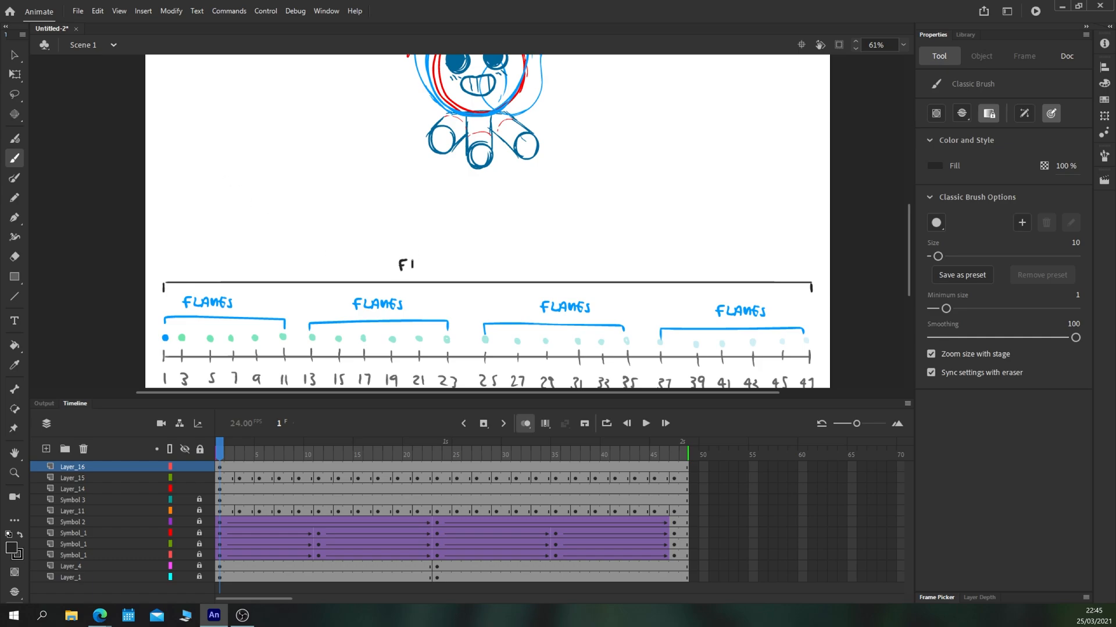
text(ACE)
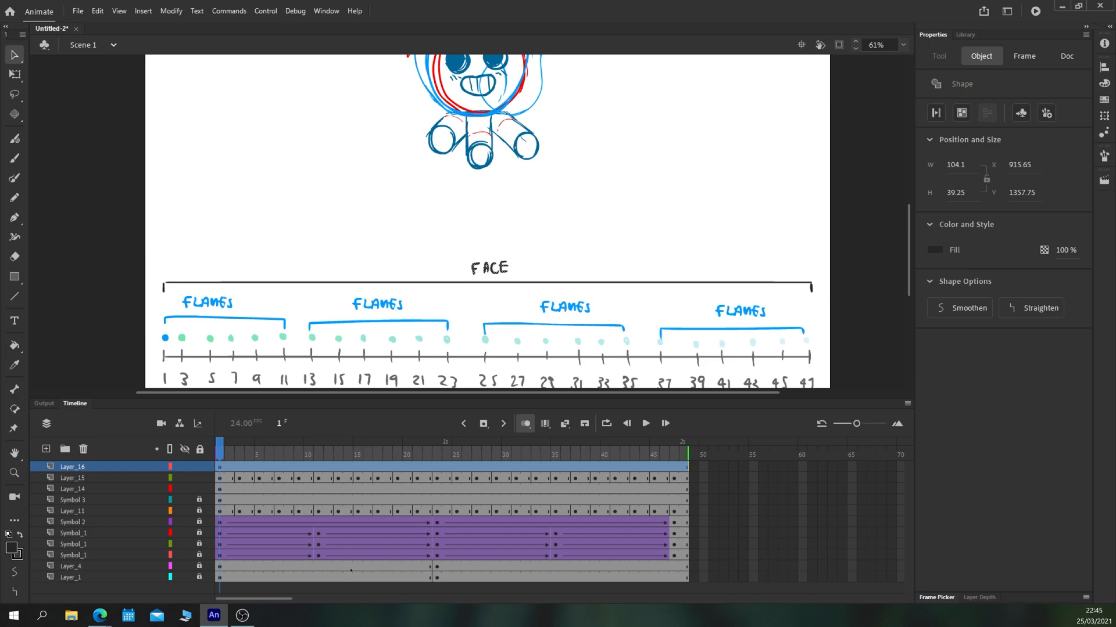
Check the squinting face at frame 21, then make red the fill colour
click(1066, 55)
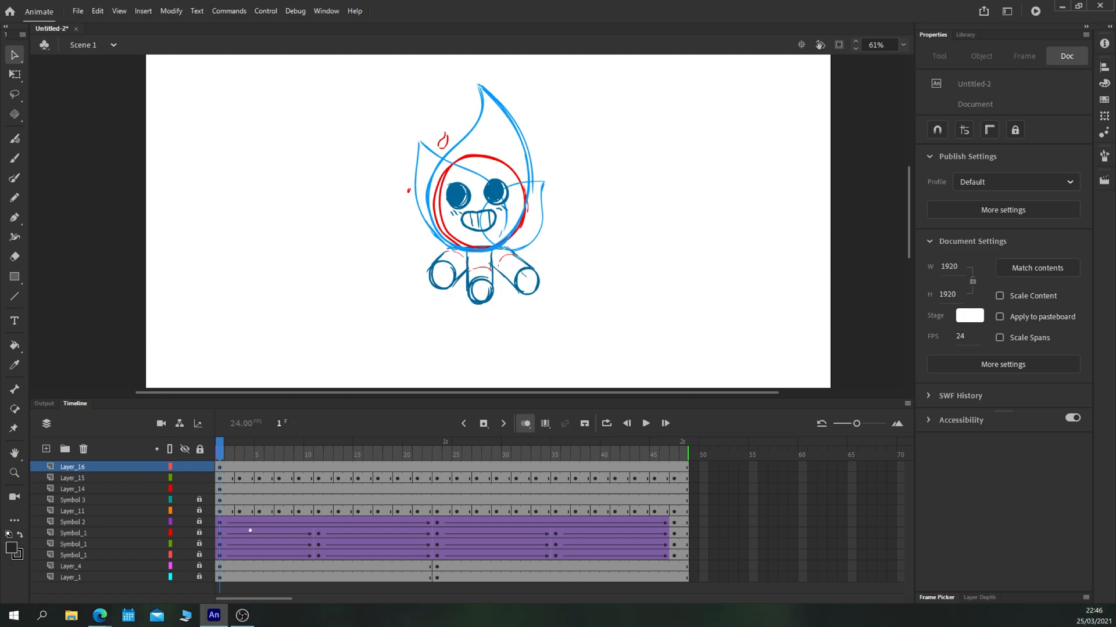
scroll(down, 3)
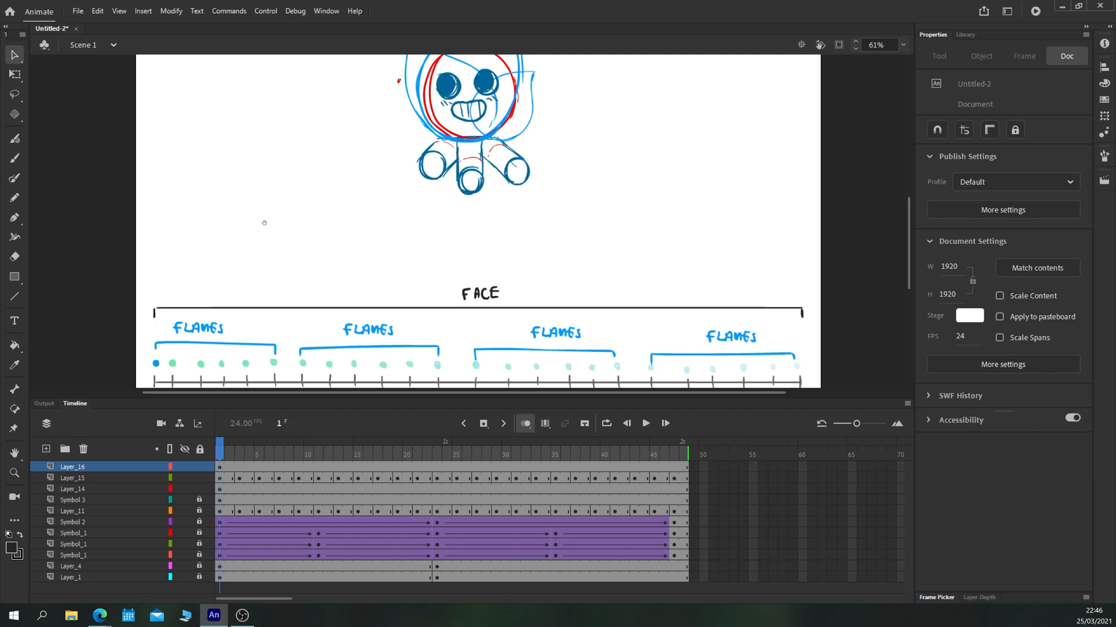
click(12, 534)
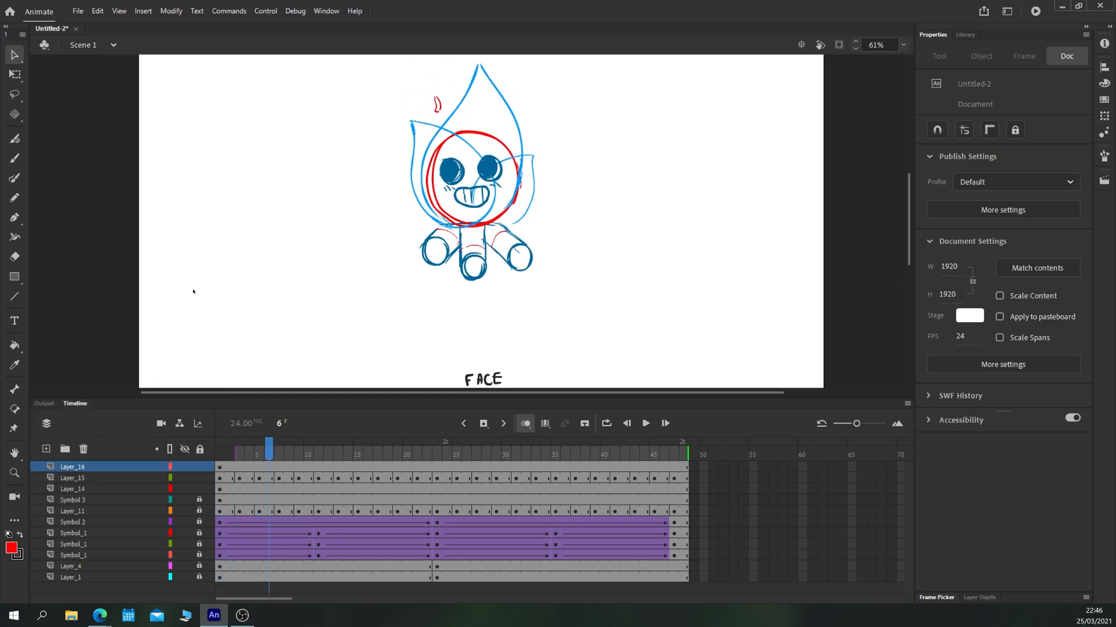
click(368, 445)
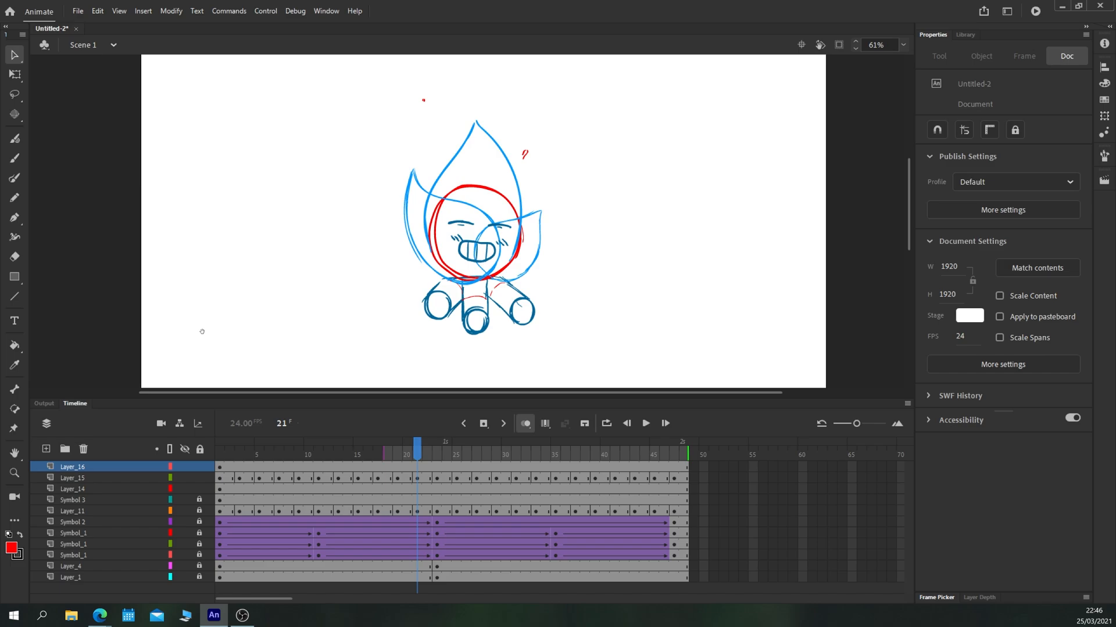
scroll(down, 3)
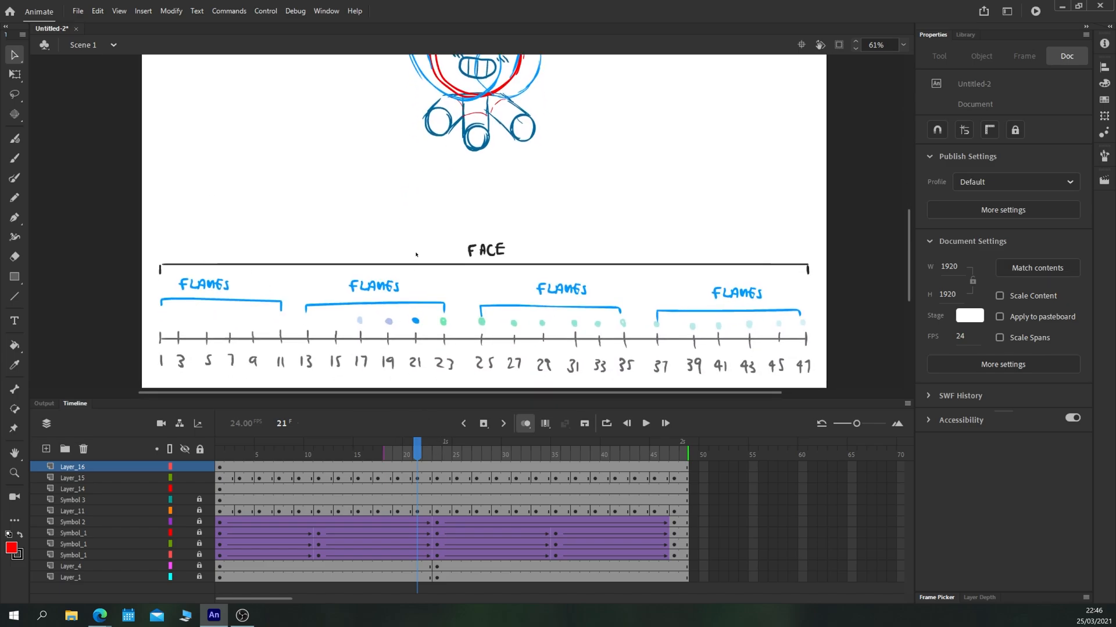
Brush overlapping red brackets above FACE, checking poses at frames 2, 35 and 40
click(14, 160)
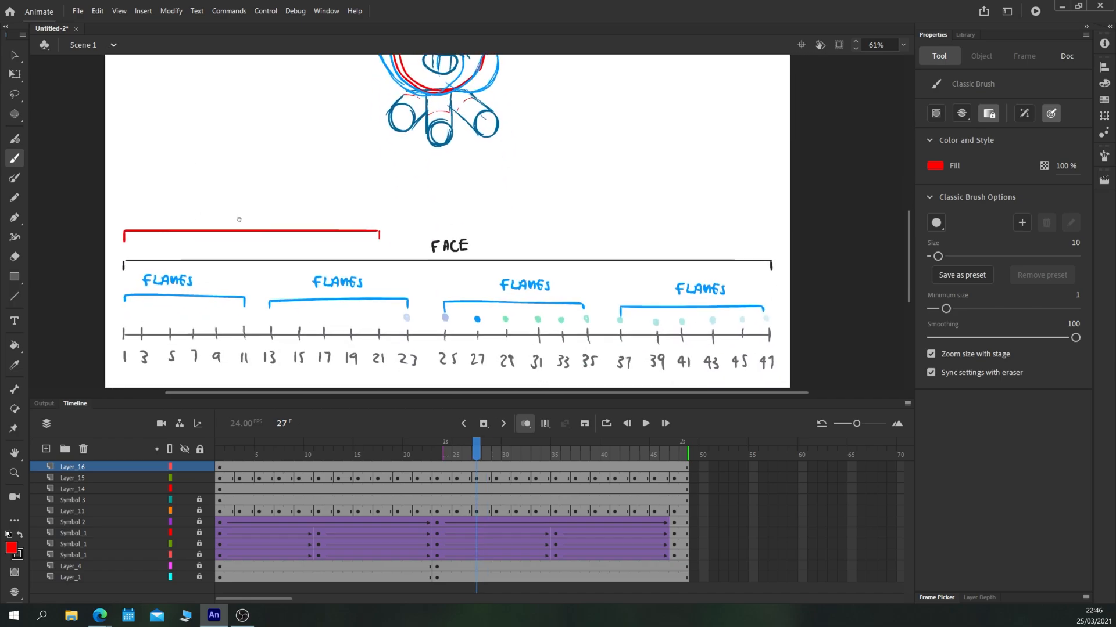
mouse_move(301, 223)
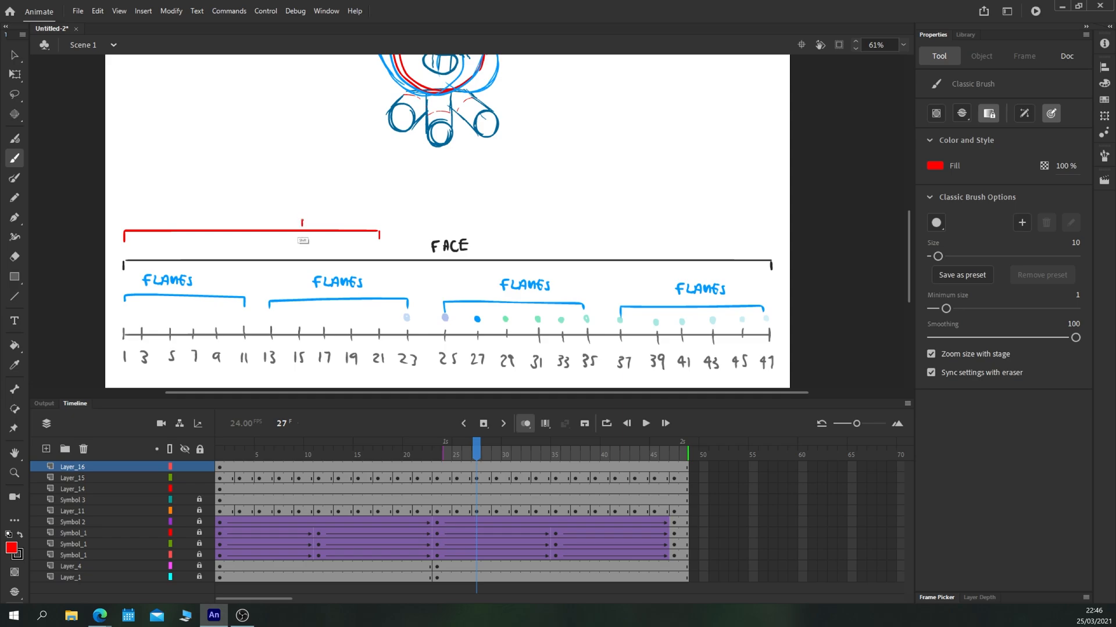
drag(300, 218, 454, 218)
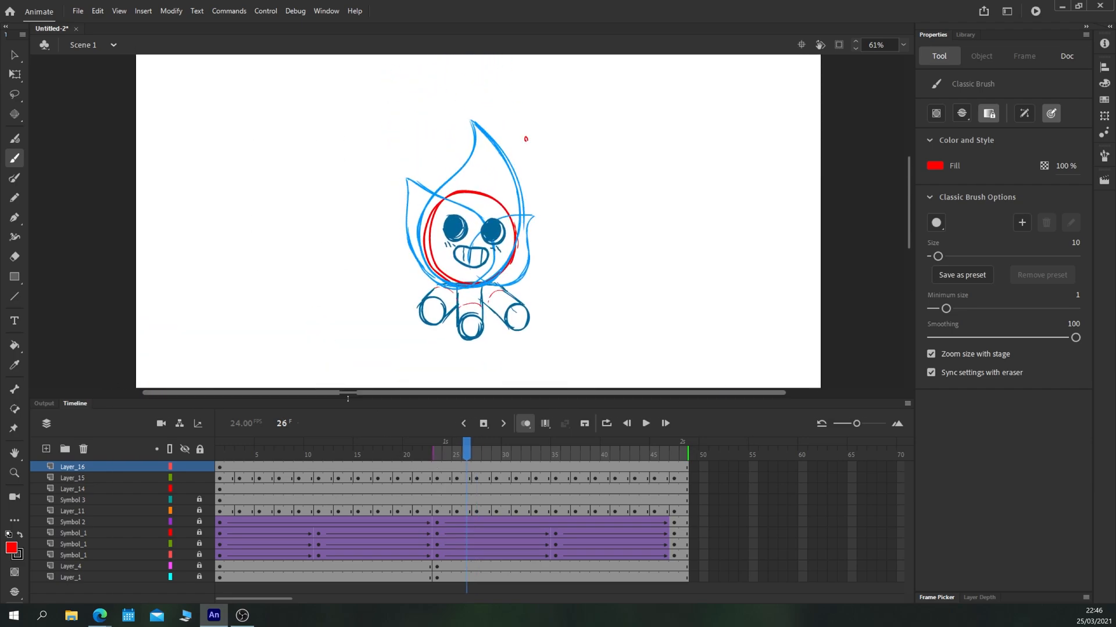
click(229, 446)
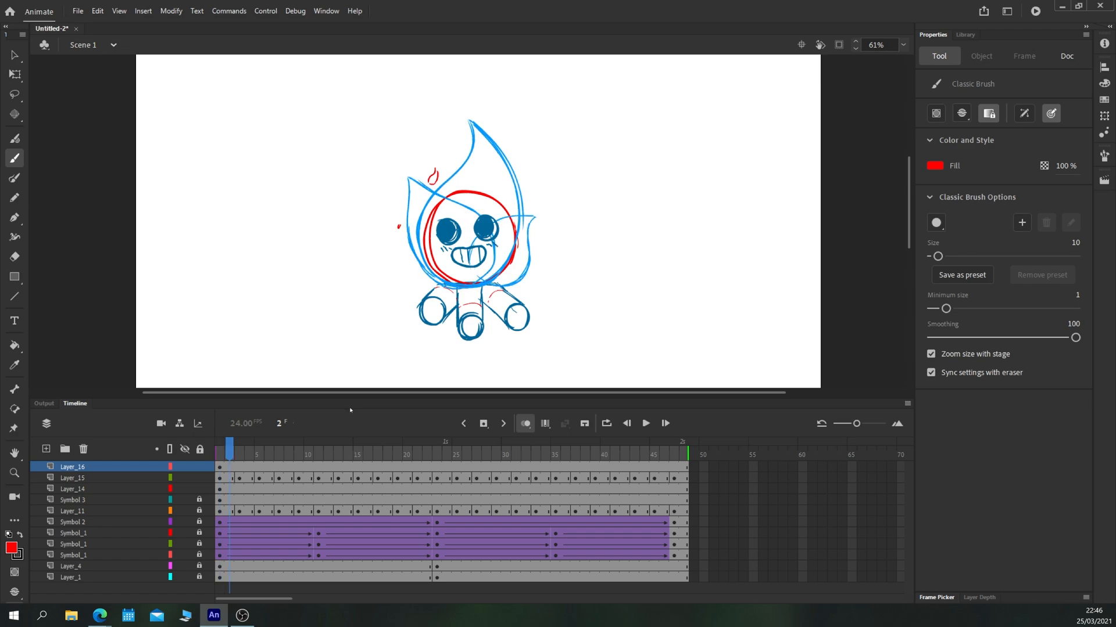
click(505, 450)
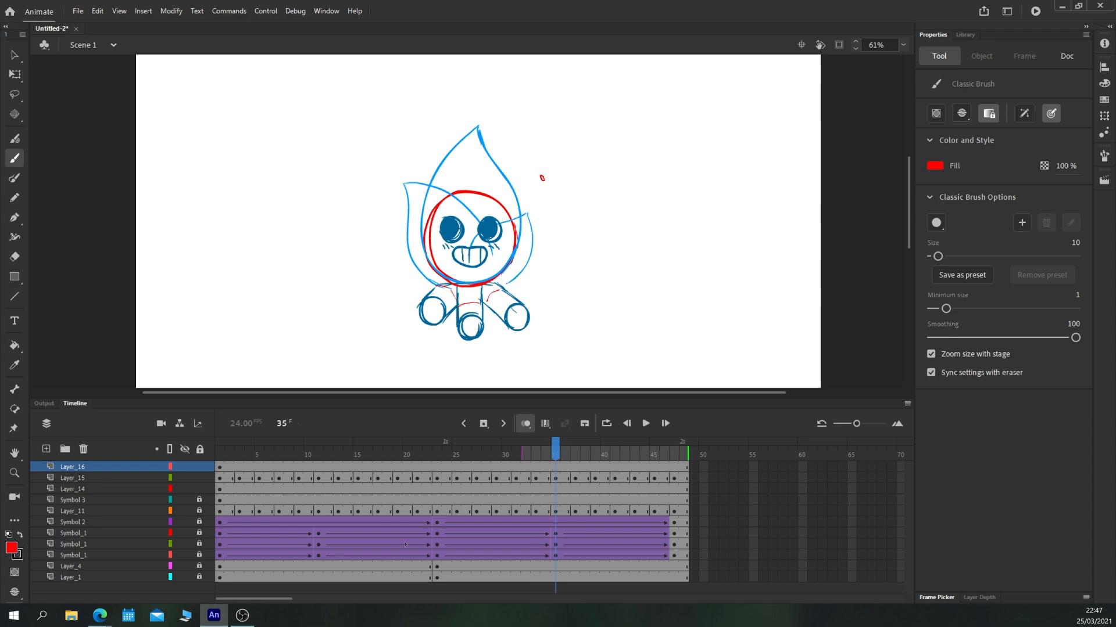
click(604, 449)
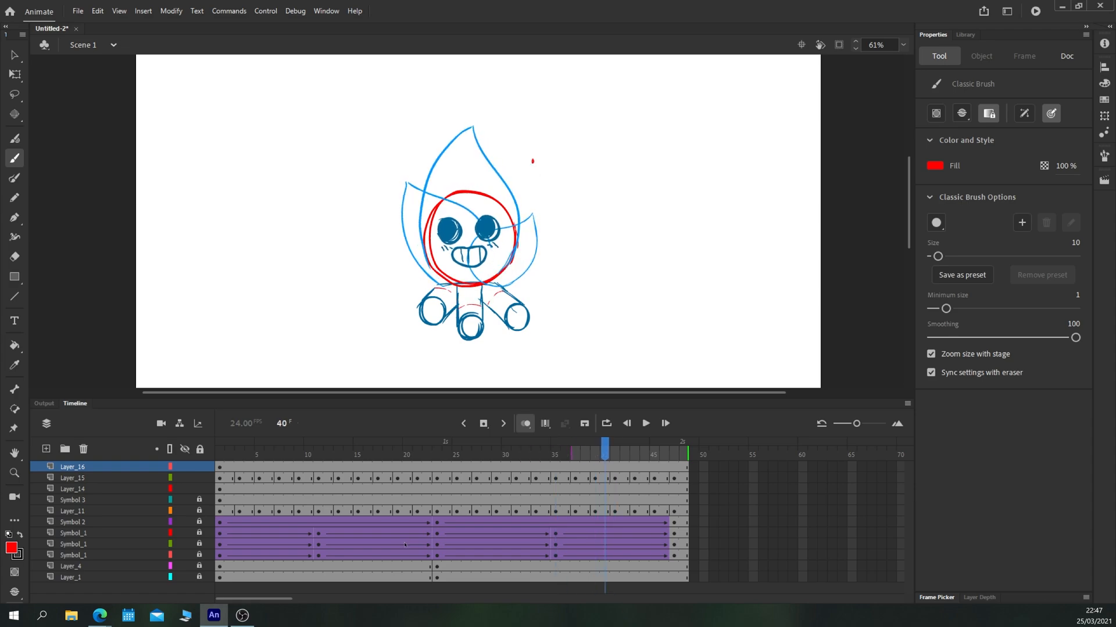
scroll(down, 3)
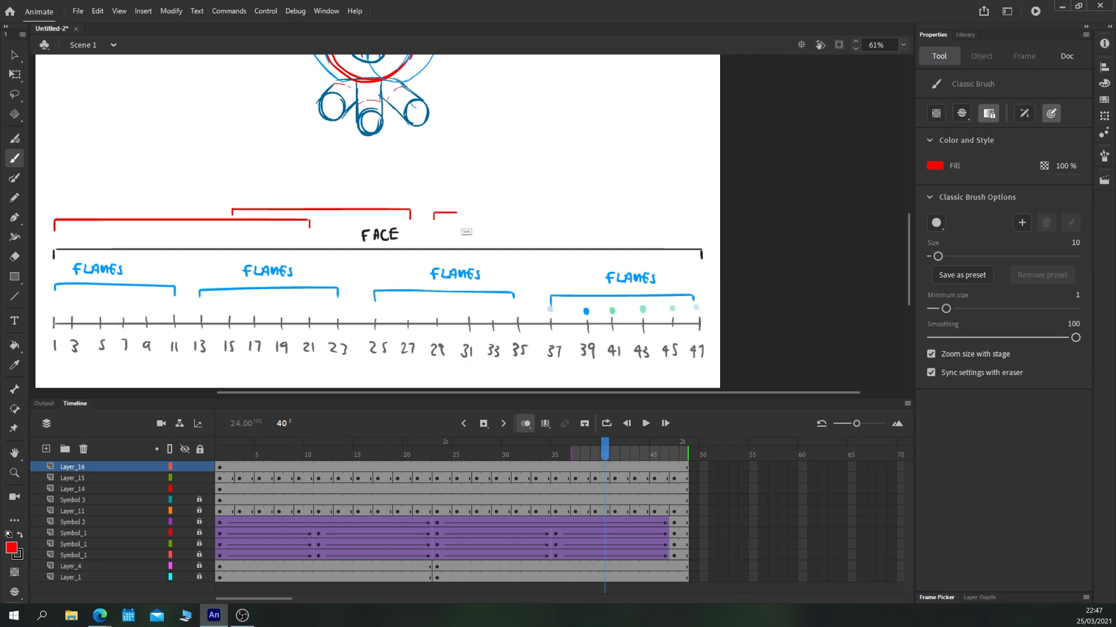
drag(456, 212, 594, 214)
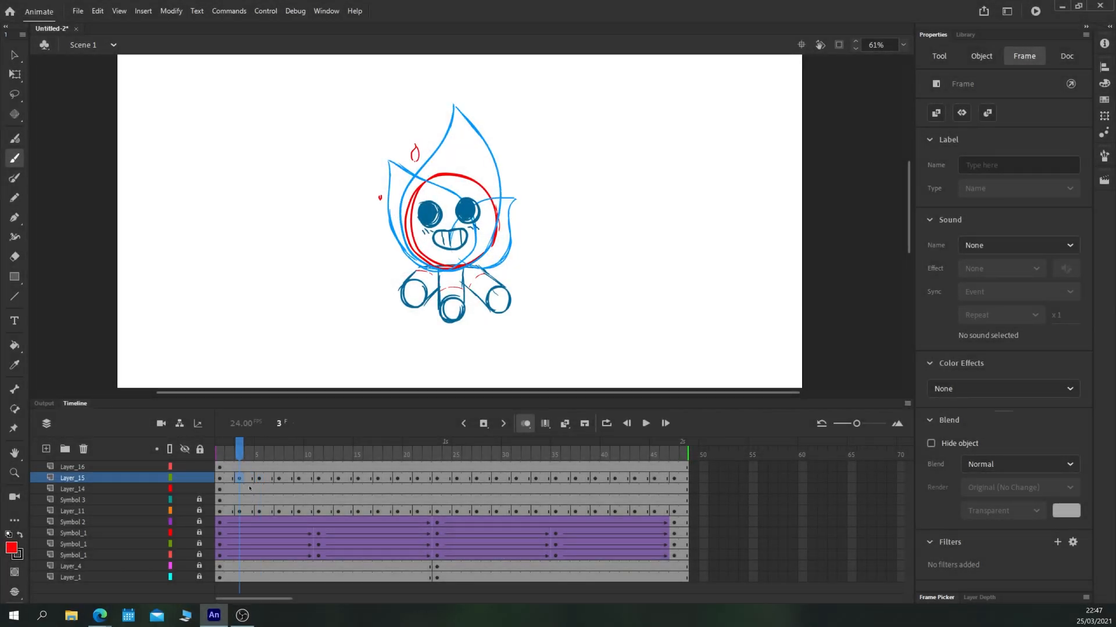
Brush four blue SHADOW brackets and red FX spans with looping arrows, then add a layer
scroll(down, 3)
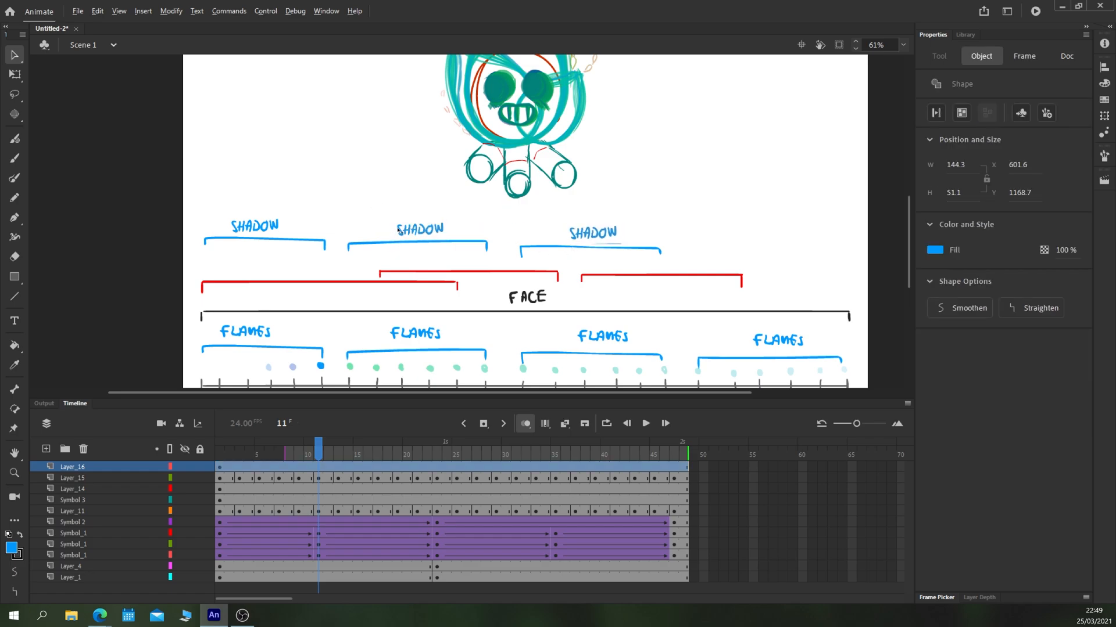
click(903, 45)
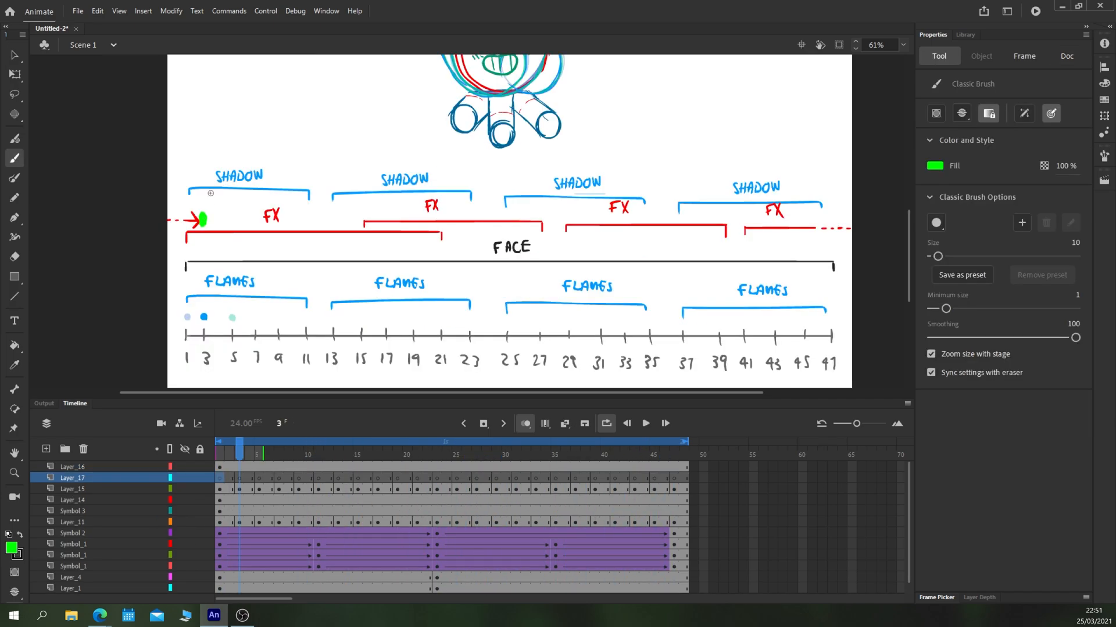
Brush green boundary marks on Layer_17 at frames 1, 11, 12, 21, 27 and 37
click(318, 441)
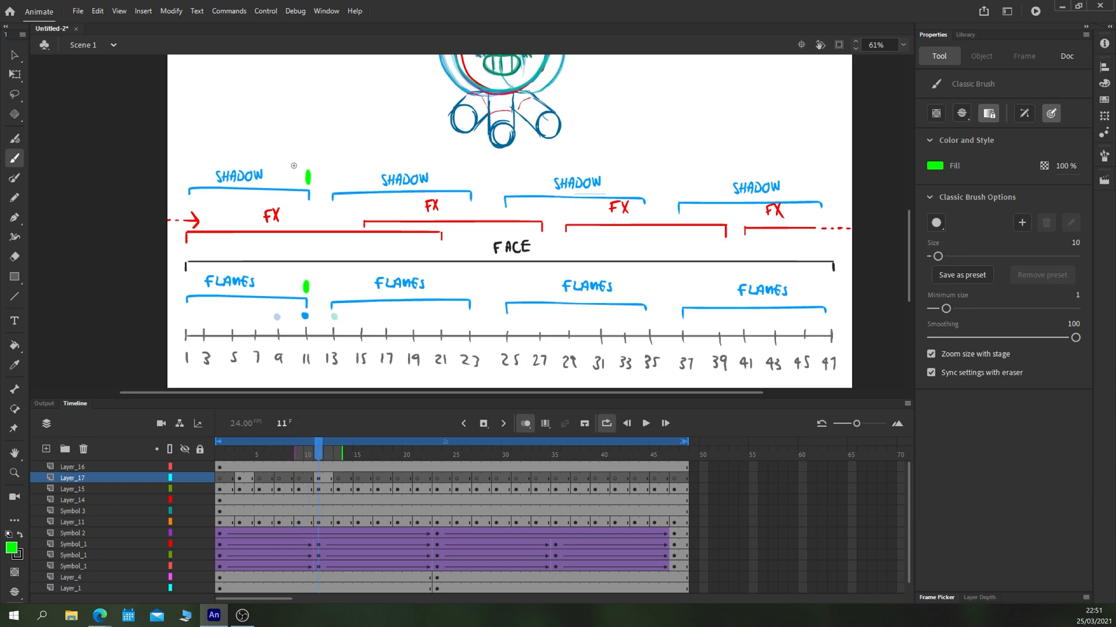
click(220, 441)
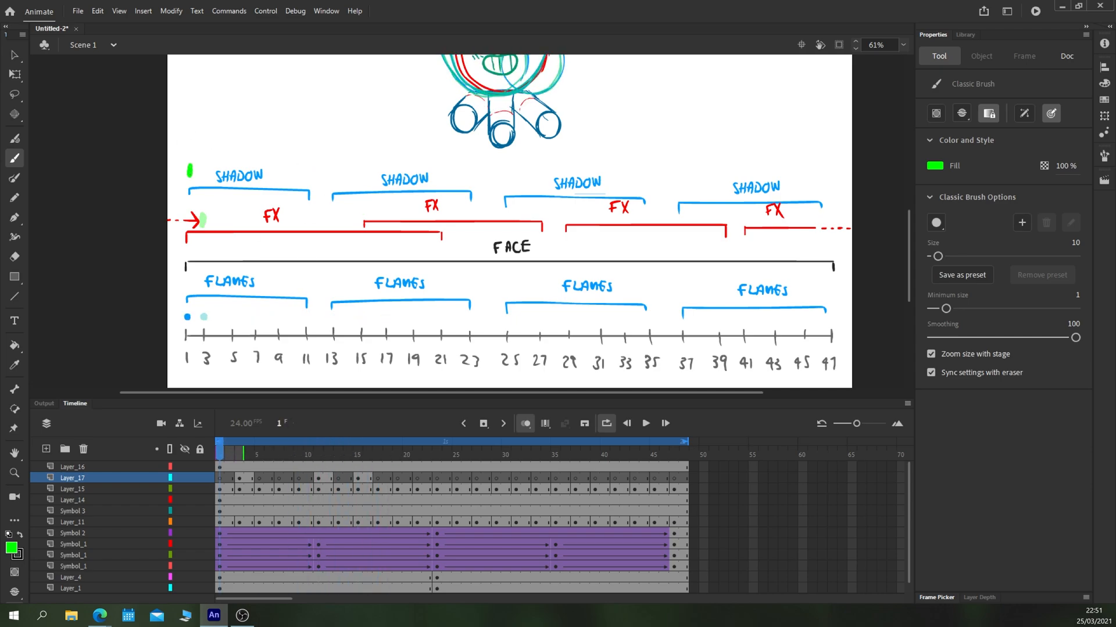
click(327, 443)
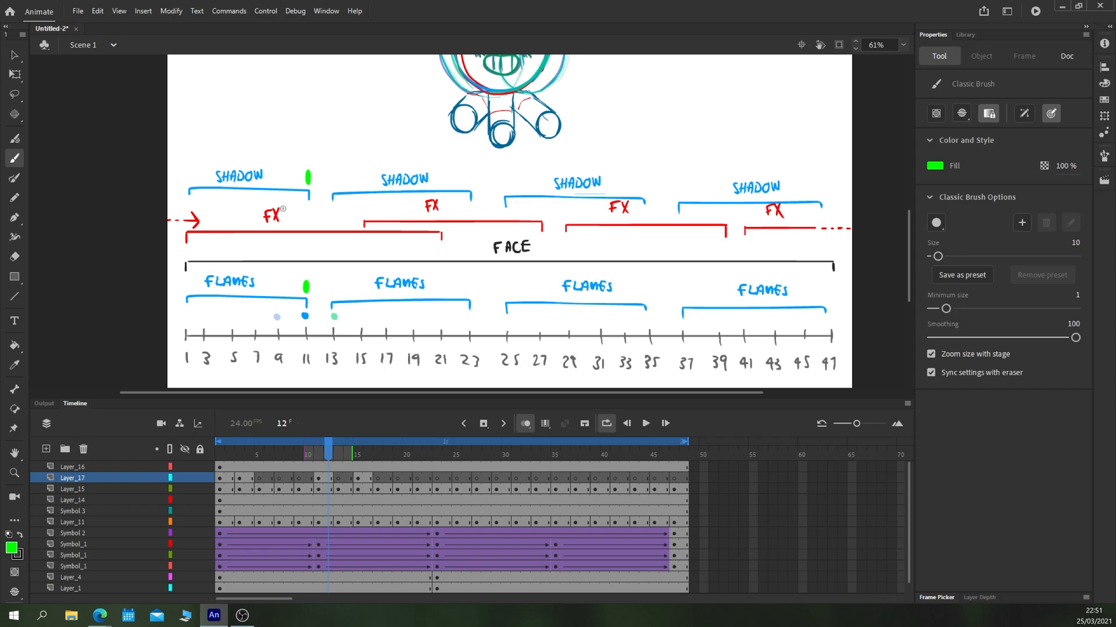
click(416, 442)
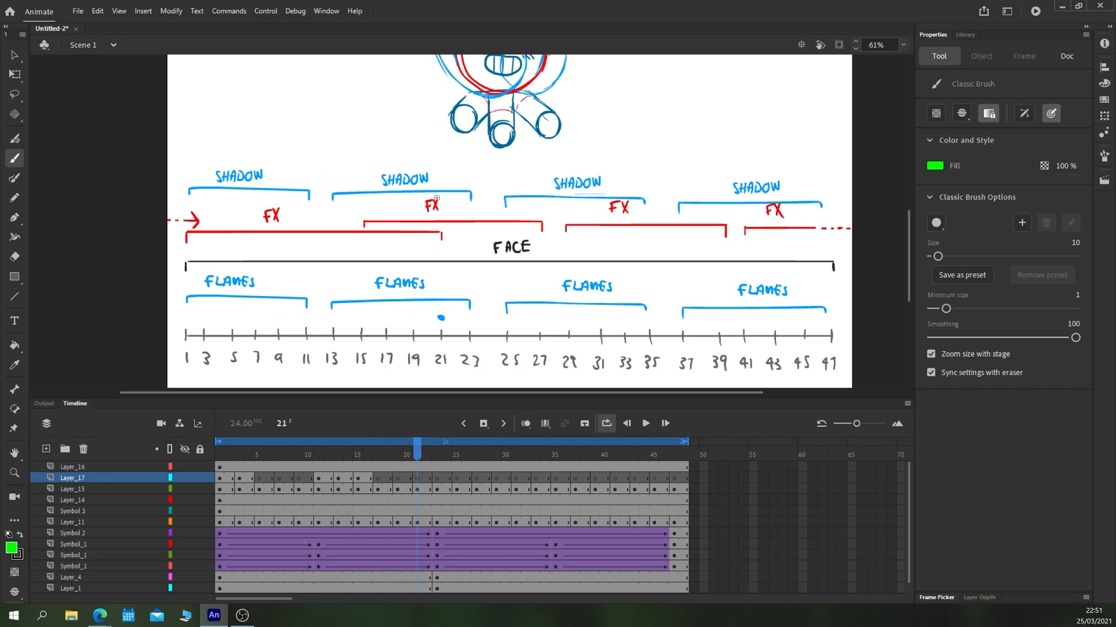
click(476, 441)
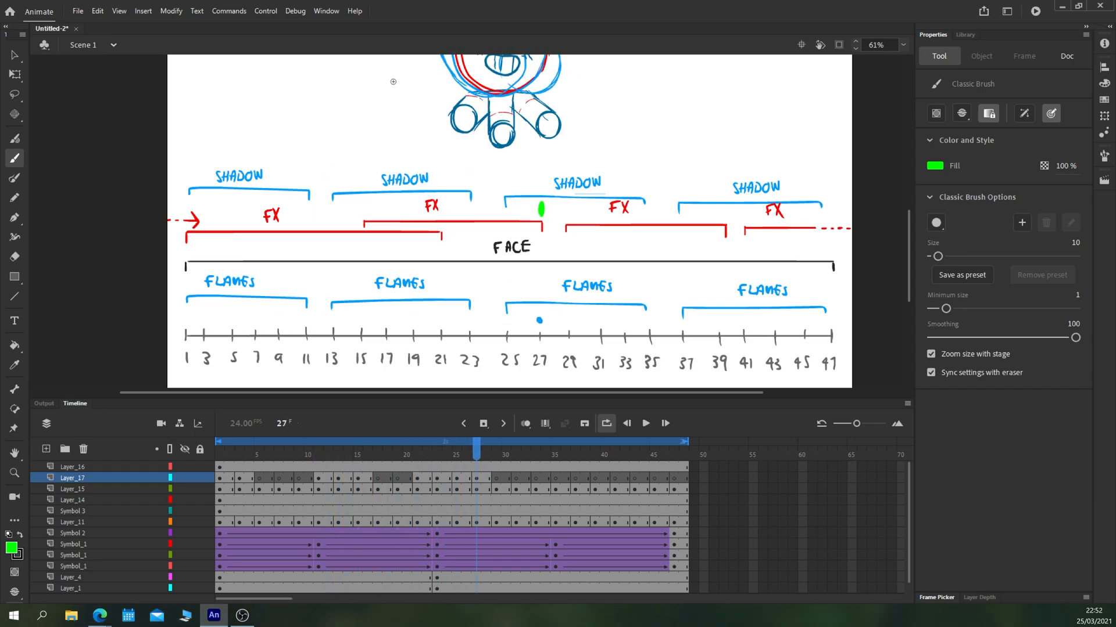
click(577, 442)
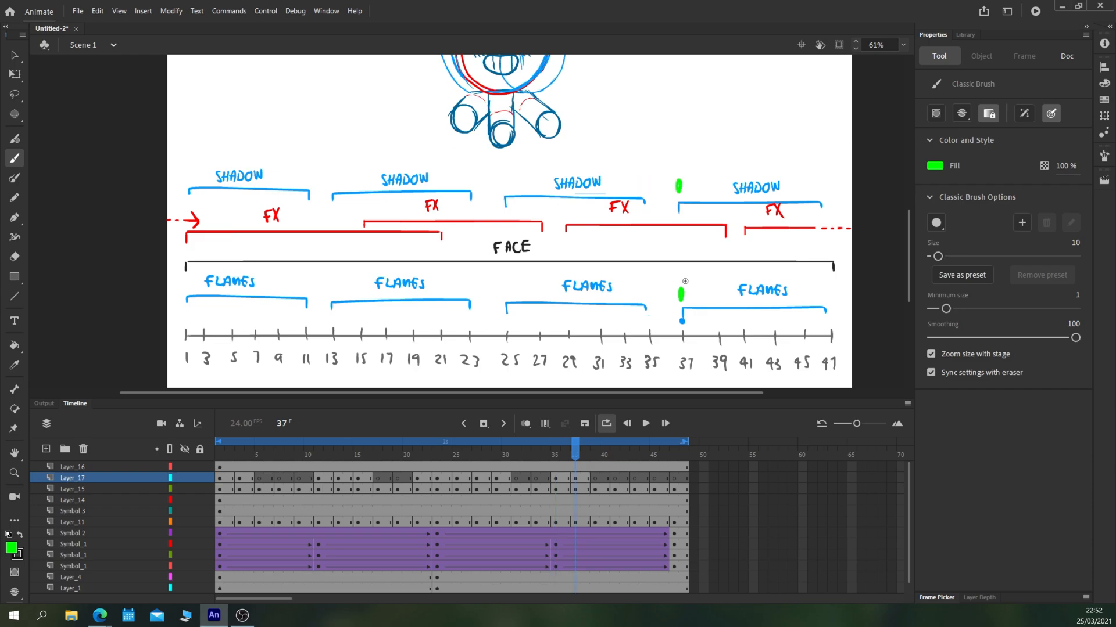
Play the loop to preview the flashing markers, then stop playback
click(674, 441)
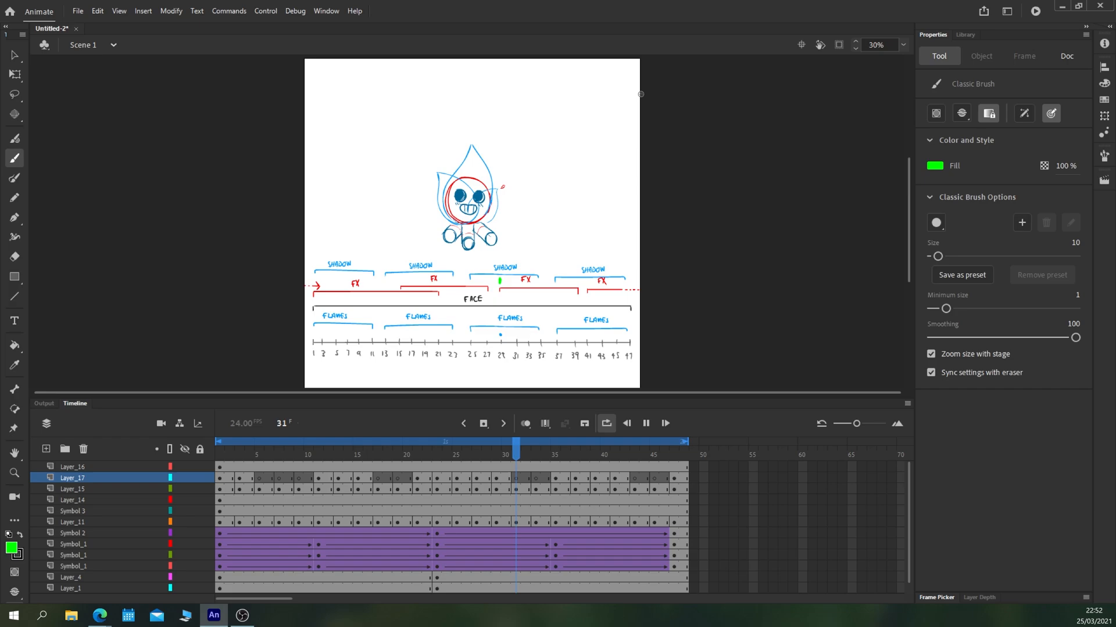
click(467, 443)
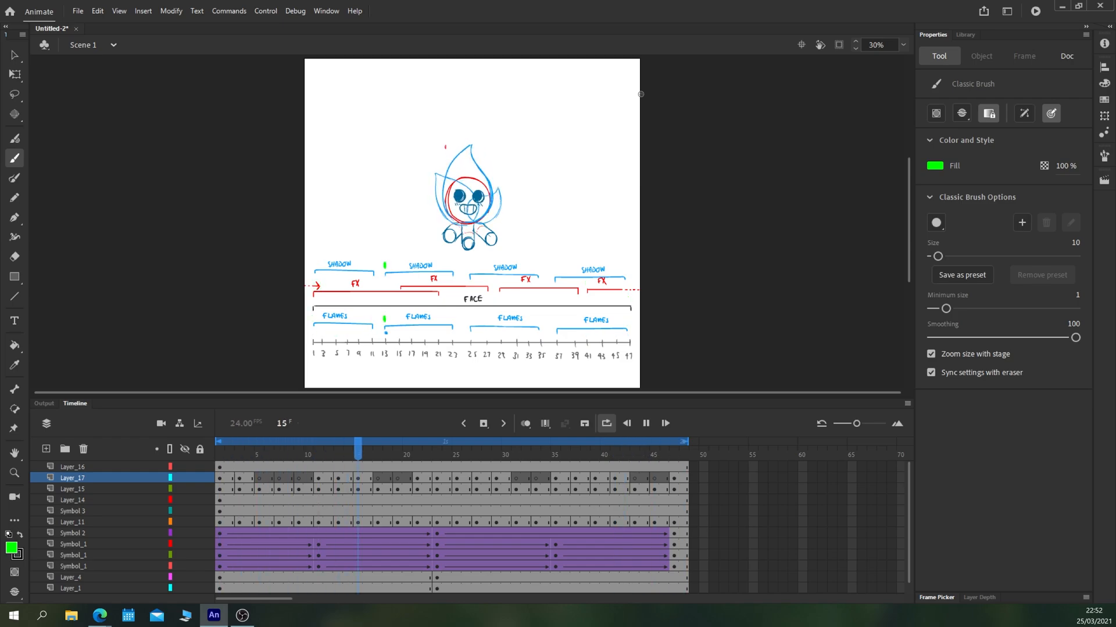
click(300, 441)
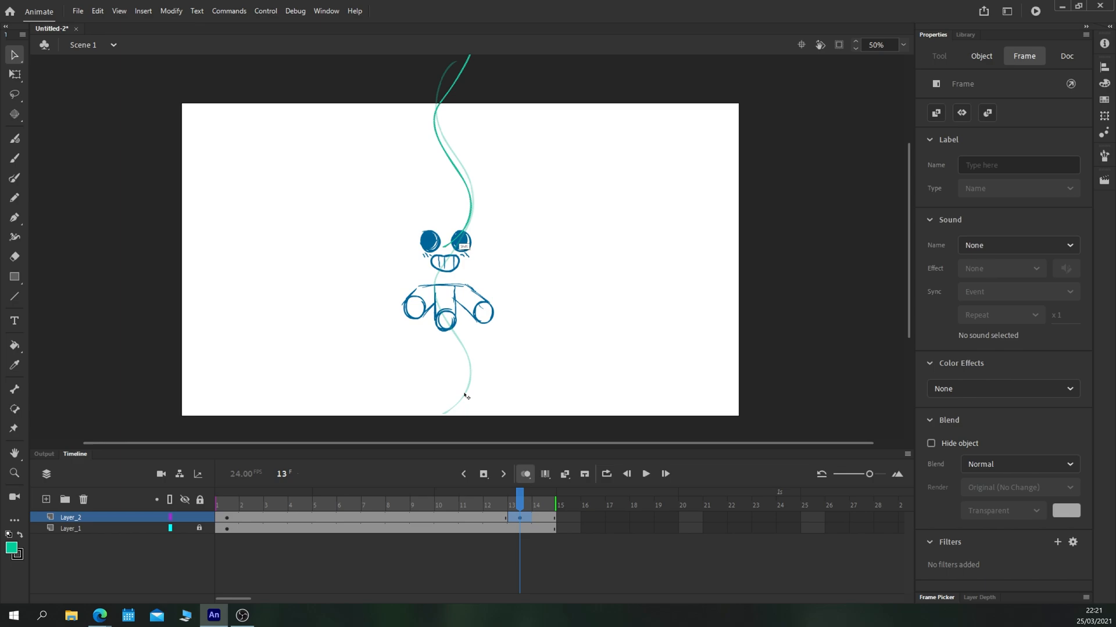
Convert the Layer_2 flame-lick shape to frame-by-frame animation on every frame
click(455, 214)
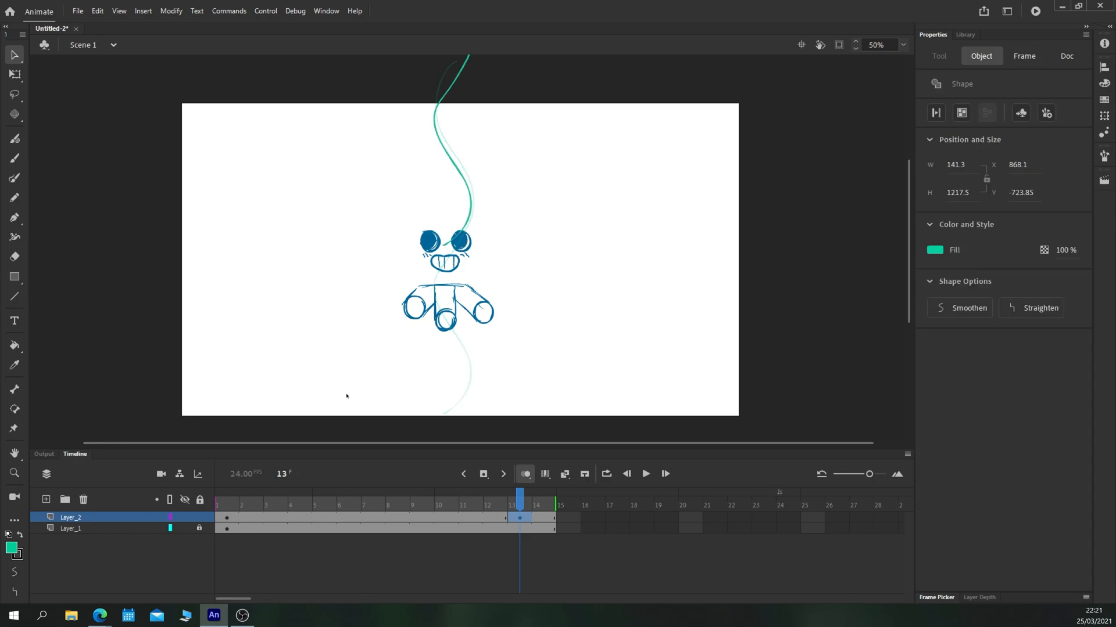
right_click(373, 517)
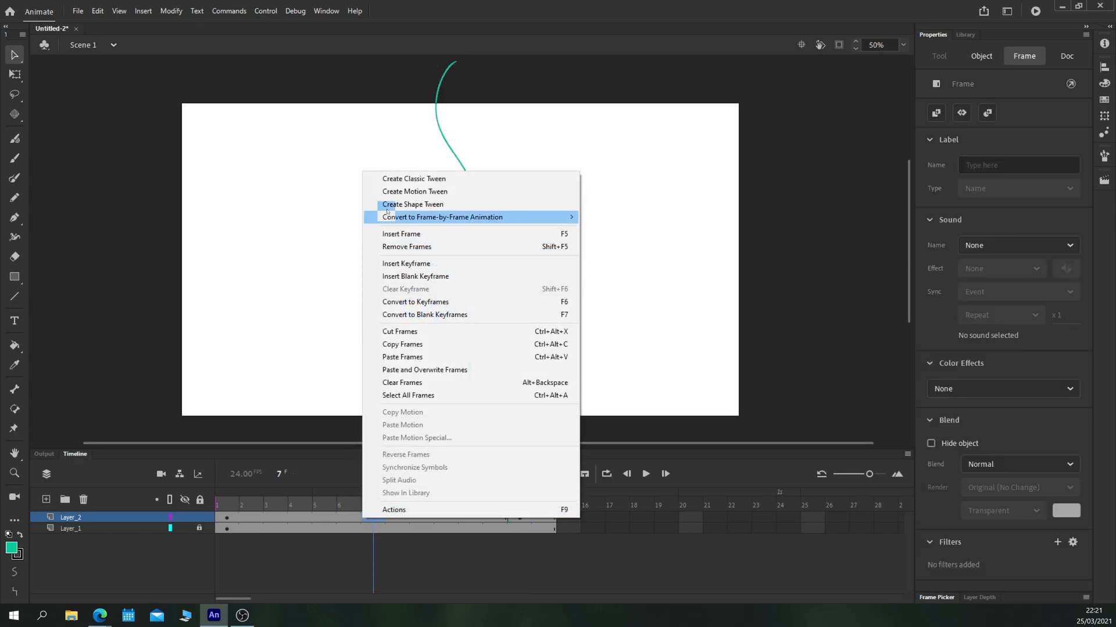
click(412, 205)
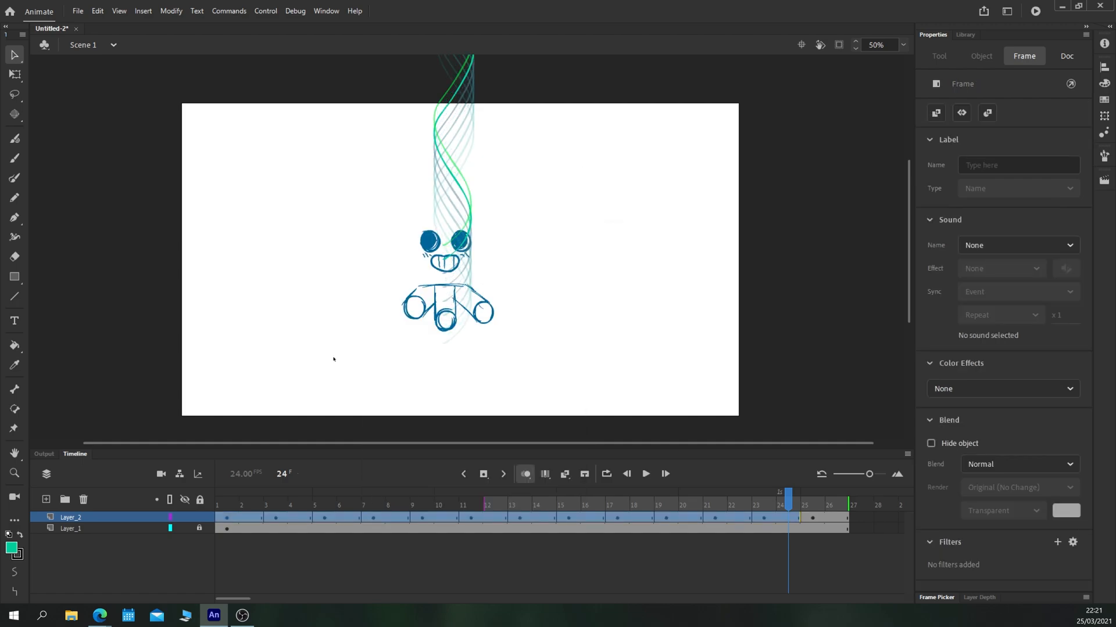
click(45, 499)
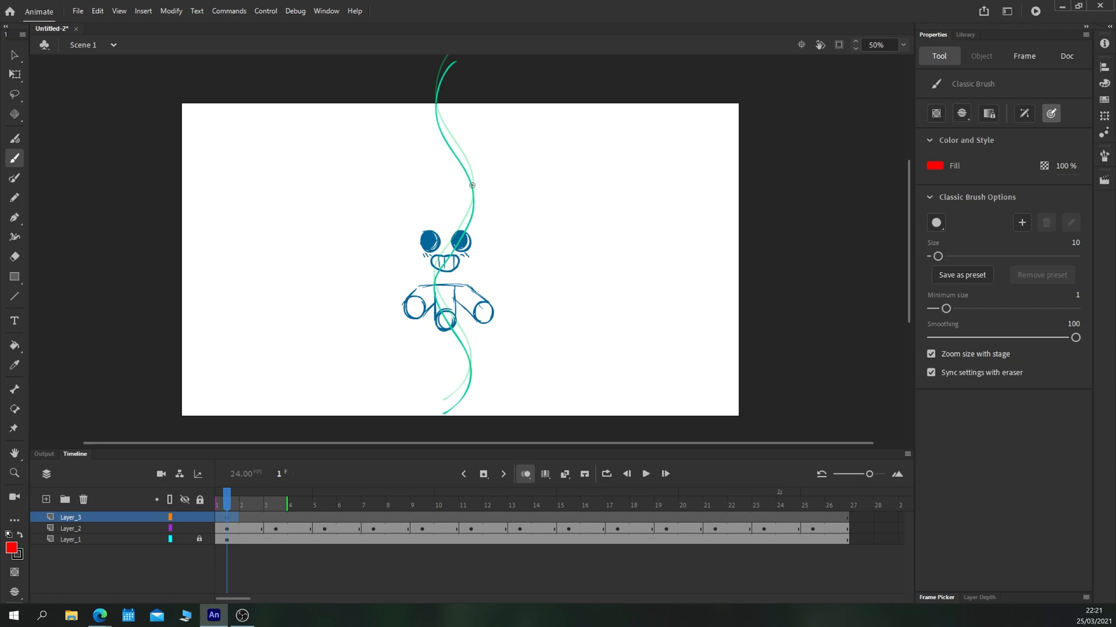
mouse_move(379, 230)
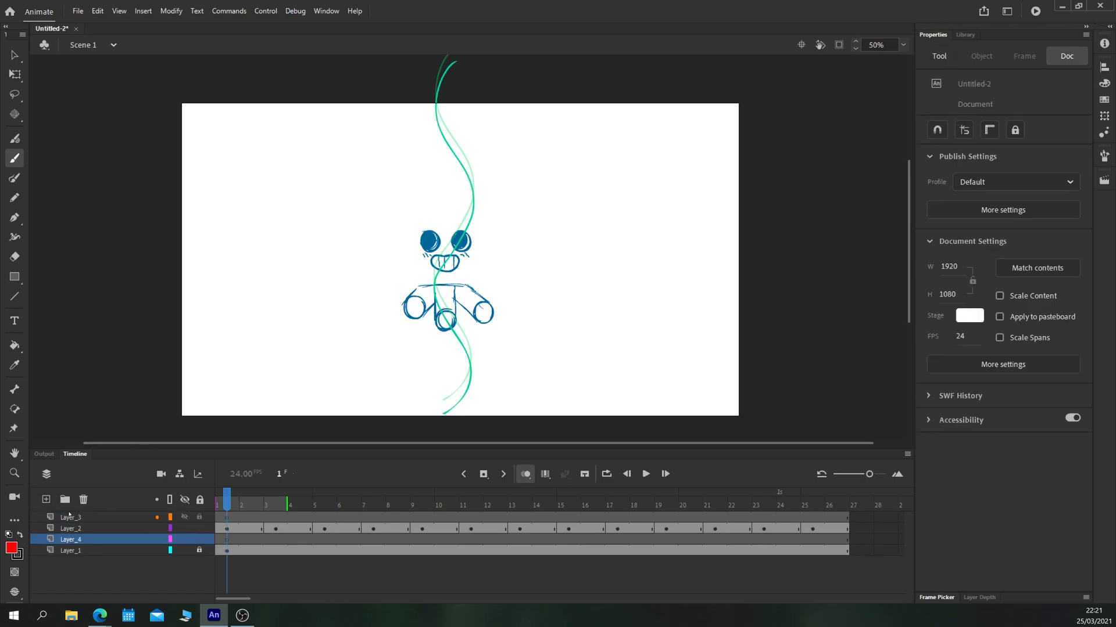
Brush a red head-guide circle around the face on Layer_4, then return to Layer_3
click(939, 56)
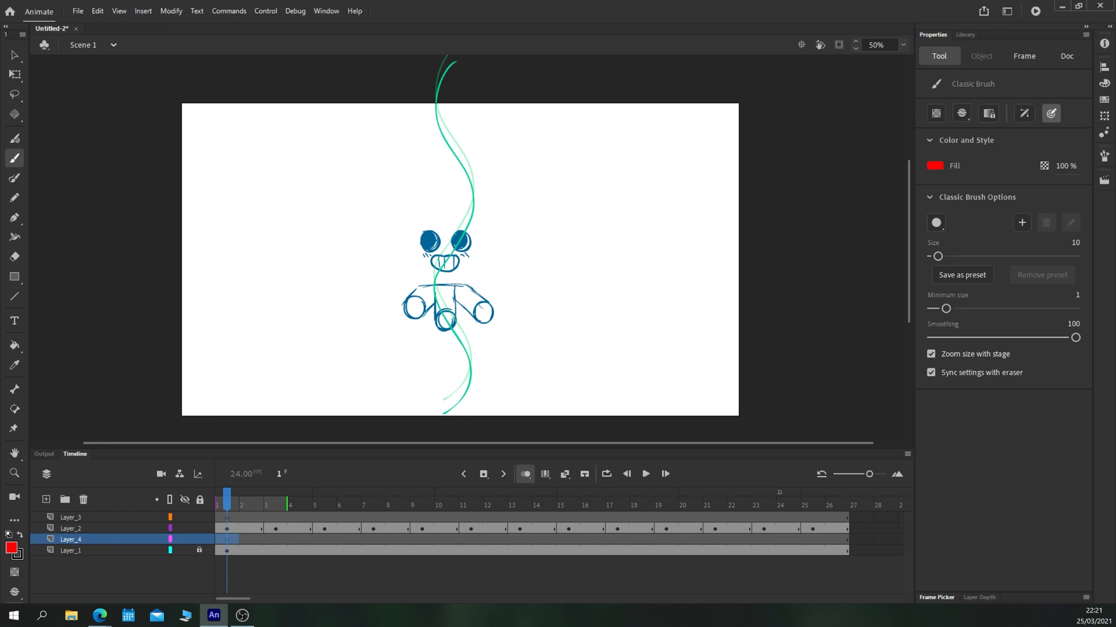
drag(433, 214, 473, 228)
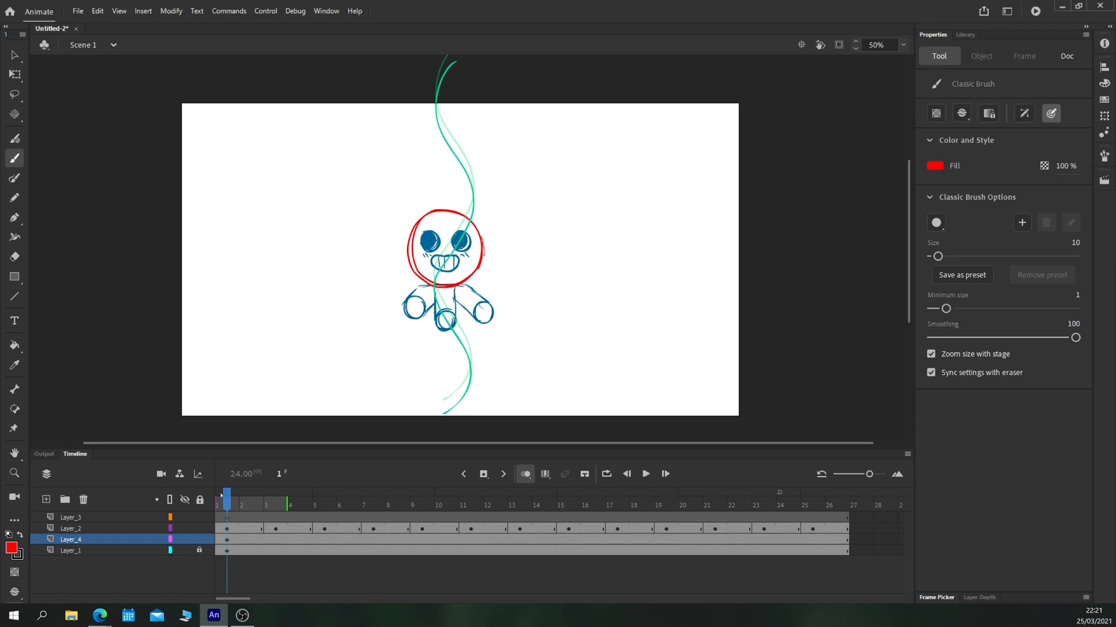
click(71, 517)
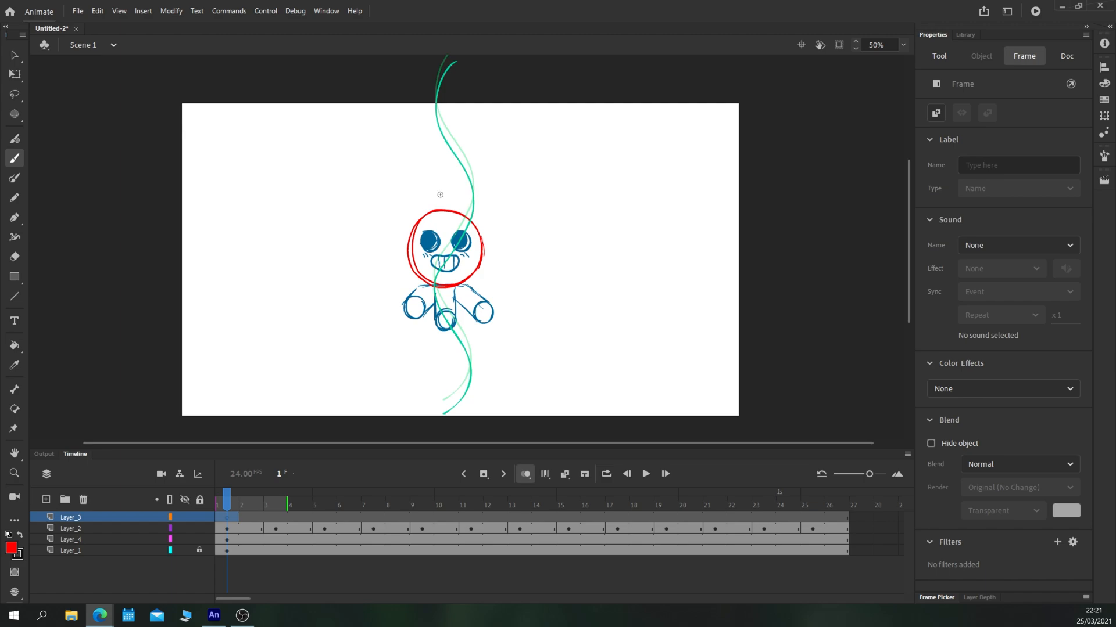
Draw the blue flame outline on frame 1 and, with onion skin, on keyframe 13
click(71, 550)
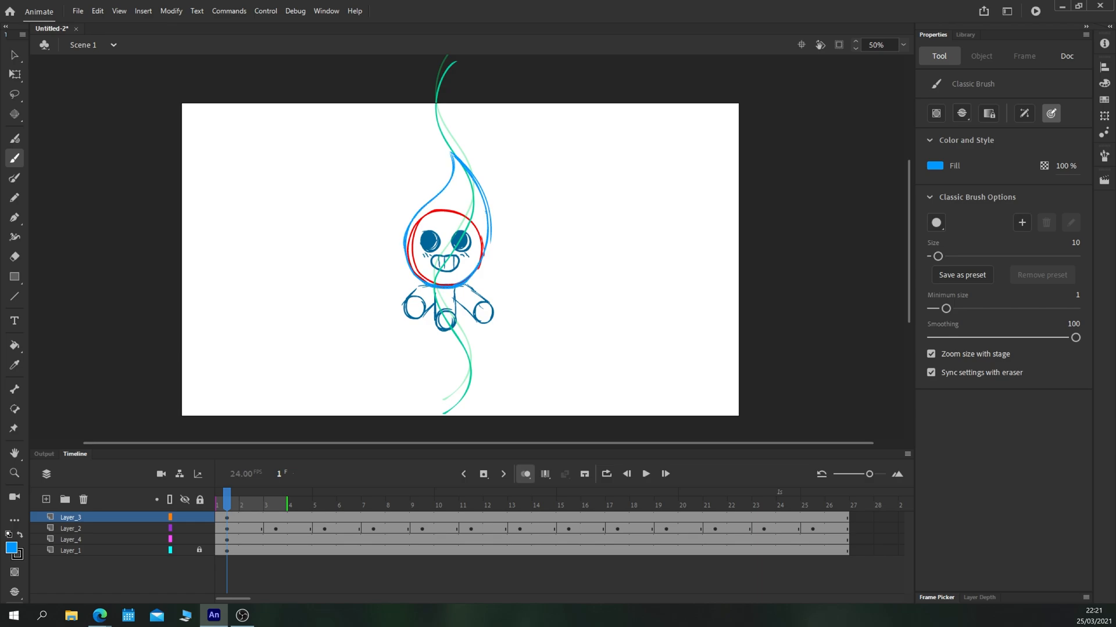
mouse_move(515, 584)
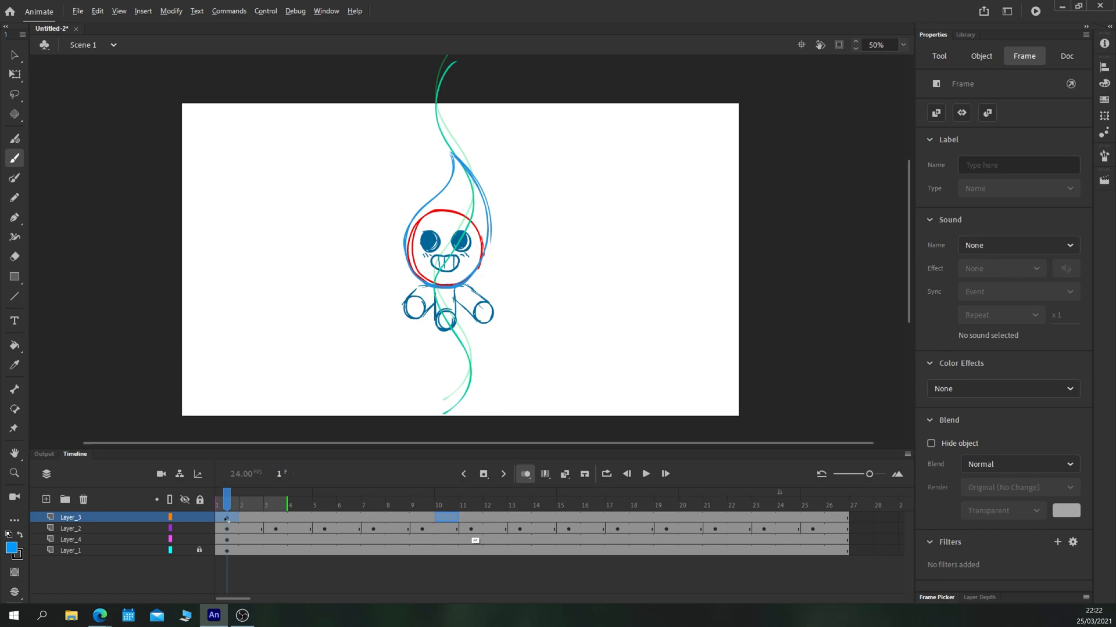
click(496, 503)
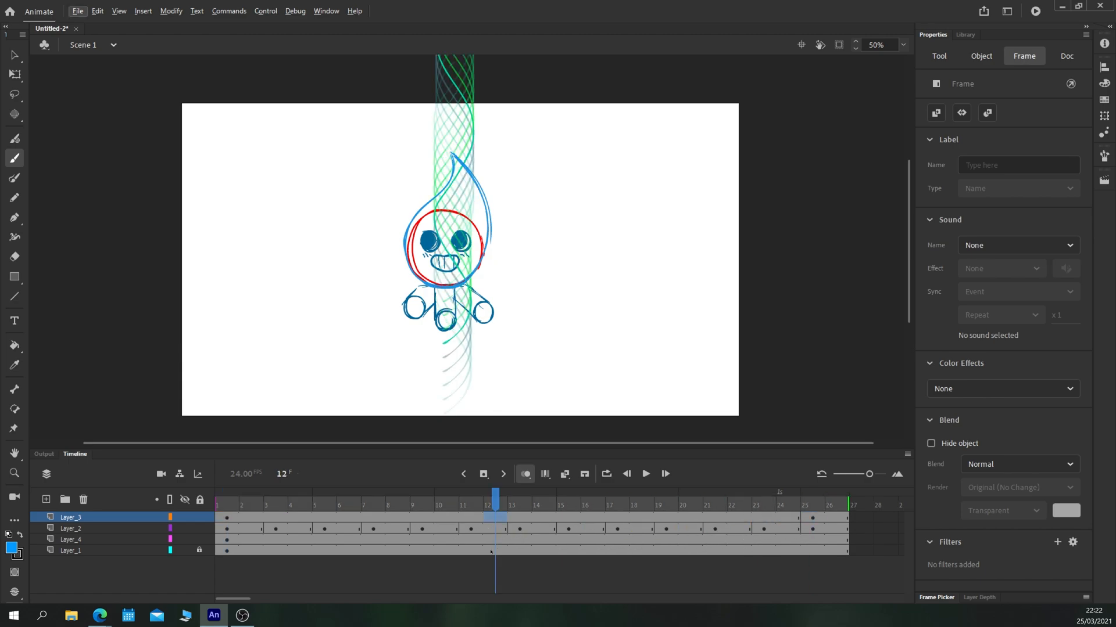
click(518, 499)
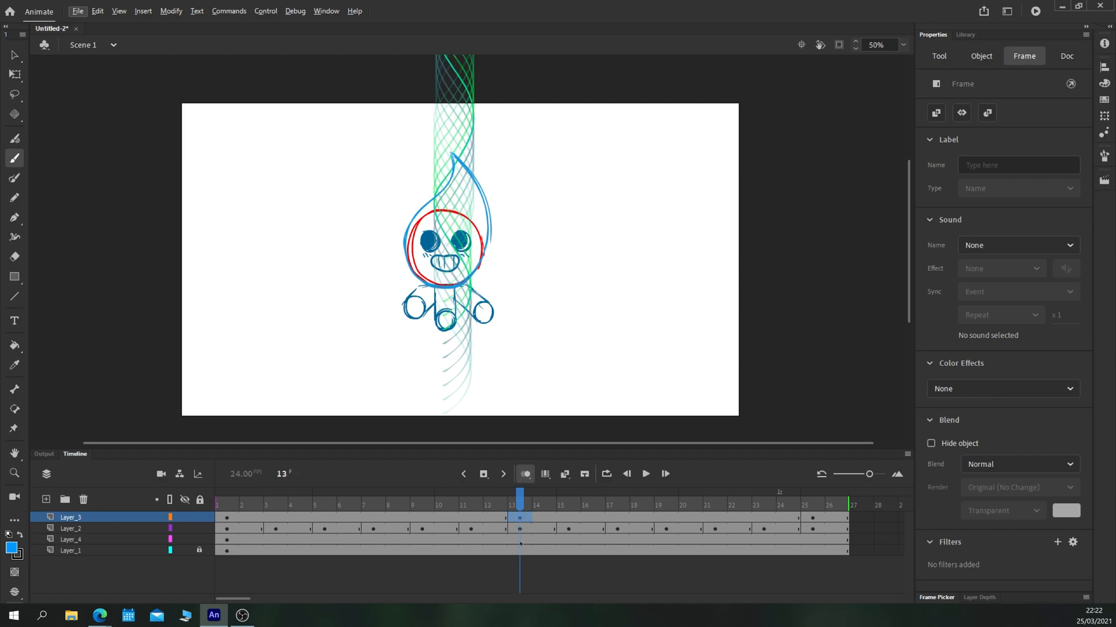
click(1067, 56)
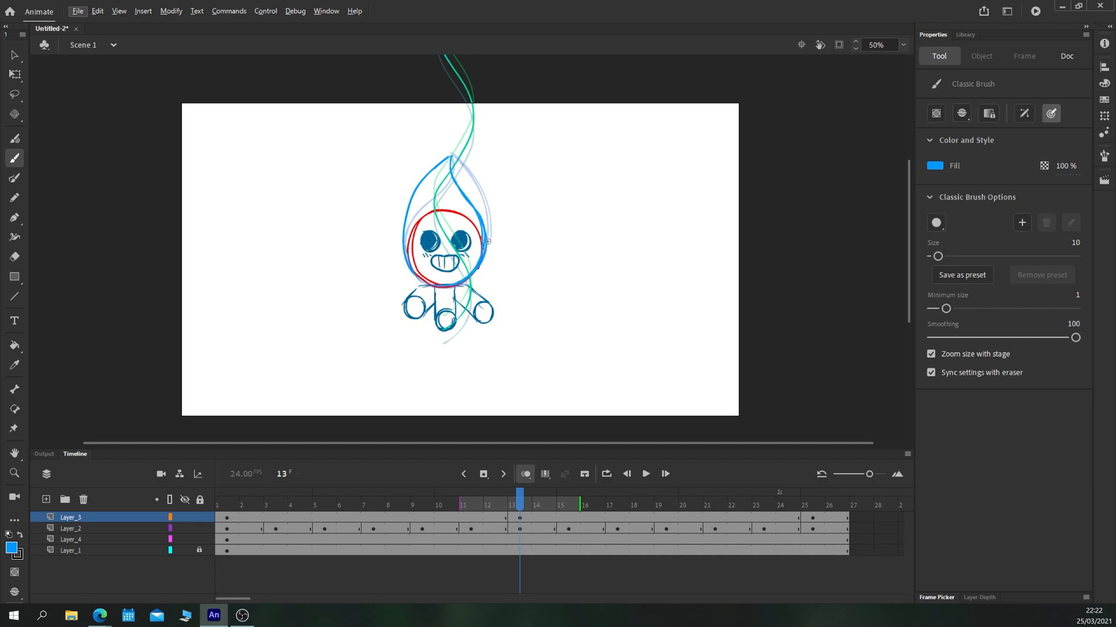
Delete the green guide-line Layer_2, leaving three layers
click(183, 527)
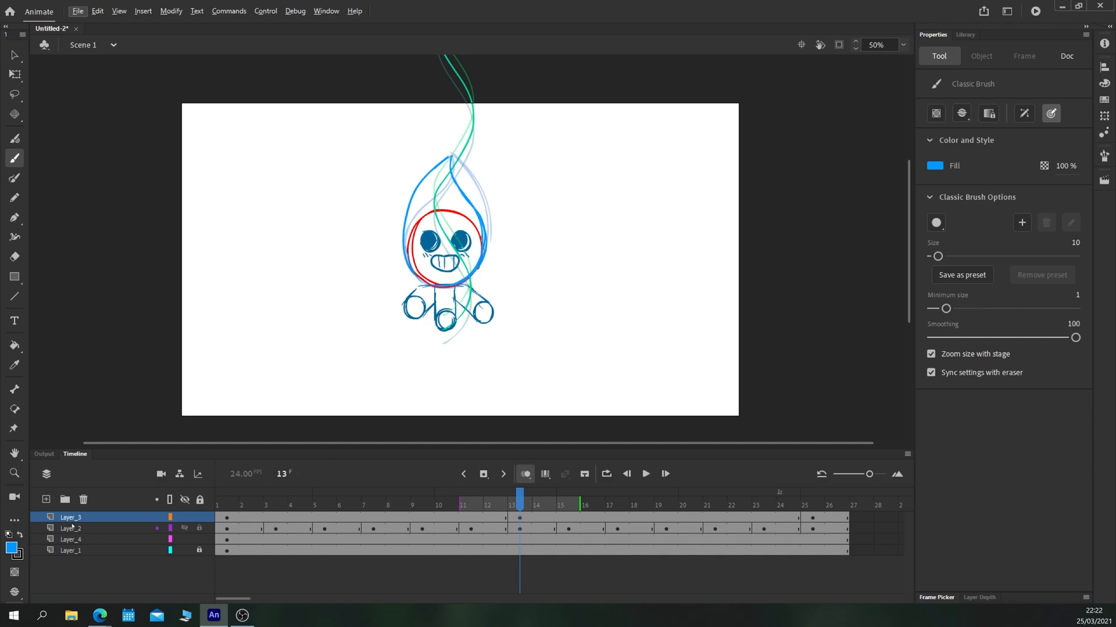
click(71, 527)
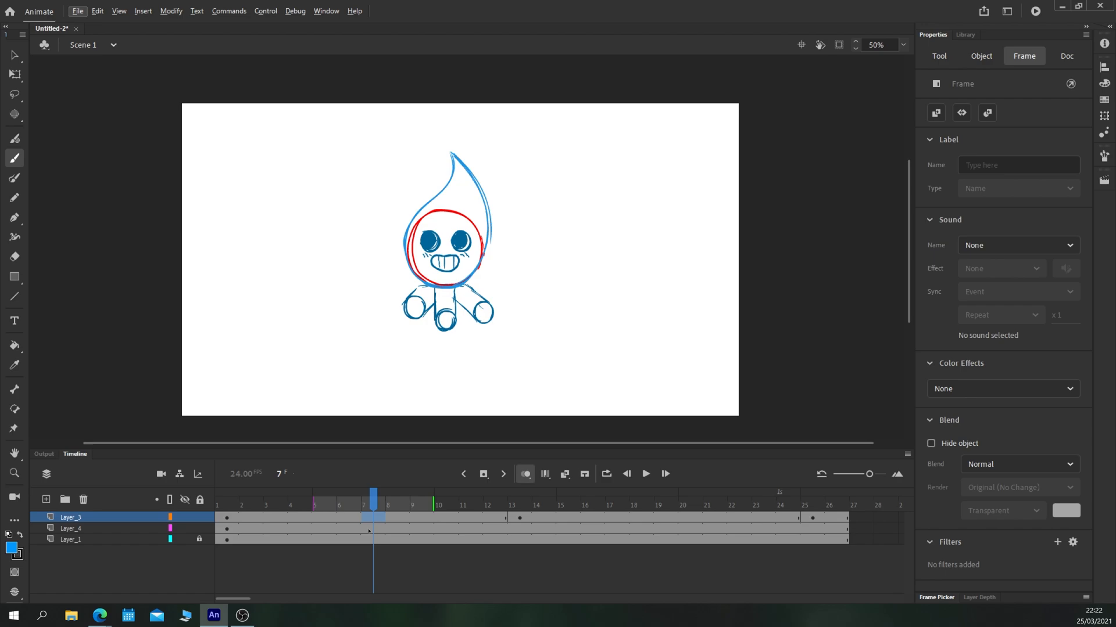
Draw in-between blue flame poses on blank keyframes at frames 7, 19, 3 and 9
click(1067, 56)
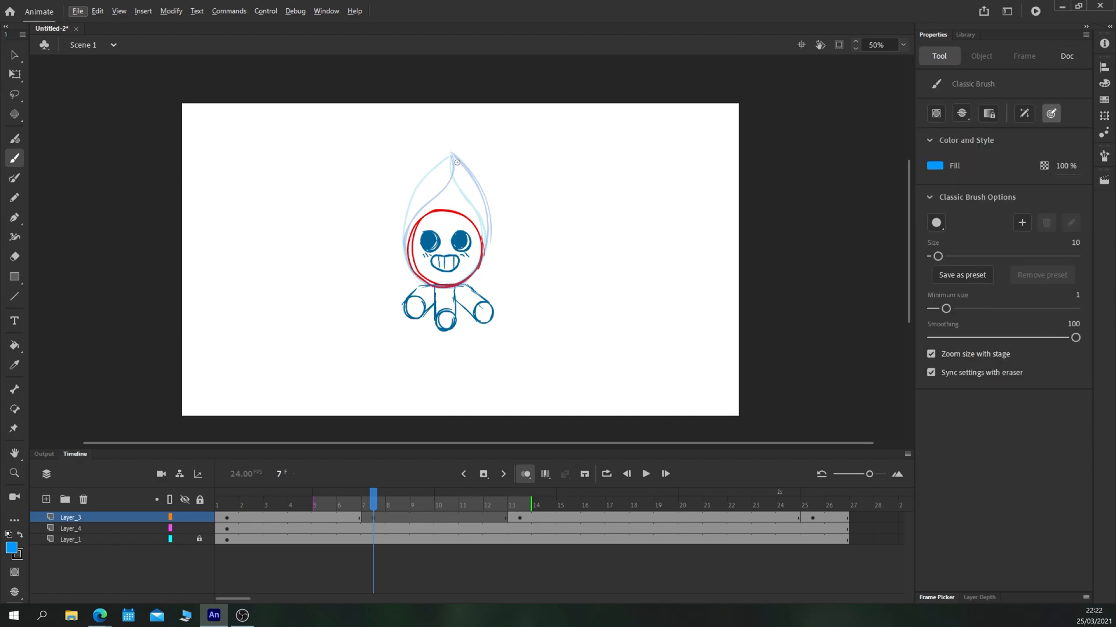
drag(456, 158, 473, 185)
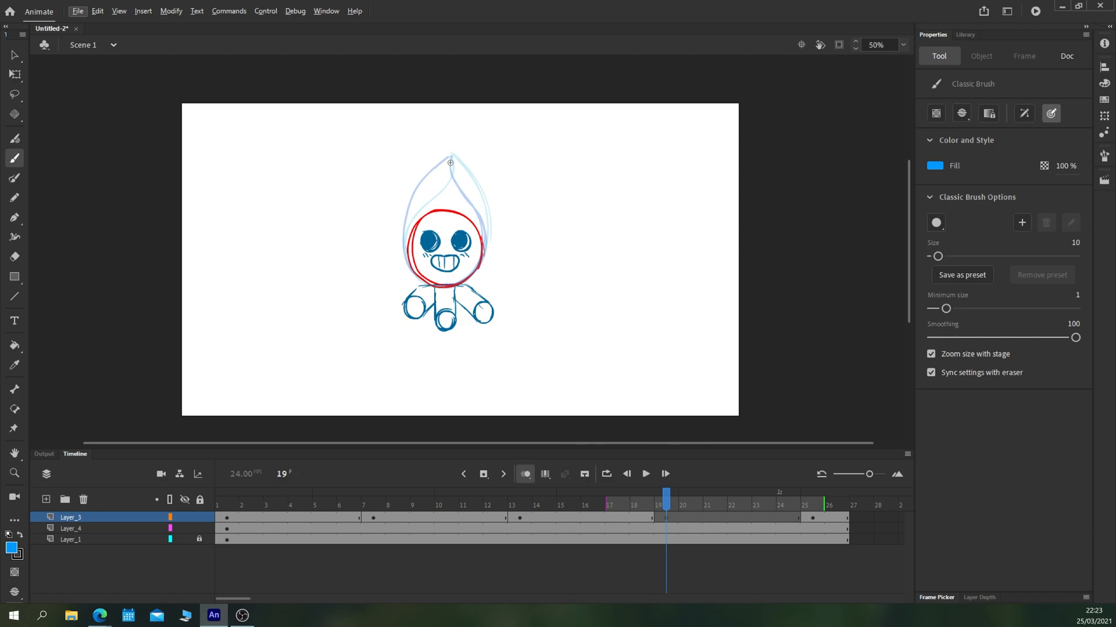
drag(451, 162, 481, 254)
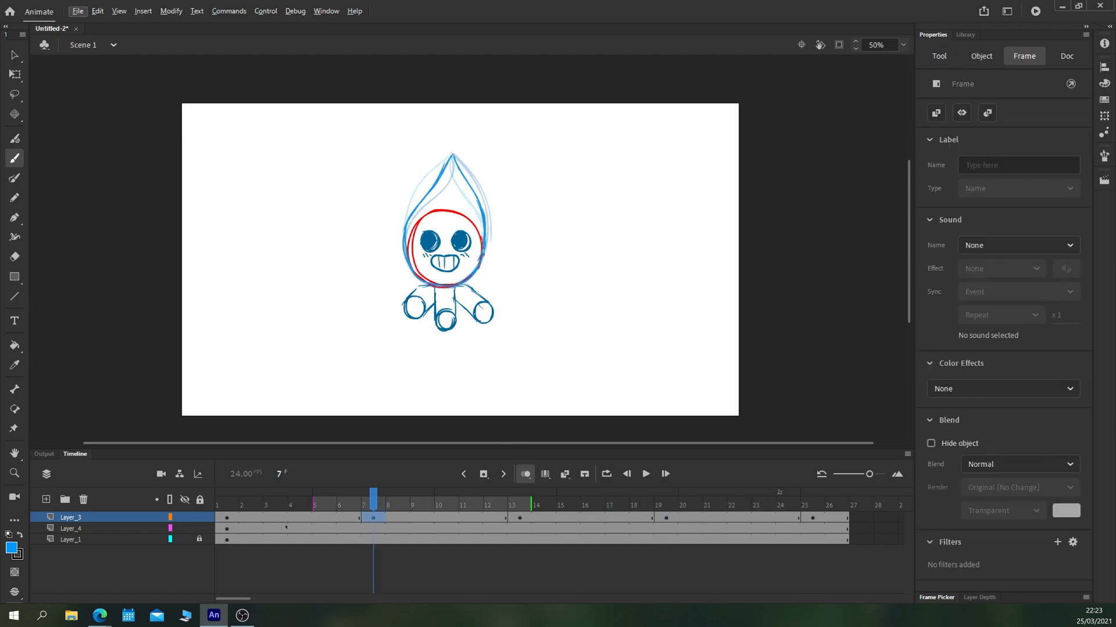
click(276, 505)
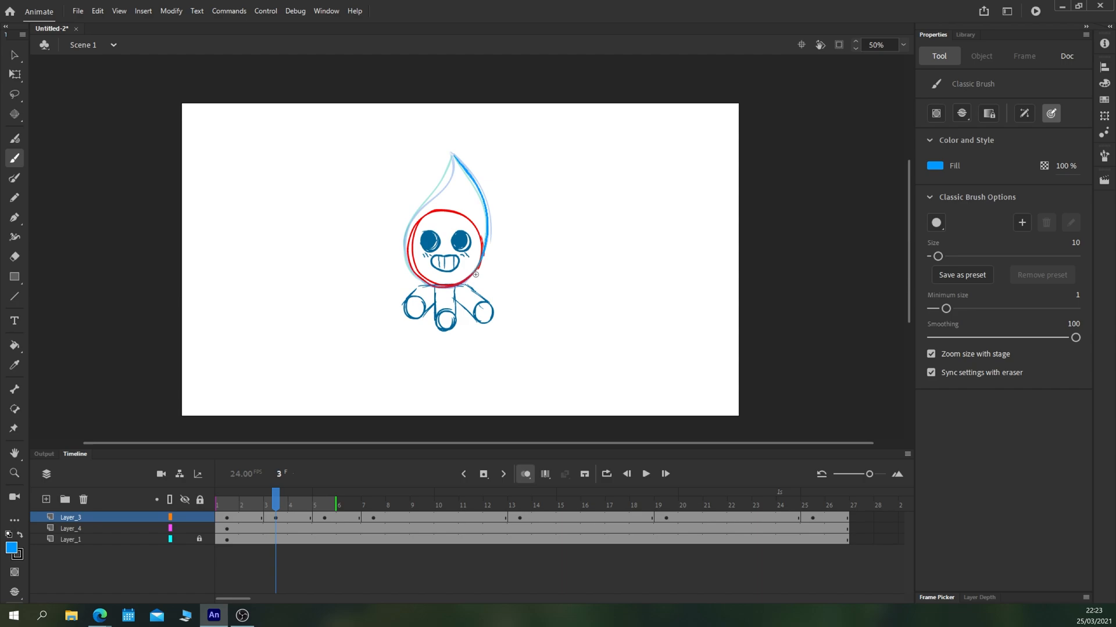
drag(475, 277, 425, 207)
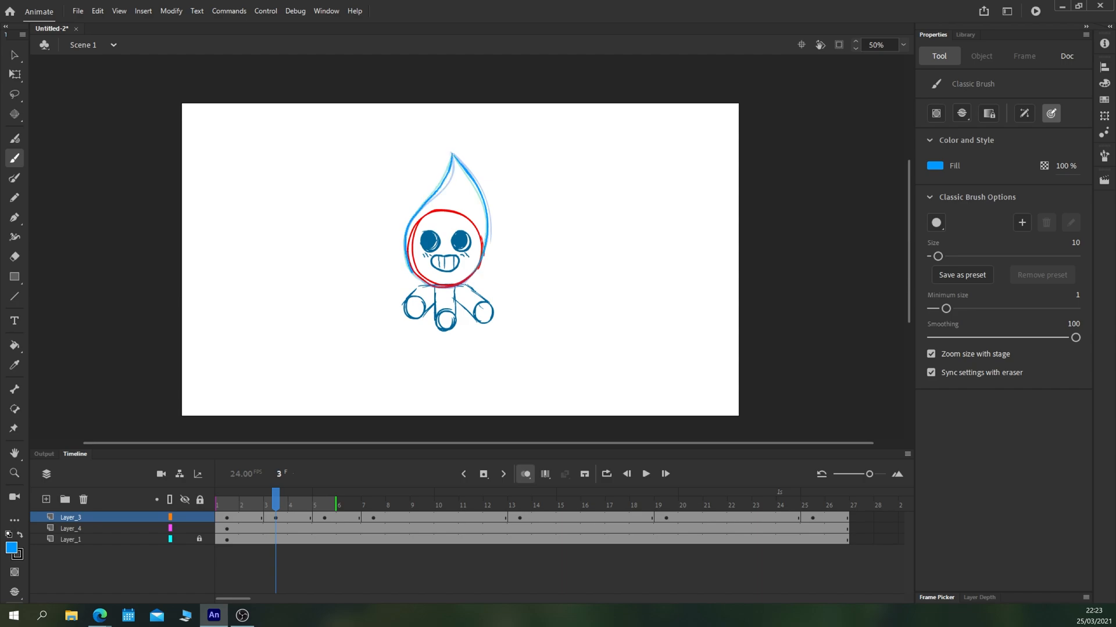
click(422, 506)
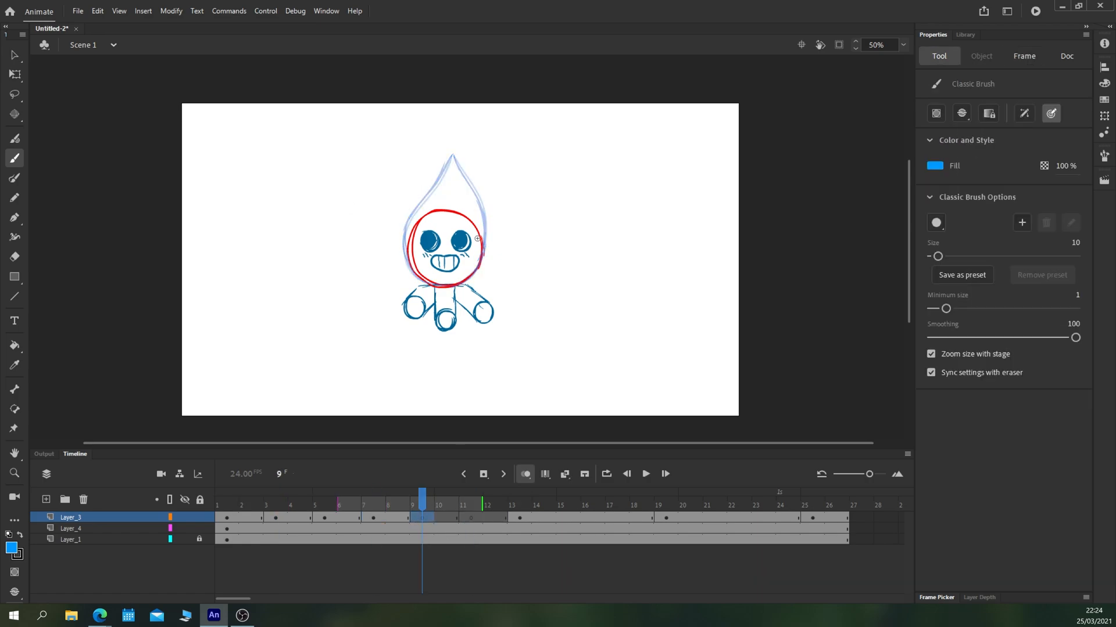
click(470, 496)
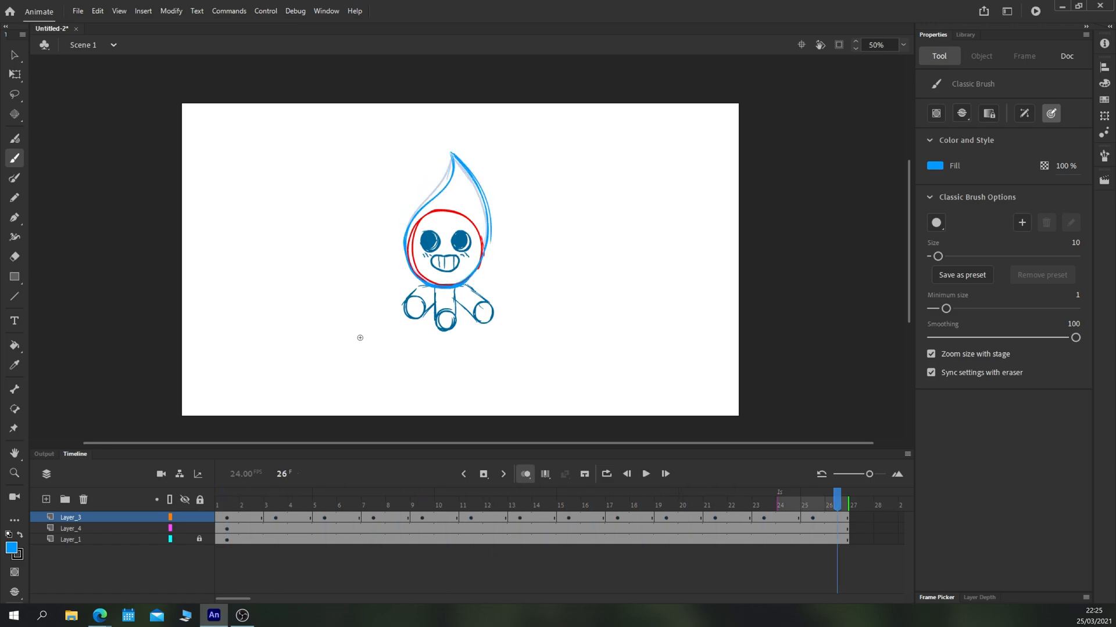
Convert all Layer_3 flame frames to a Graphic 'Symbol 1' and tilt it left
right_click(71, 517)
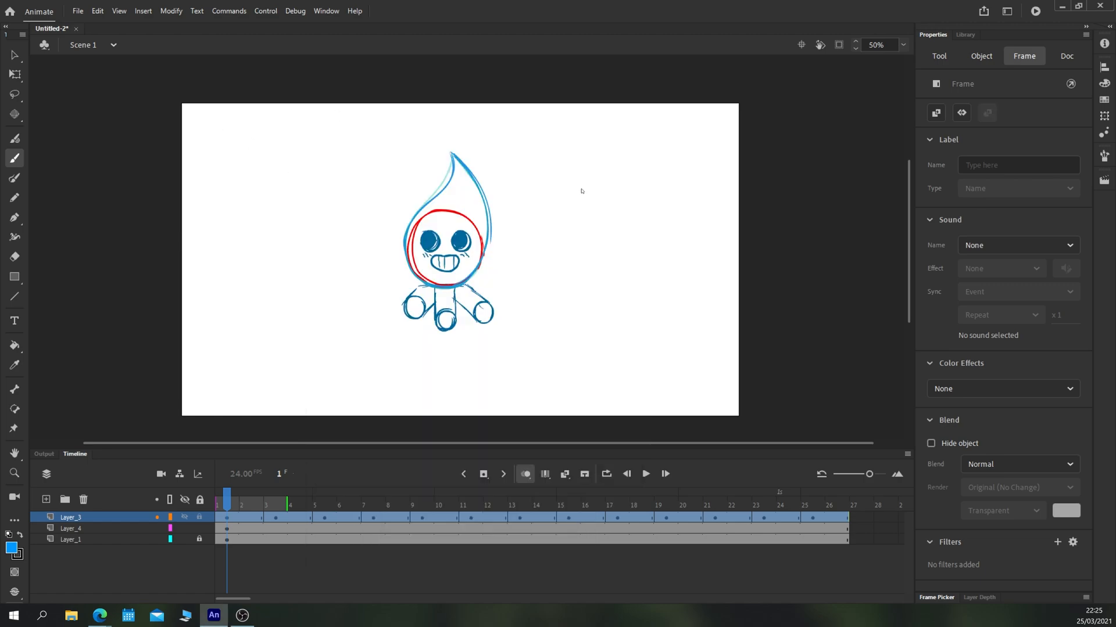
click(446, 221)
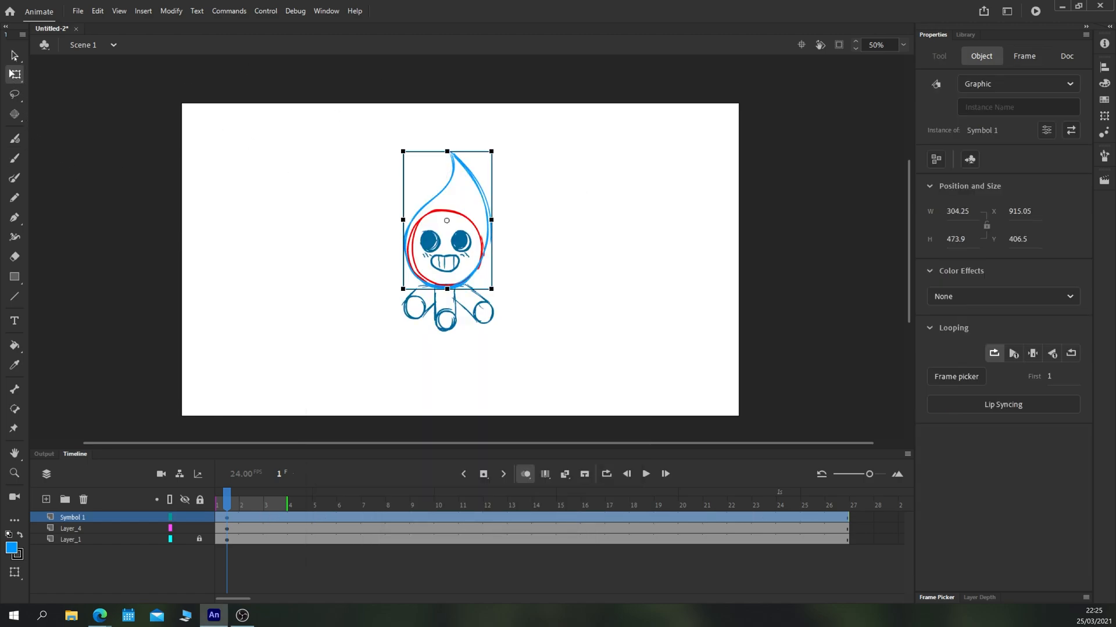
right_click(446, 245)
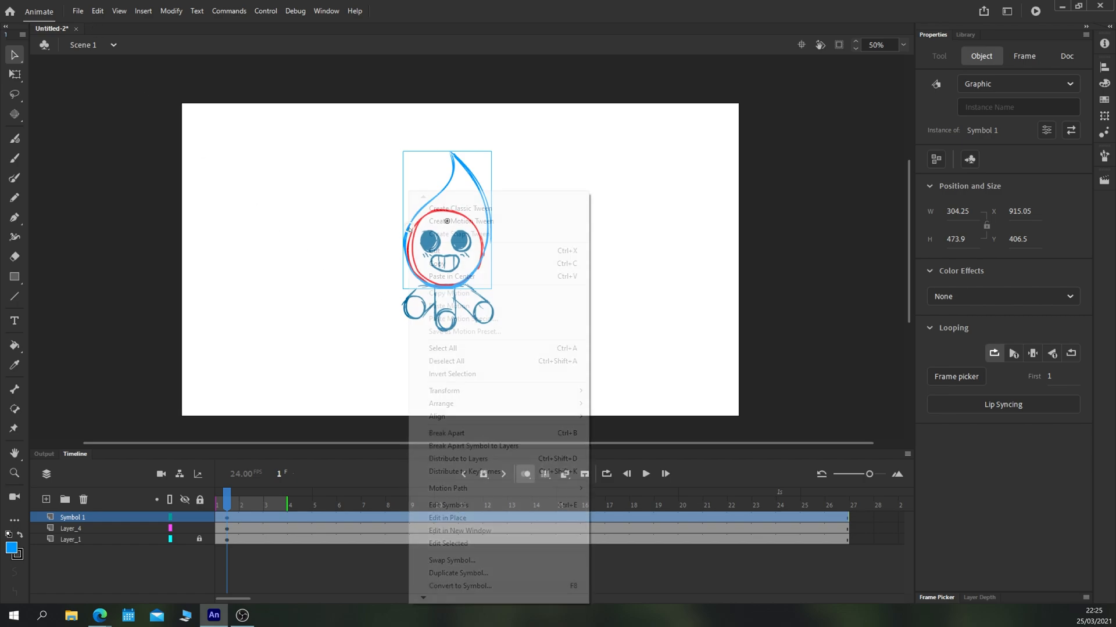
click(445, 263)
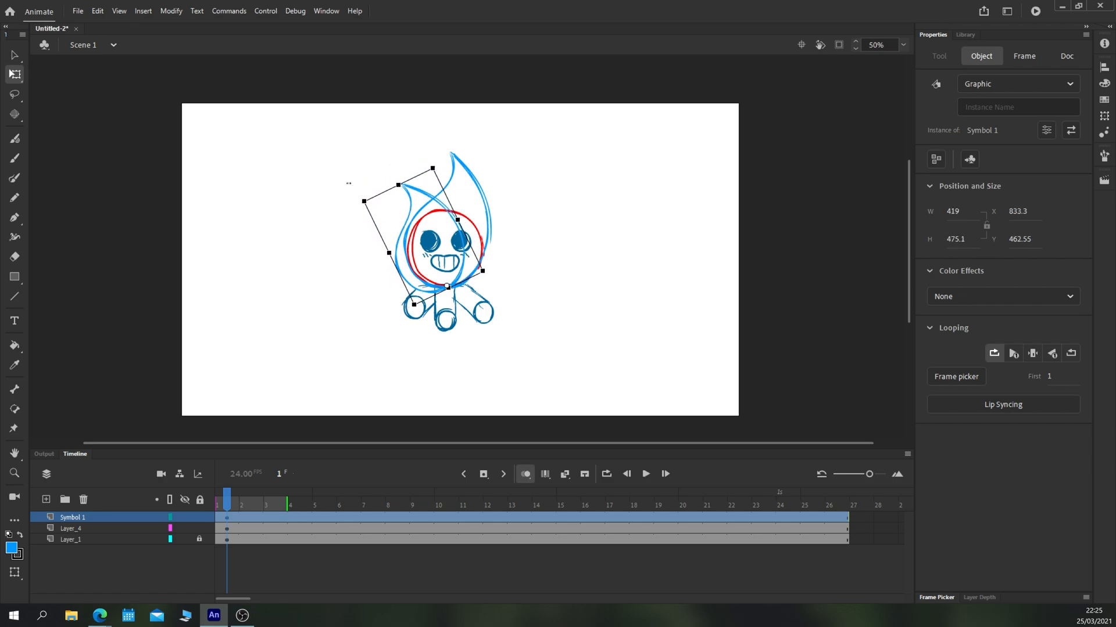
click(198, 10)
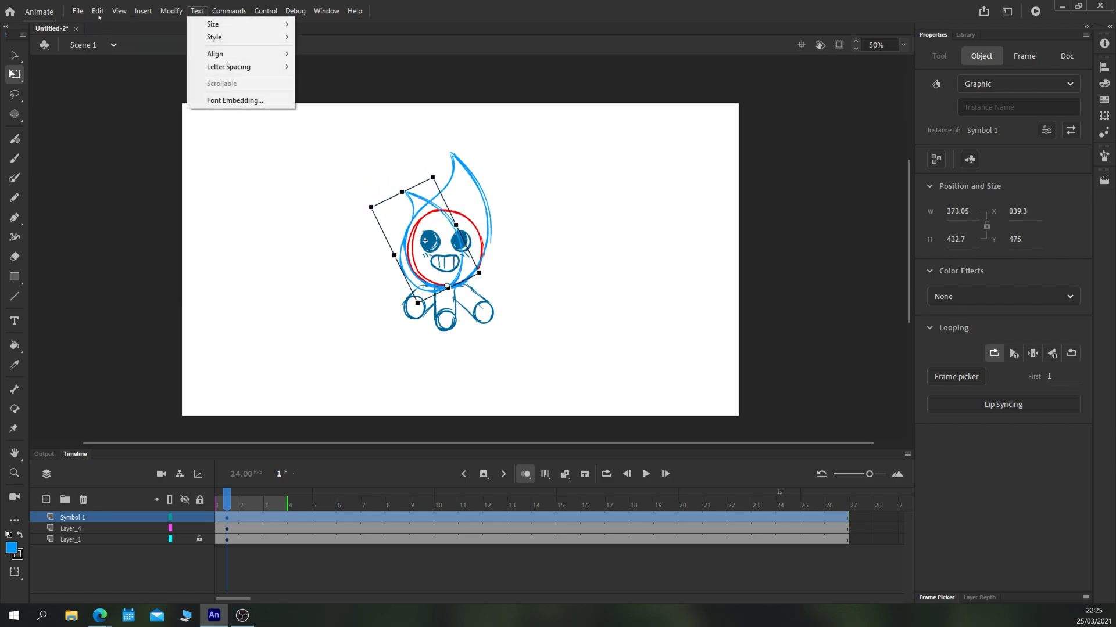
Paste a copy of the flame symbol in place as the left-side flame
click(97, 11)
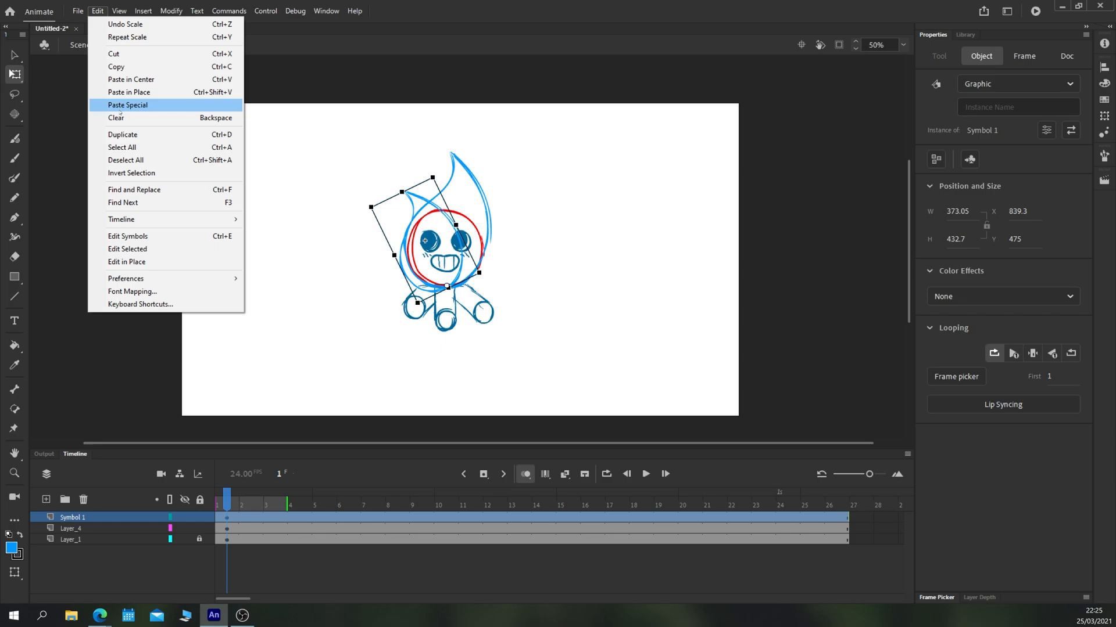
click(171, 11)
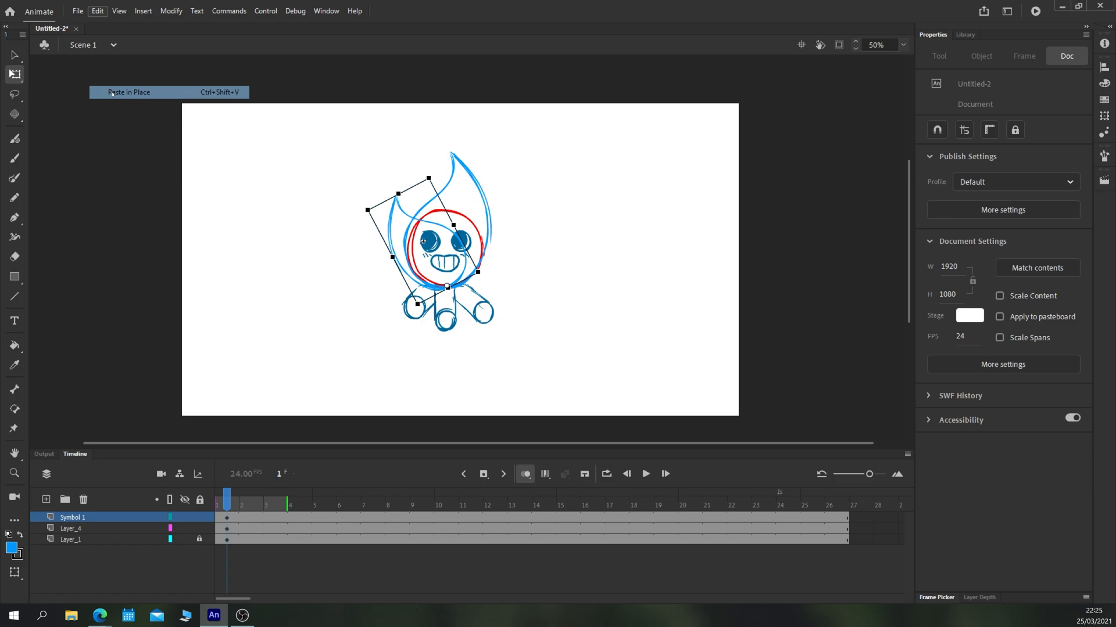
click(170, 10)
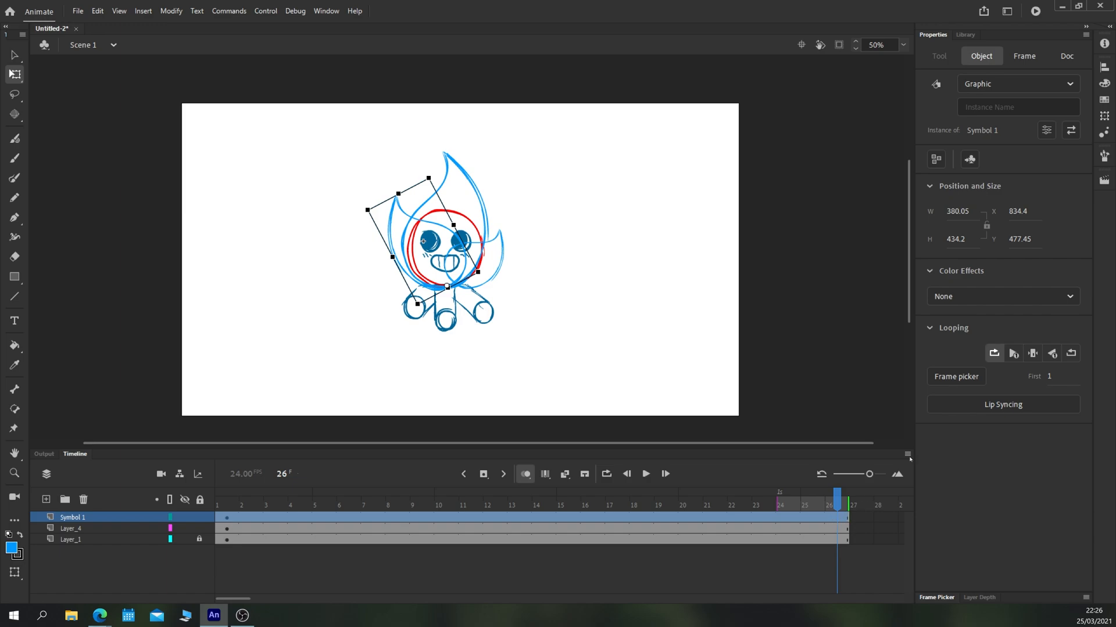
Offset the right flame copy to start at frame 13 and keyframe frame 25 inside Symbol 1
click(1056, 376)
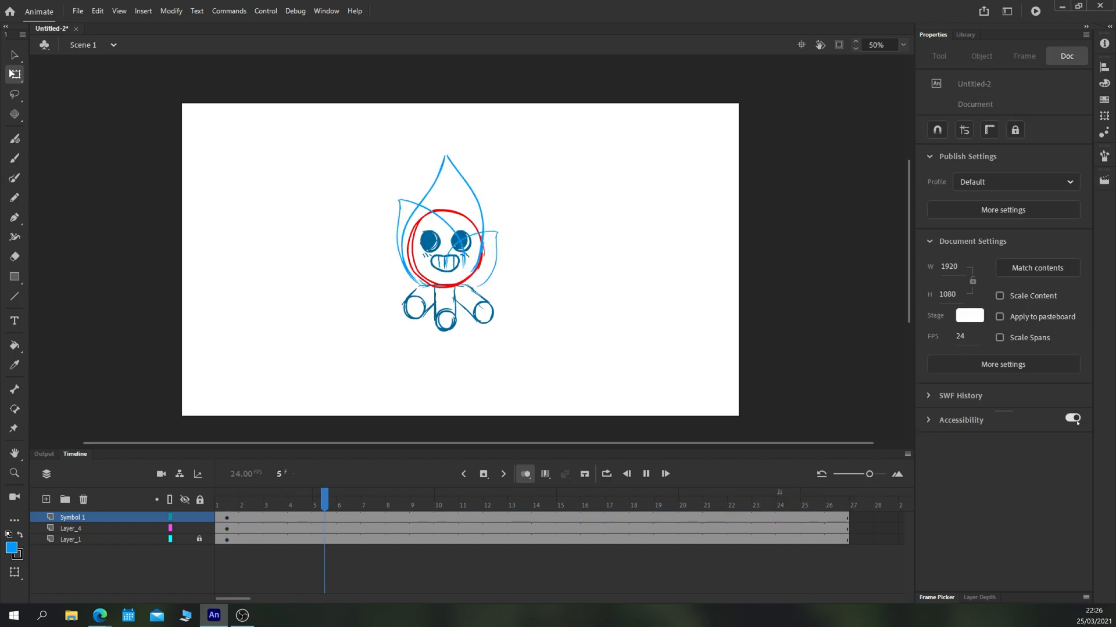
click(838, 505)
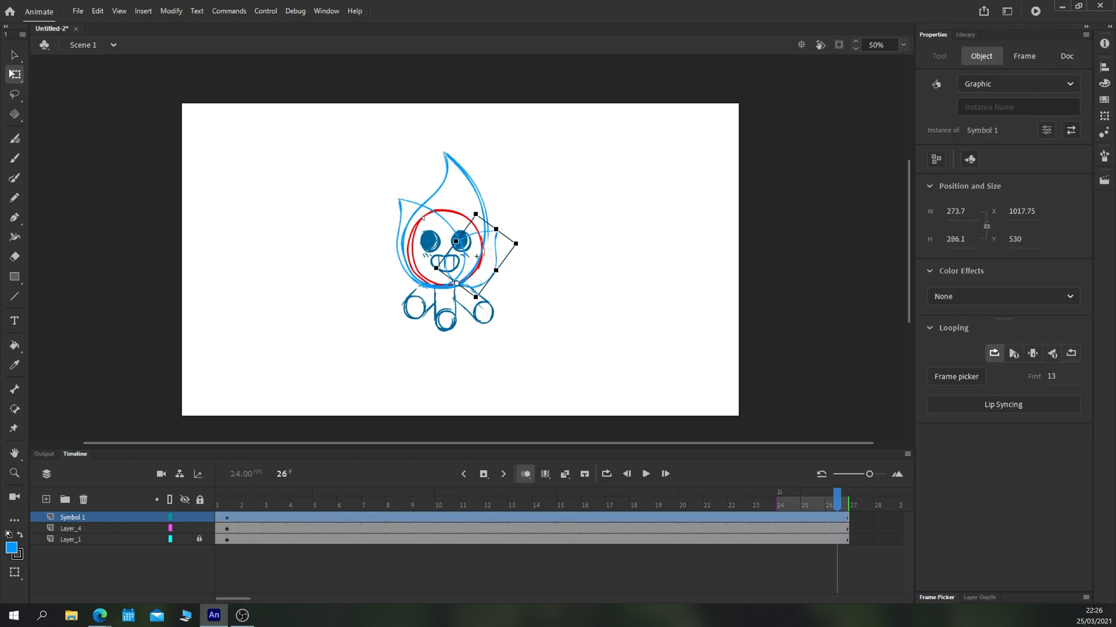
double_click(456, 249)
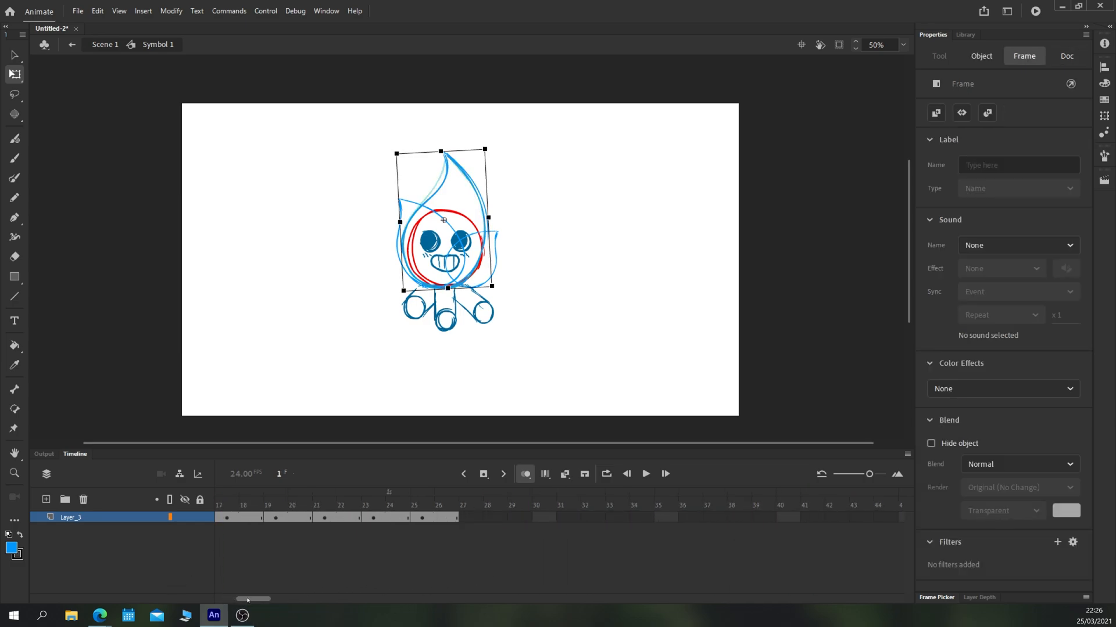
right_click(420, 518)
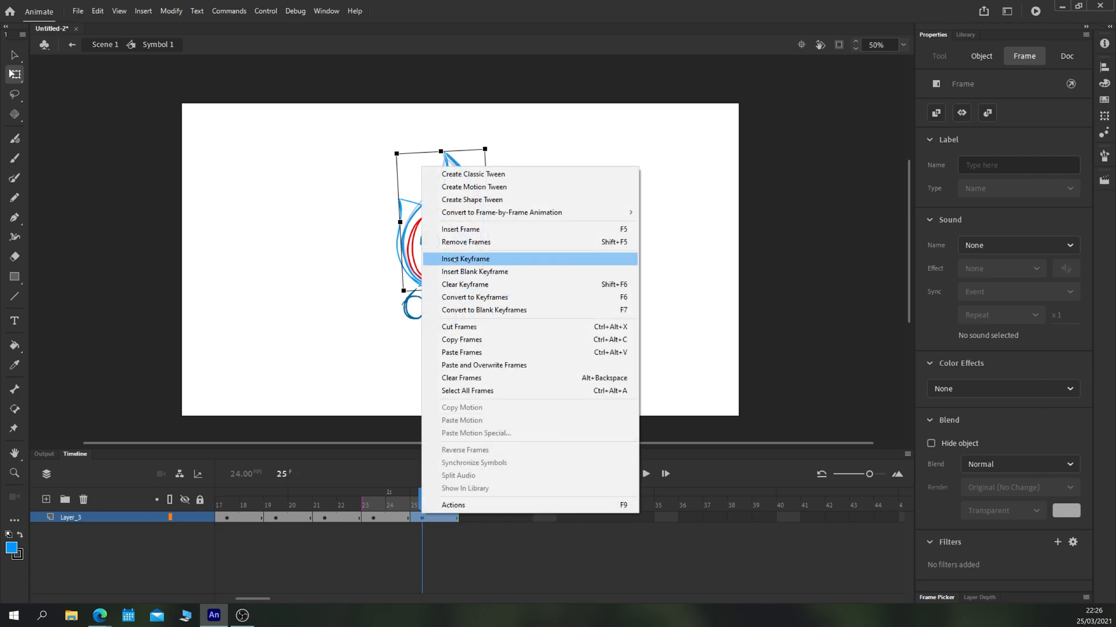
click(465, 258)
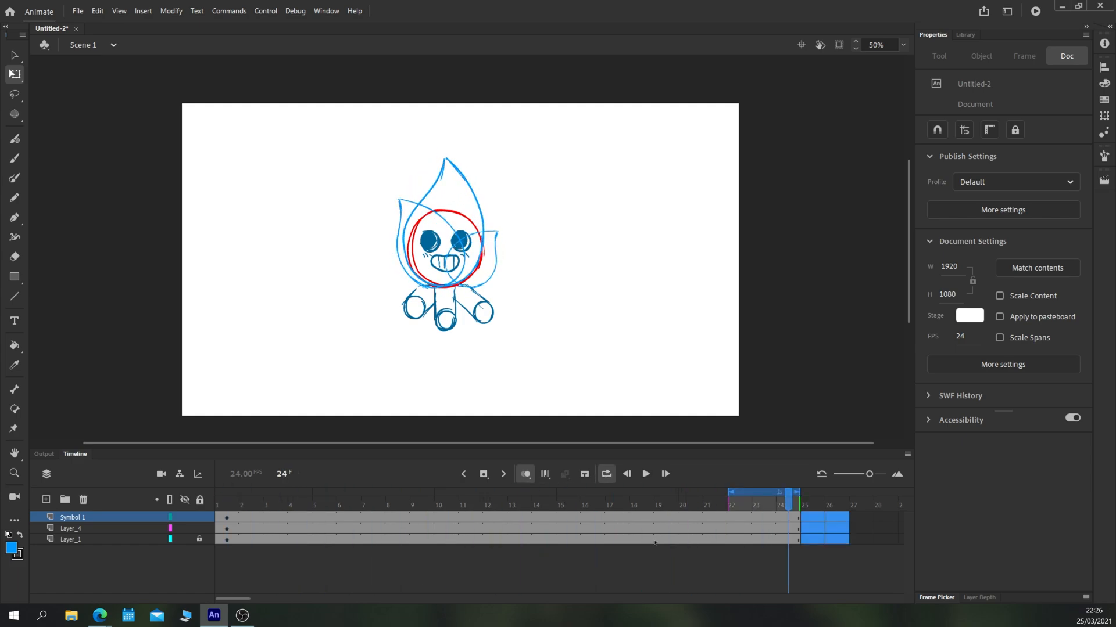
Scrub the flame drawing at later frames and frame 10, then return to frame 1
click(645, 474)
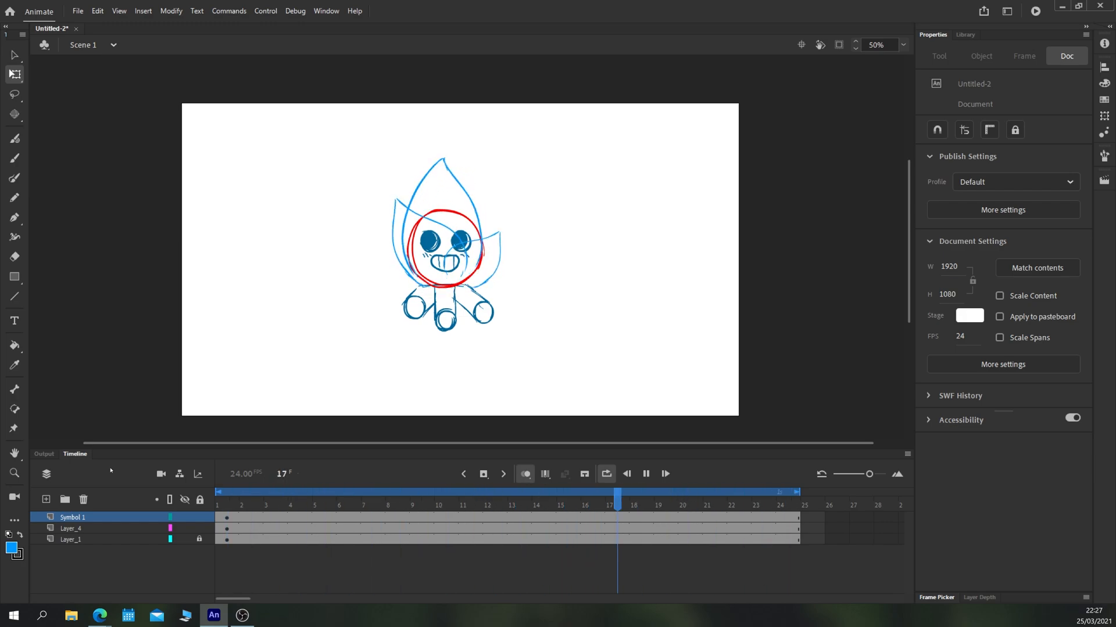
click(497, 493)
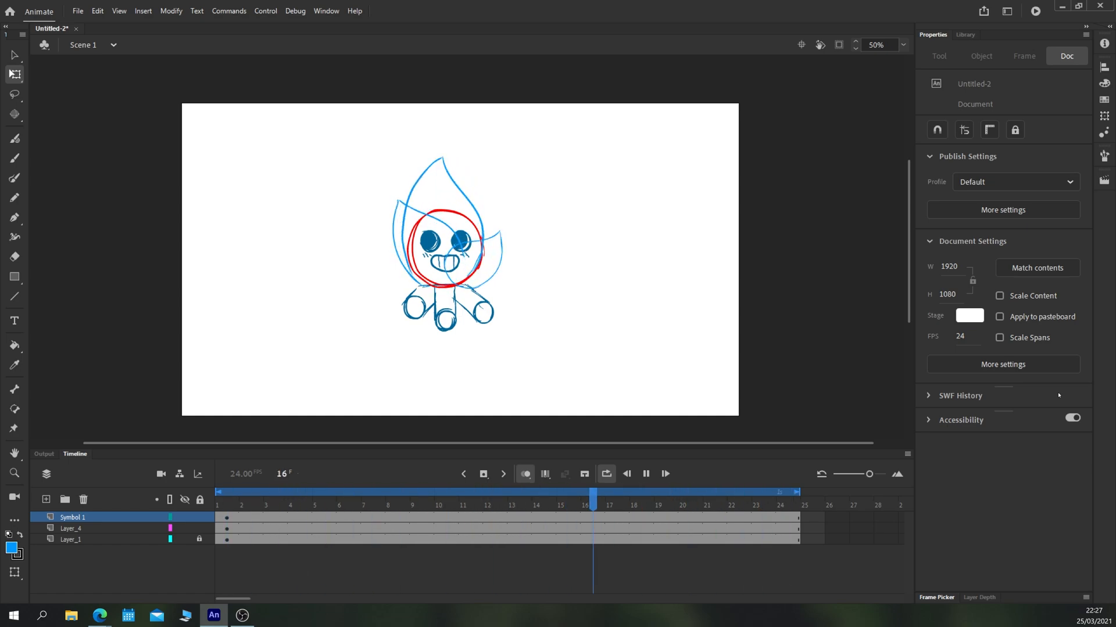
click(446, 492)
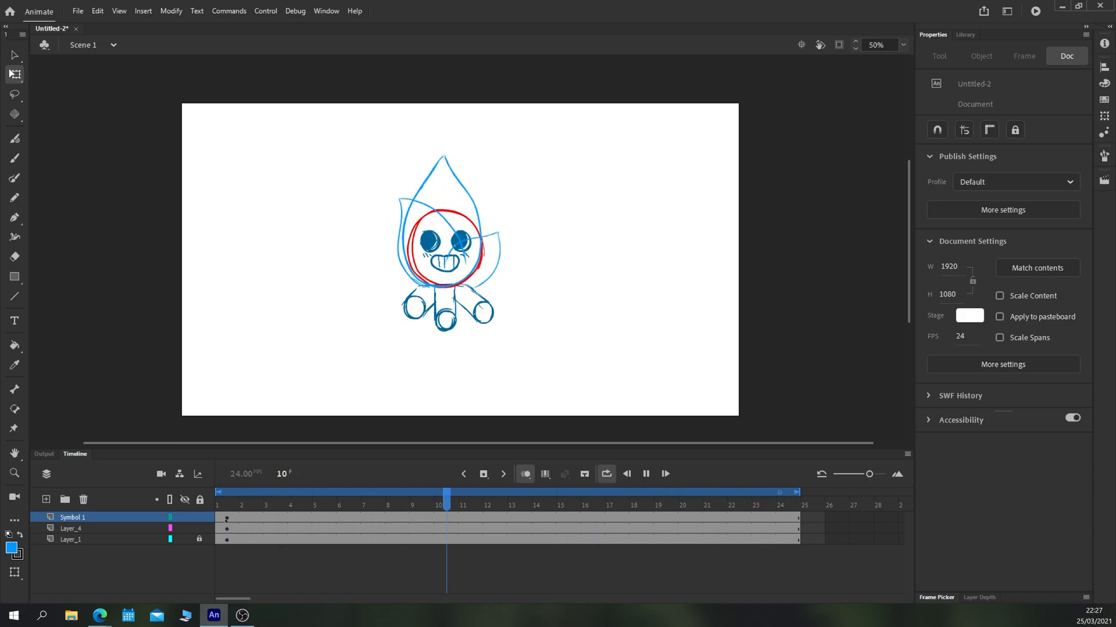
click(445, 234)
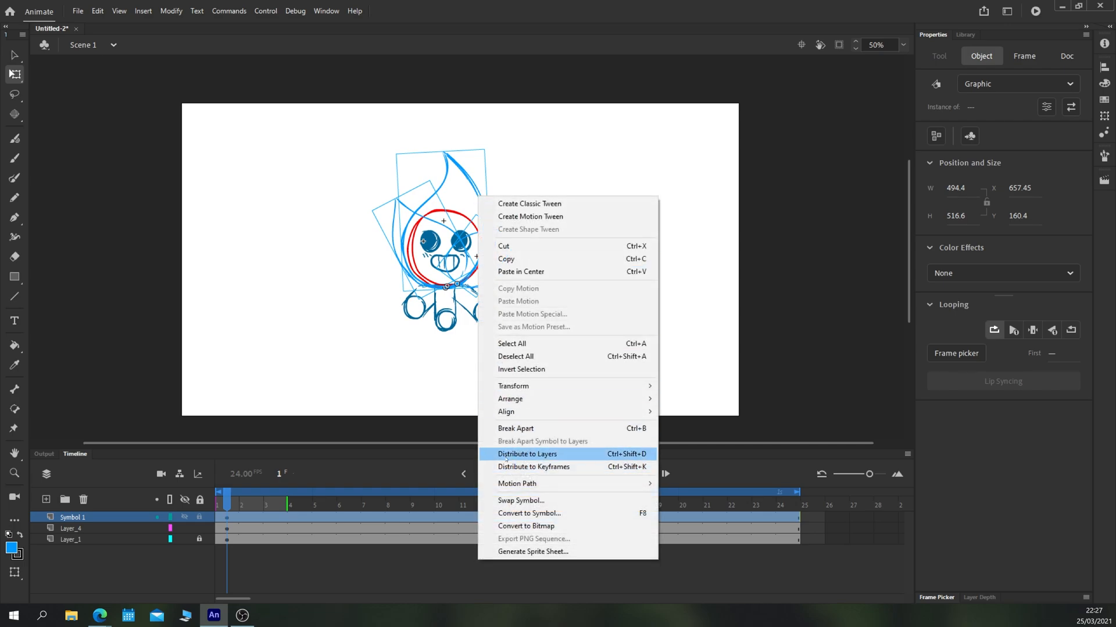
Distribute the flame pieces to layers, tilt them at frames 12 and 24, and classic-tween each layer
click(527, 454)
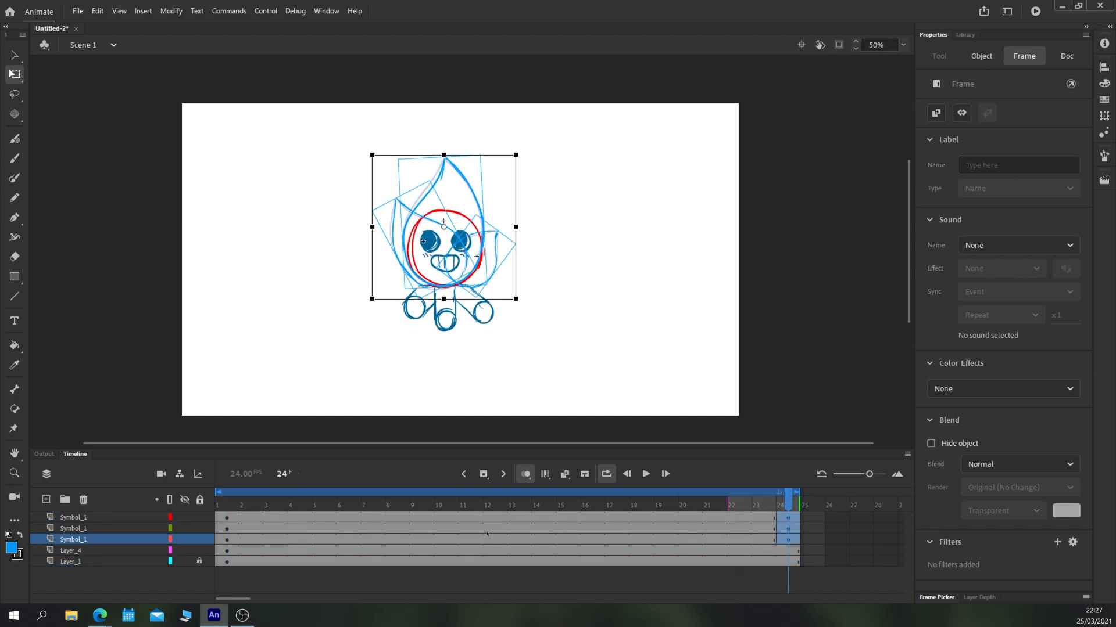
click(496, 493)
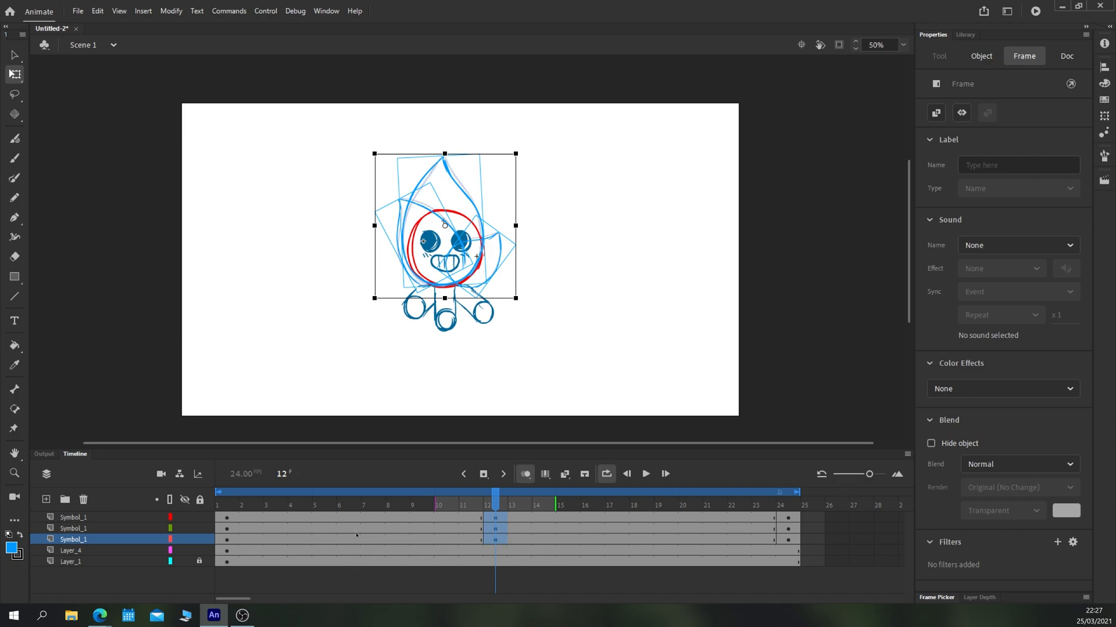
click(1066, 56)
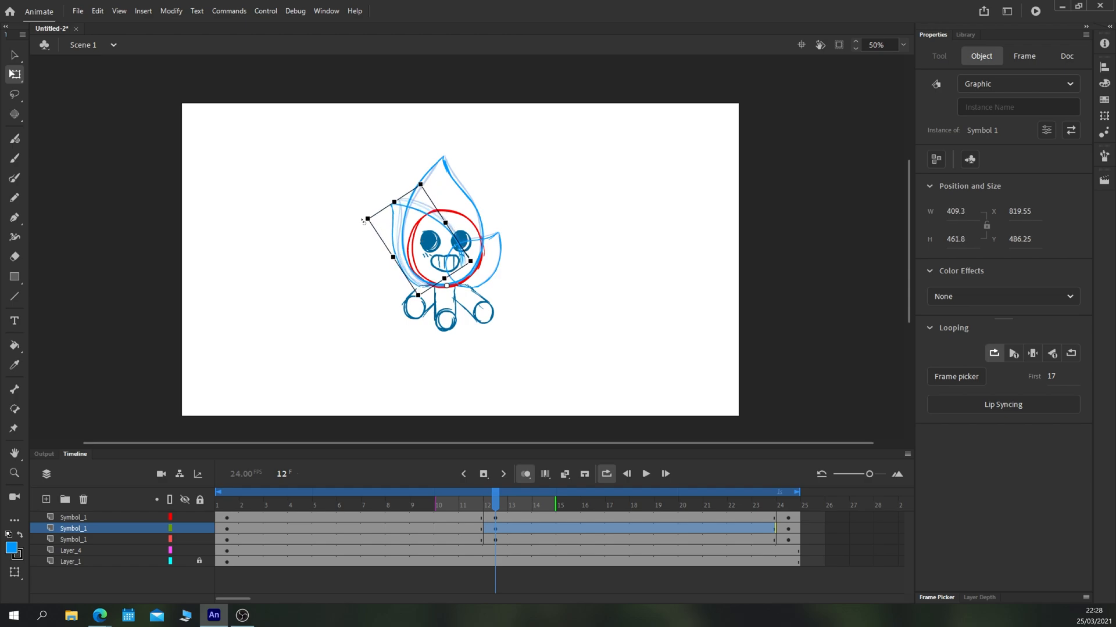
click(74, 539)
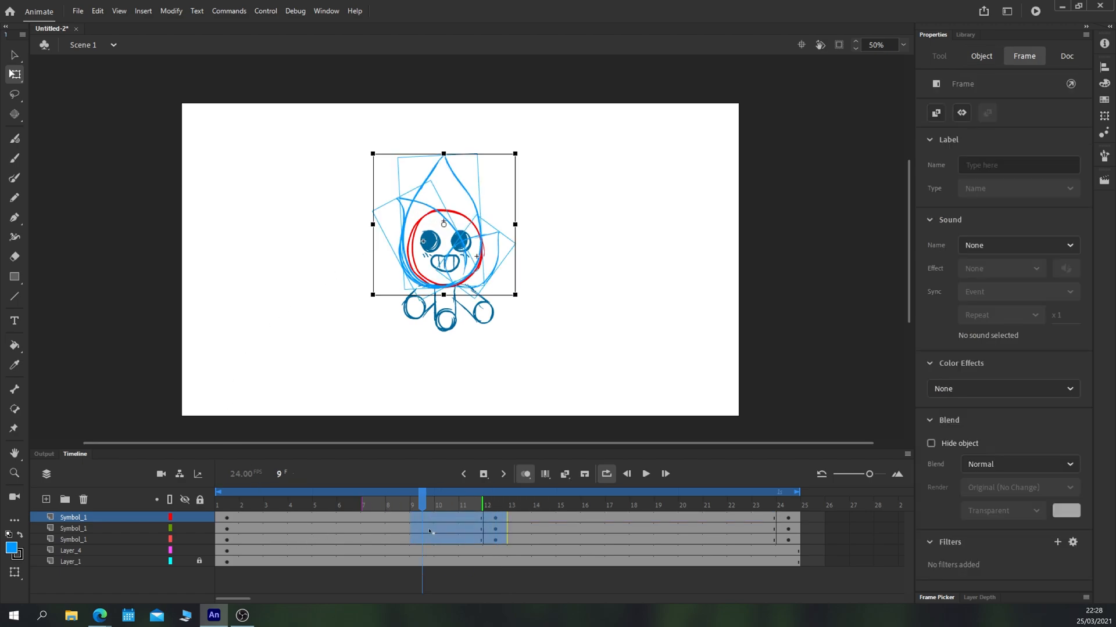
click(1066, 56)
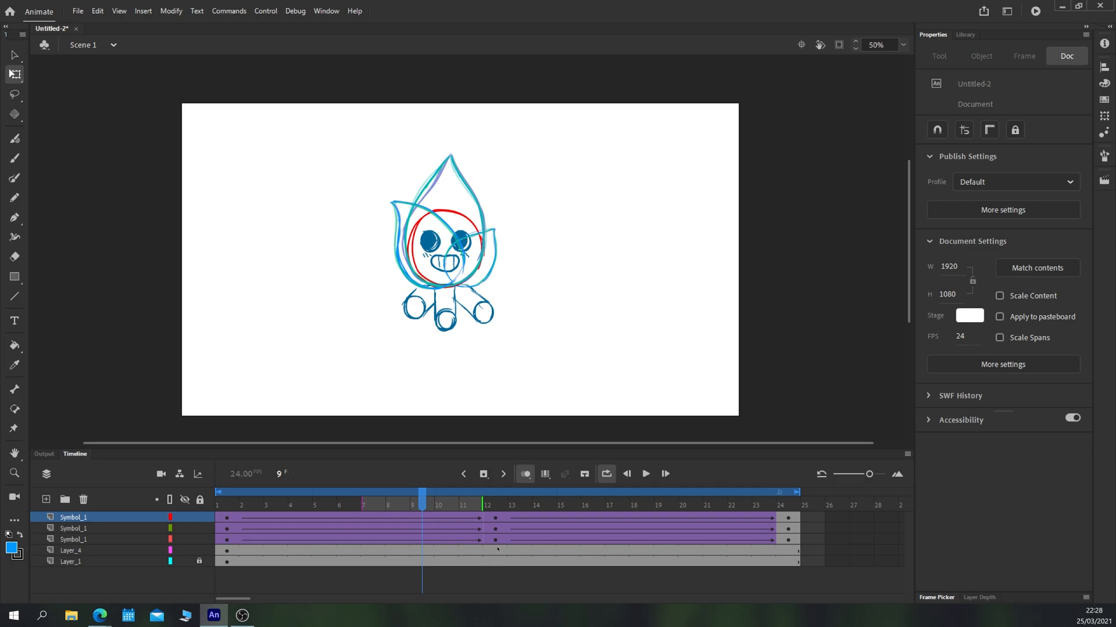
Scrub the flame tweens at frames 20, 15 and 4, then lock the three Symbol_1 layers
click(645, 474)
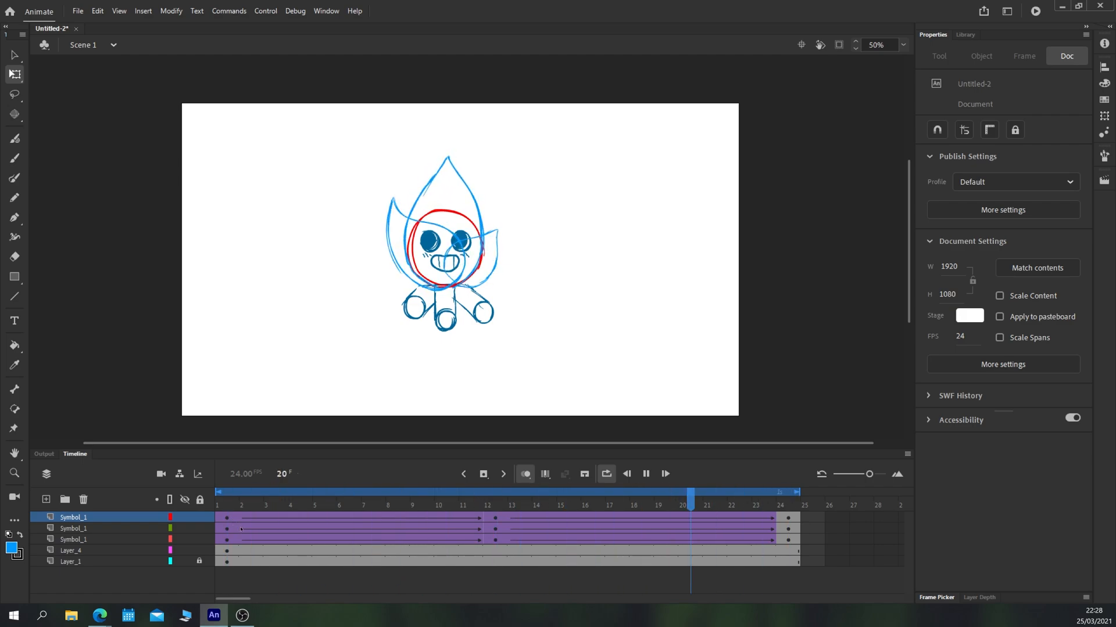
click(569, 493)
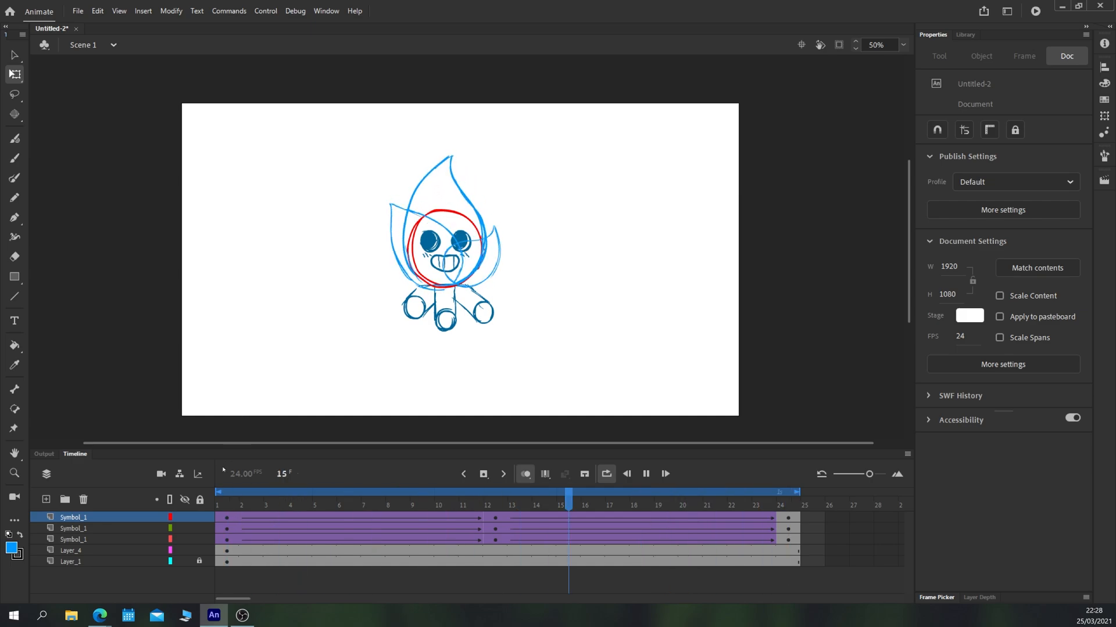
click(446, 492)
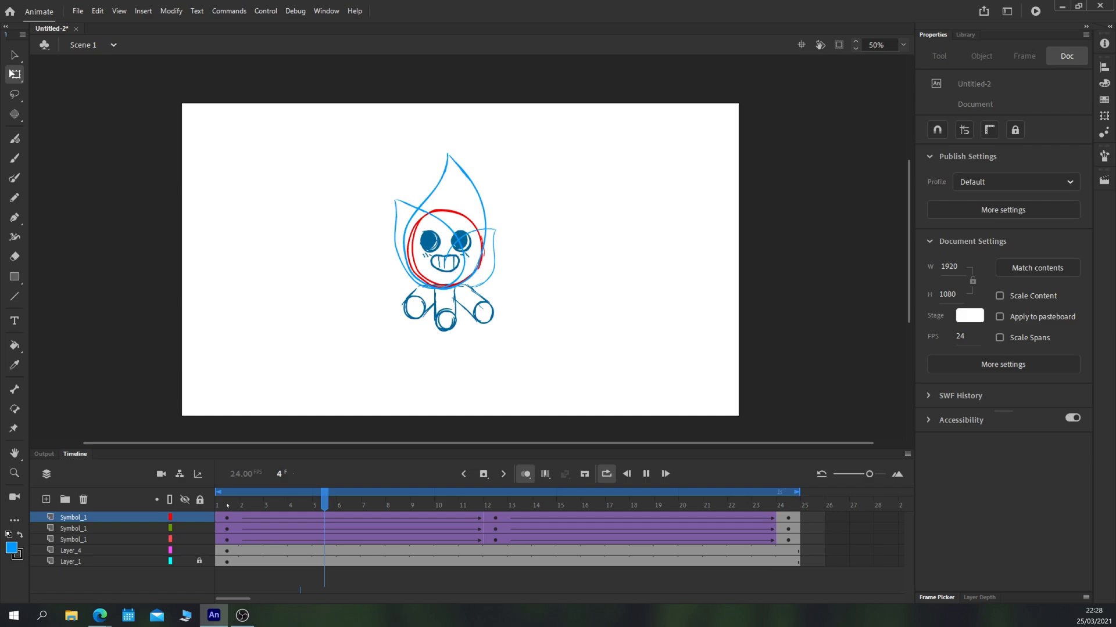
click(71, 550)
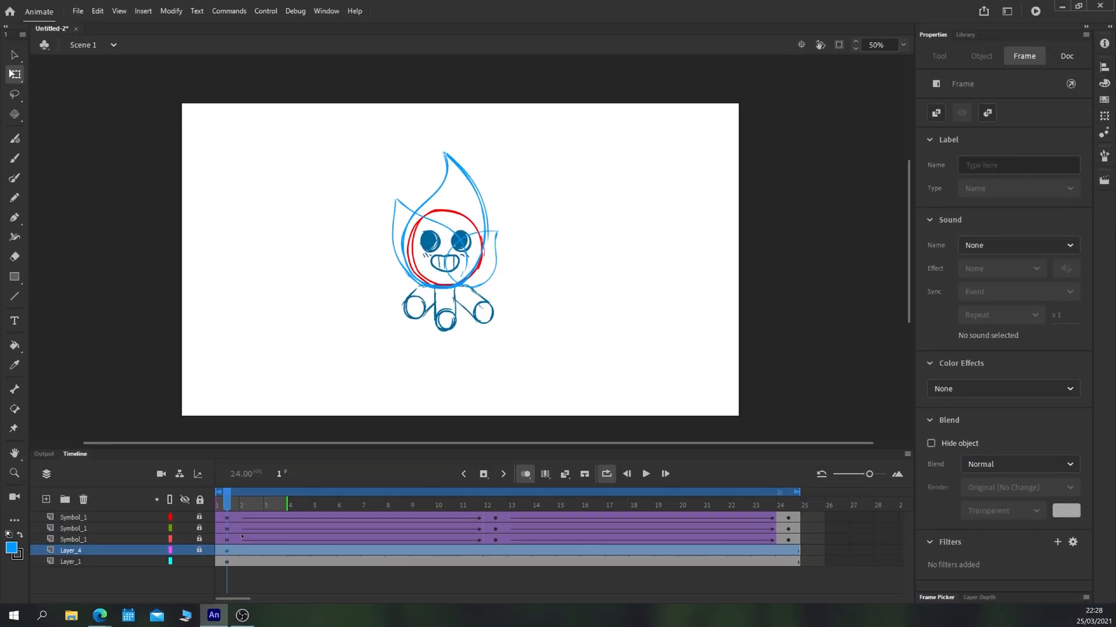
Create Layer_9 above the locked flame layers for the face and move to frame 5
click(442, 245)
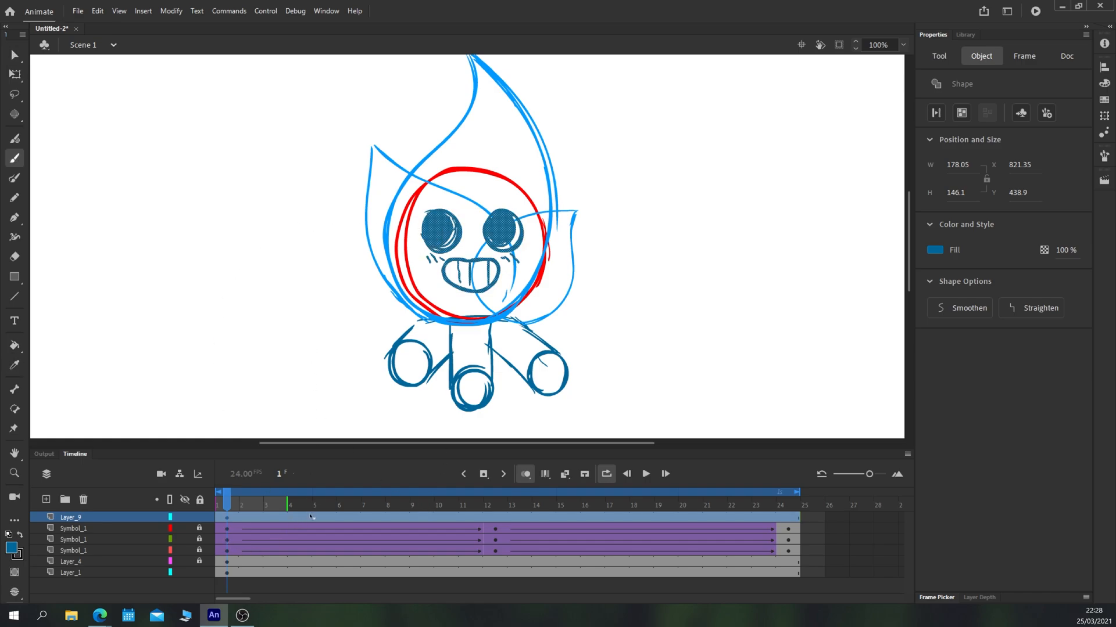
click(324, 505)
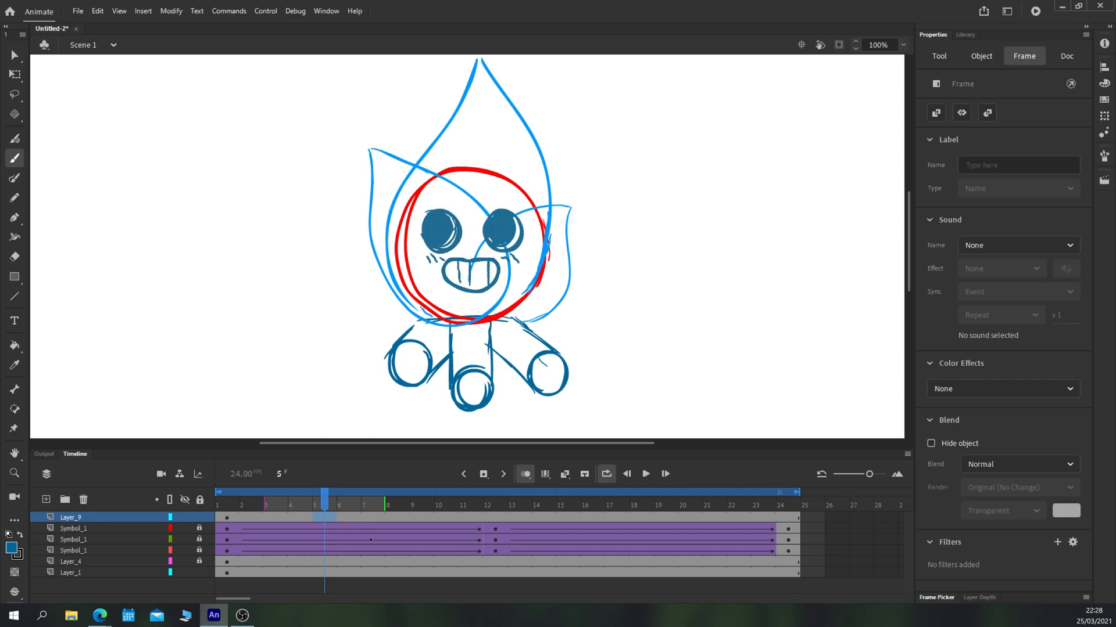
Keyframe the face layer around frames 6–10 and enable onion skin at frame 8
click(348, 506)
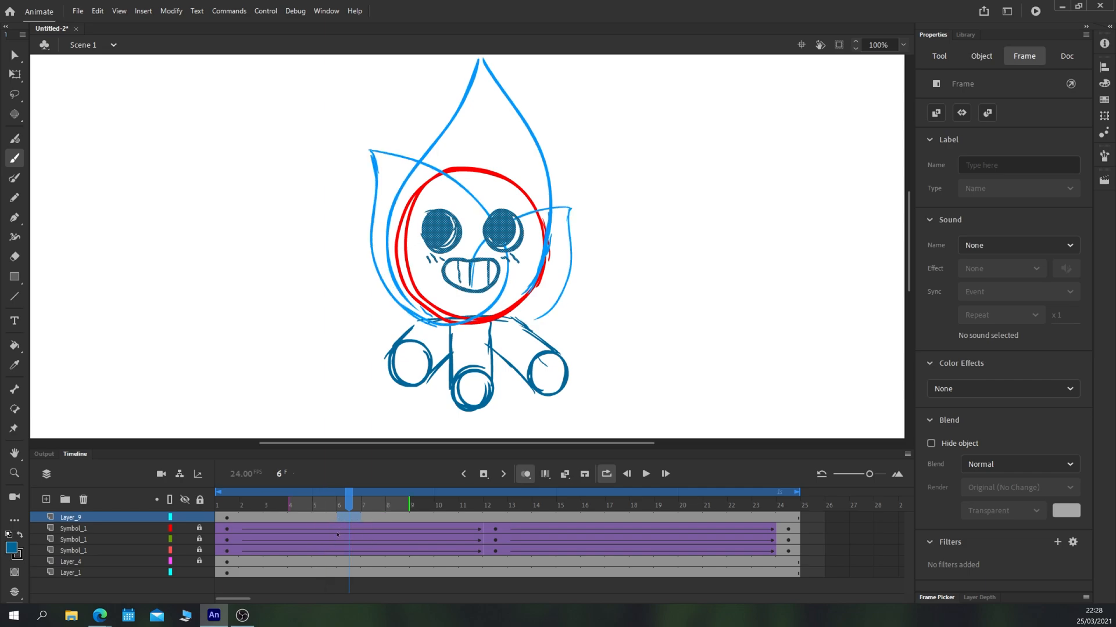
click(446, 492)
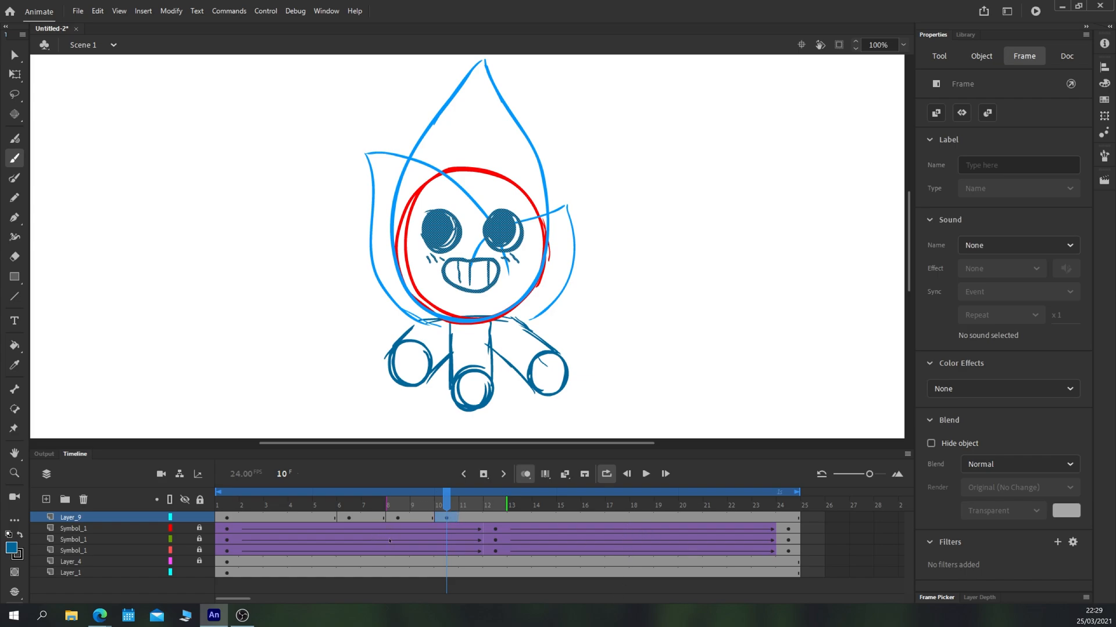
click(348, 492)
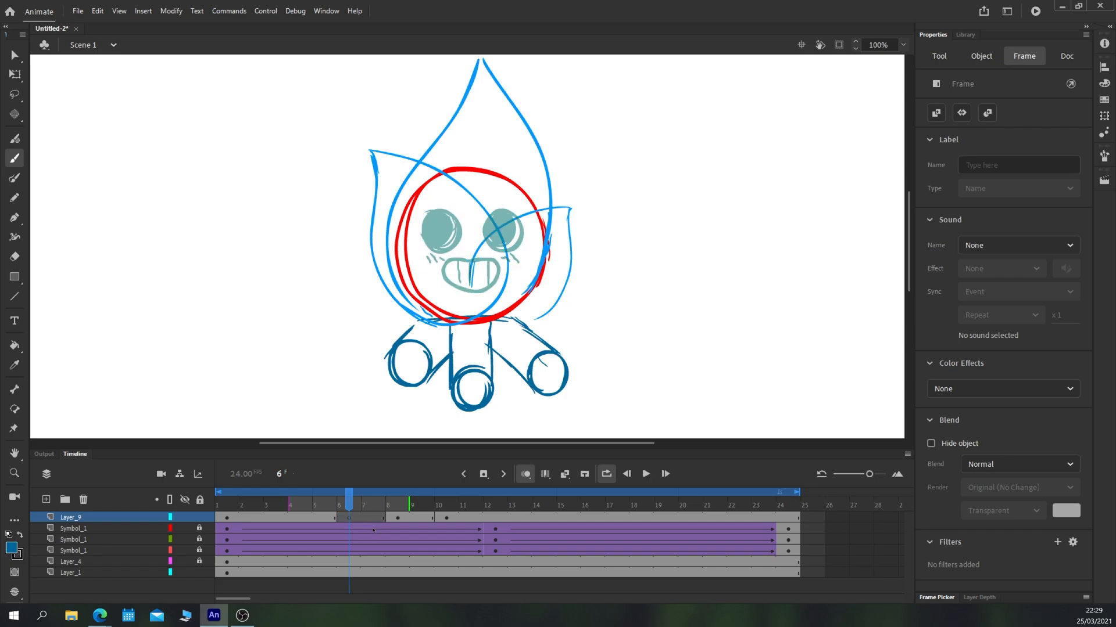
click(398, 492)
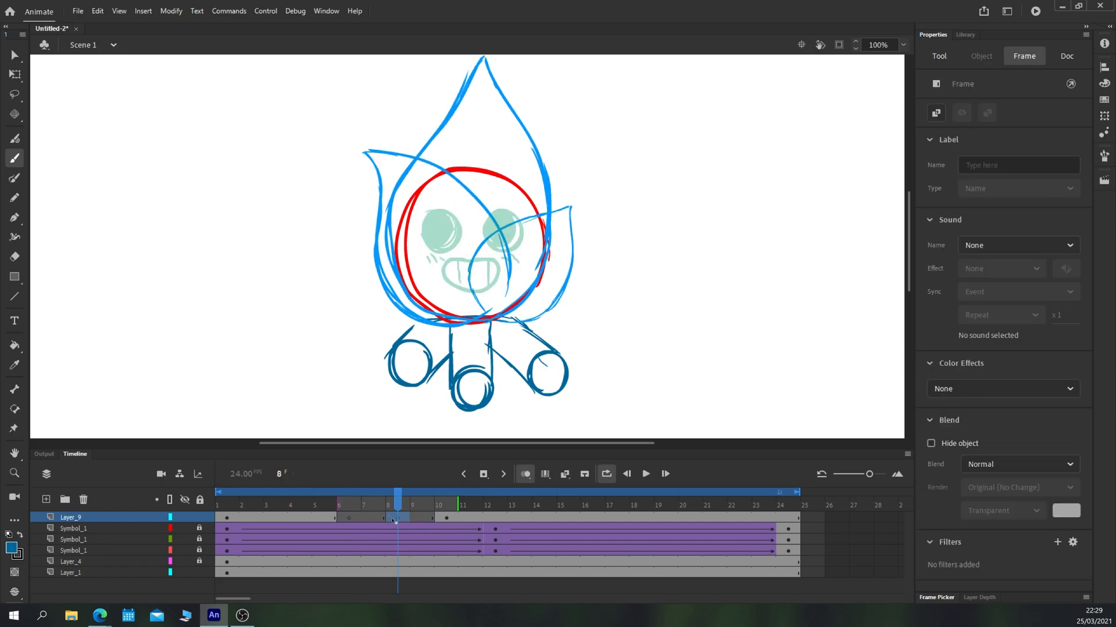
Draw closed eyelids with the Classic Brush on frame 8, then hide onion skin
click(937, 56)
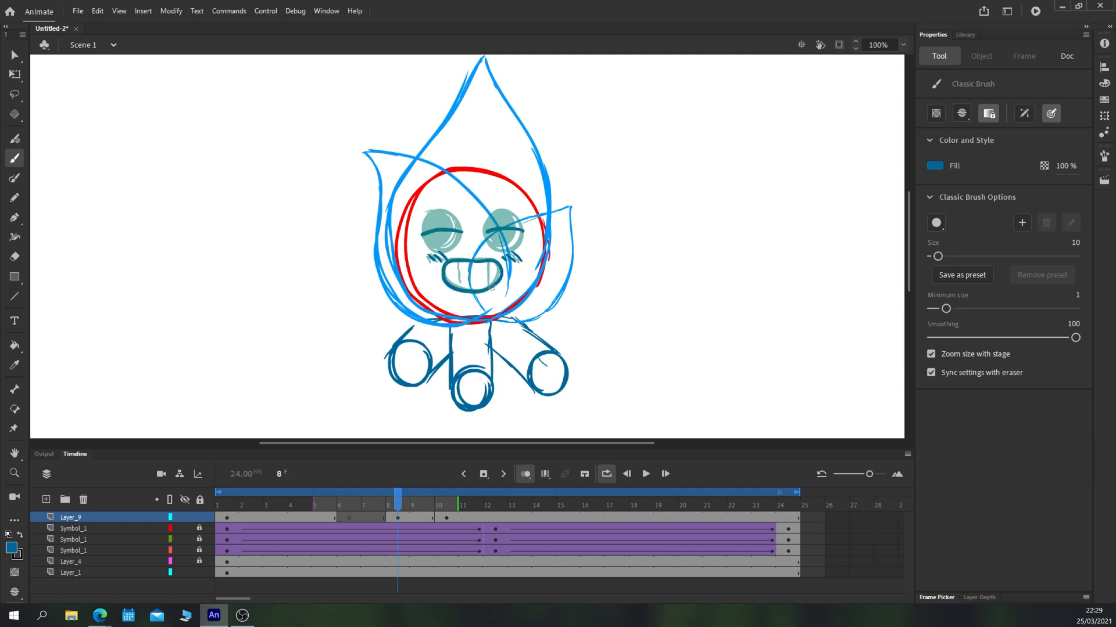
drag(462, 275, 499, 281)
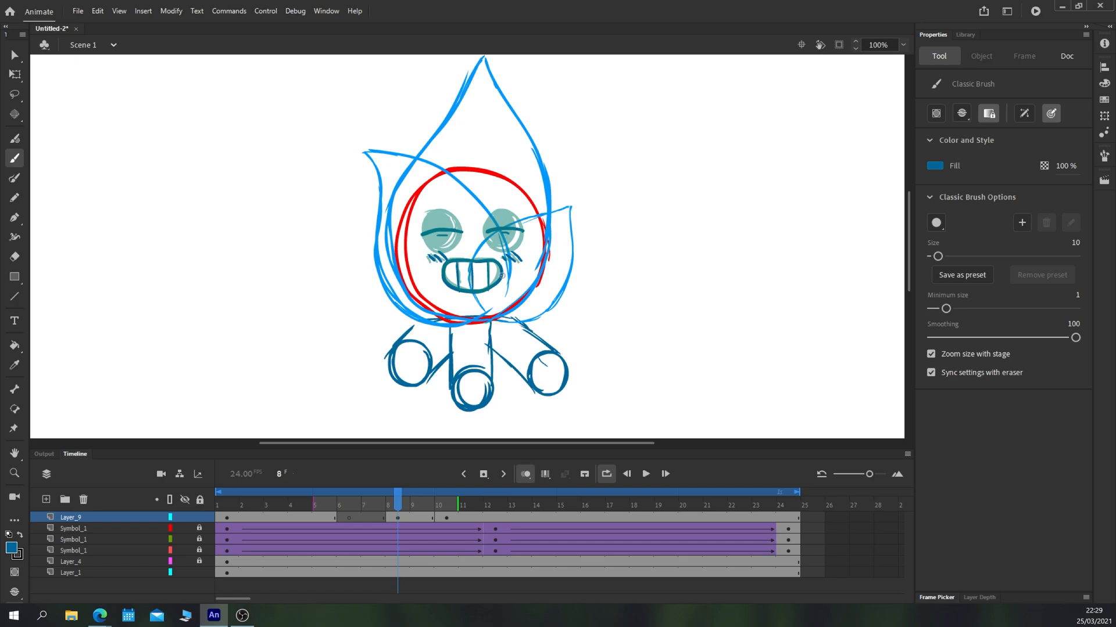
click(349, 493)
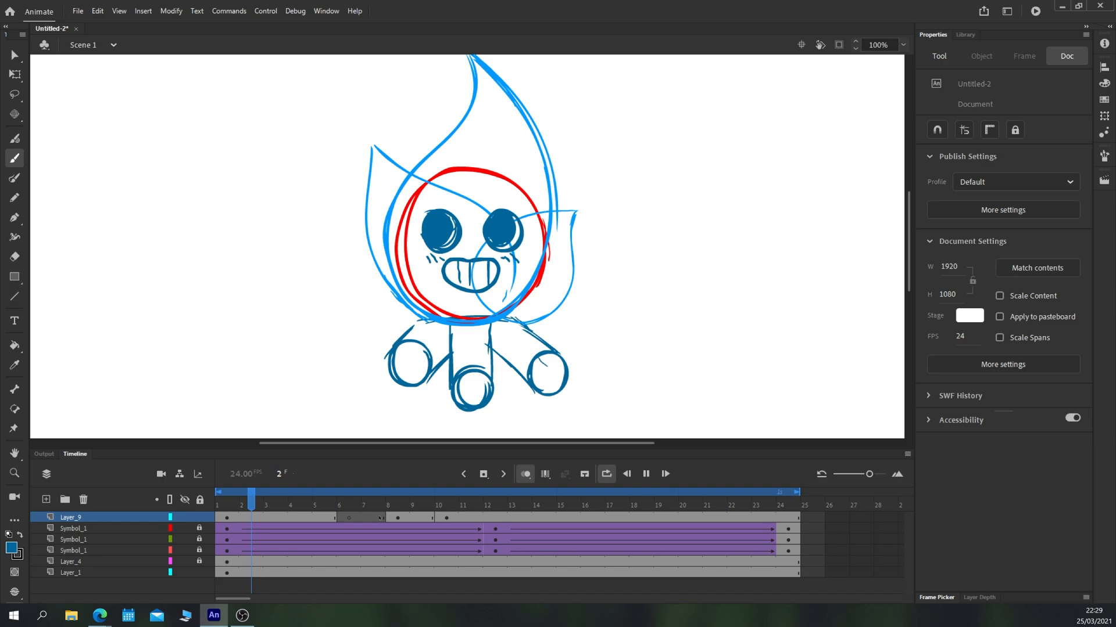
Paste and overwrite the face frames further along, then Paint Bucket both frame-10 eyes solid blue
right_click(349, 517)
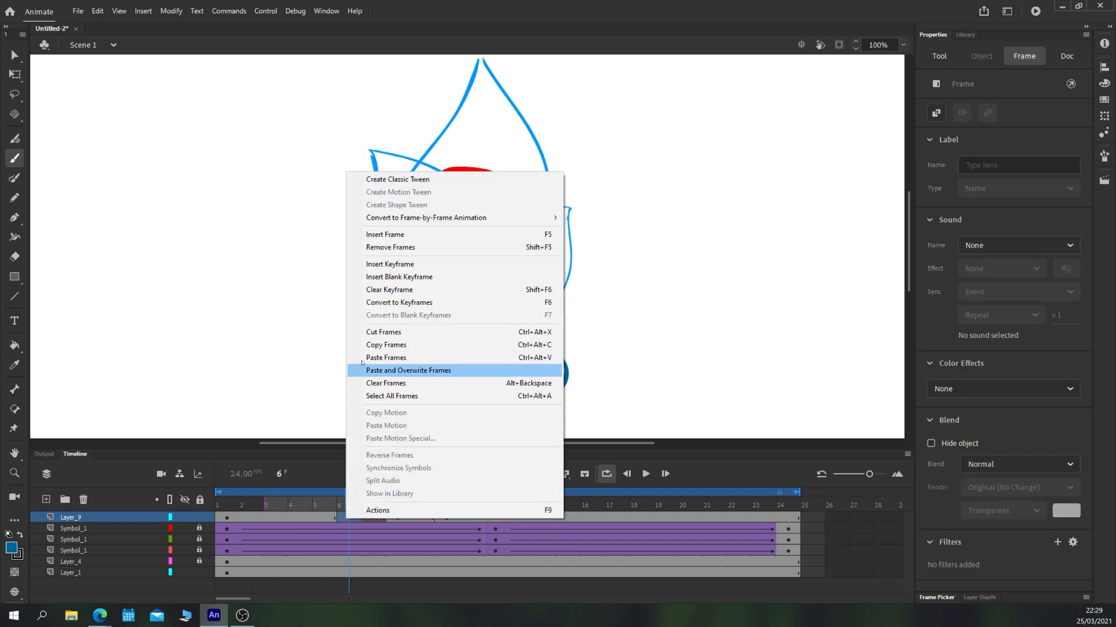
click(408, 369)
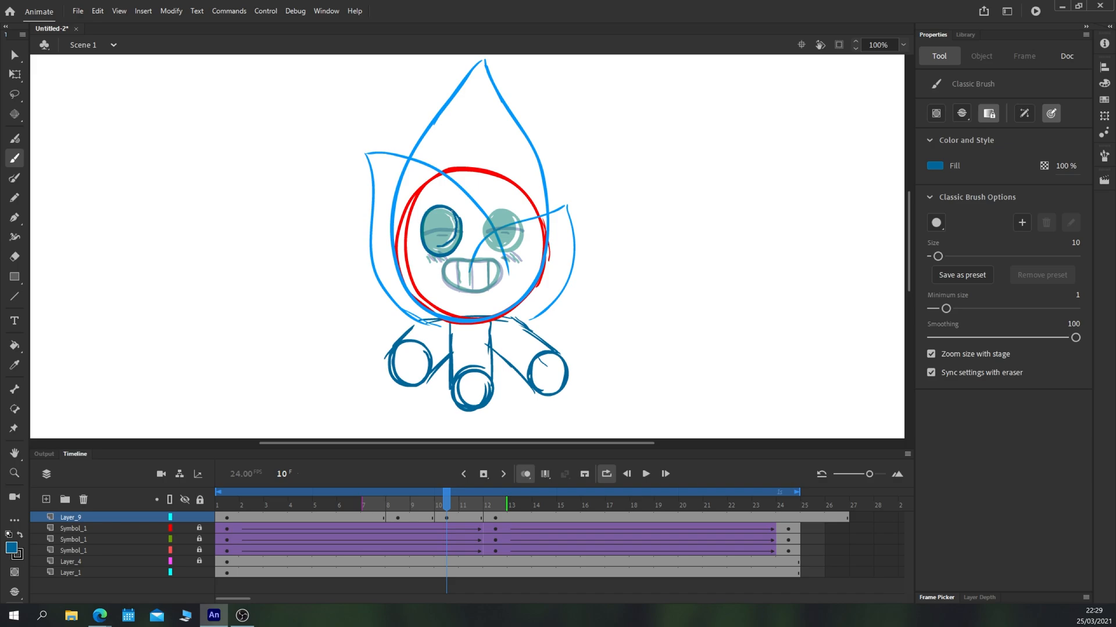
click(437, 238)
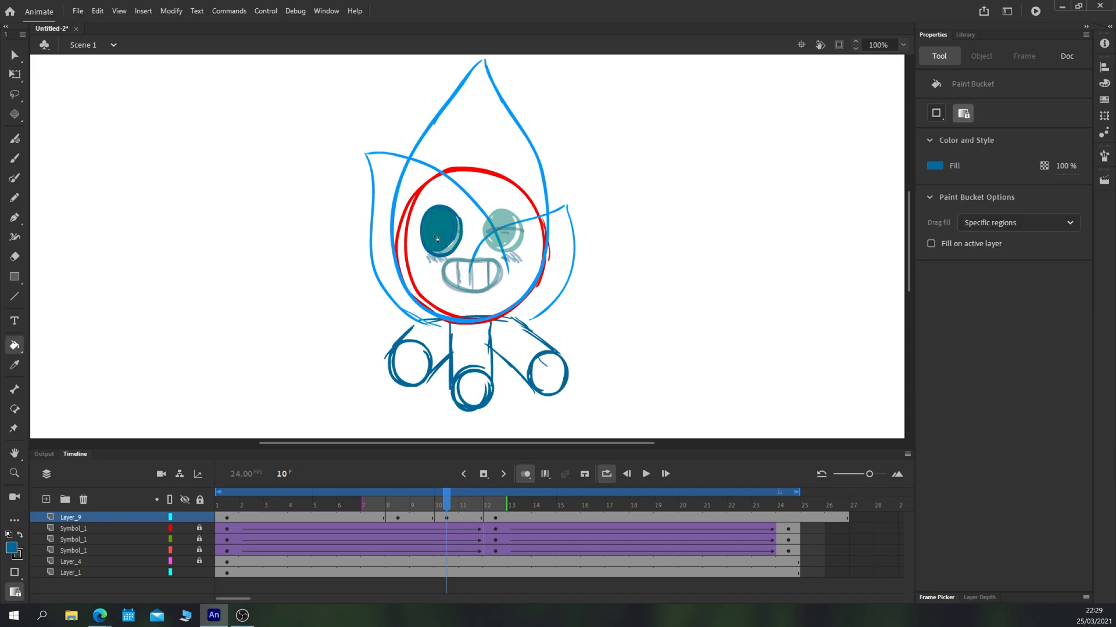
click(14, 158)
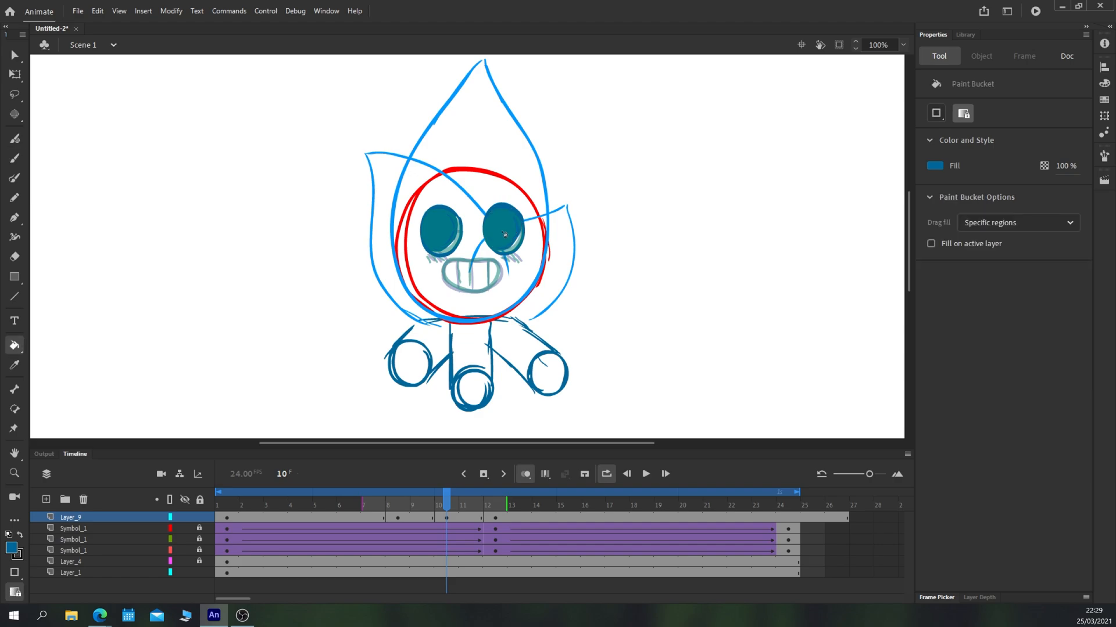
click(14, 158)
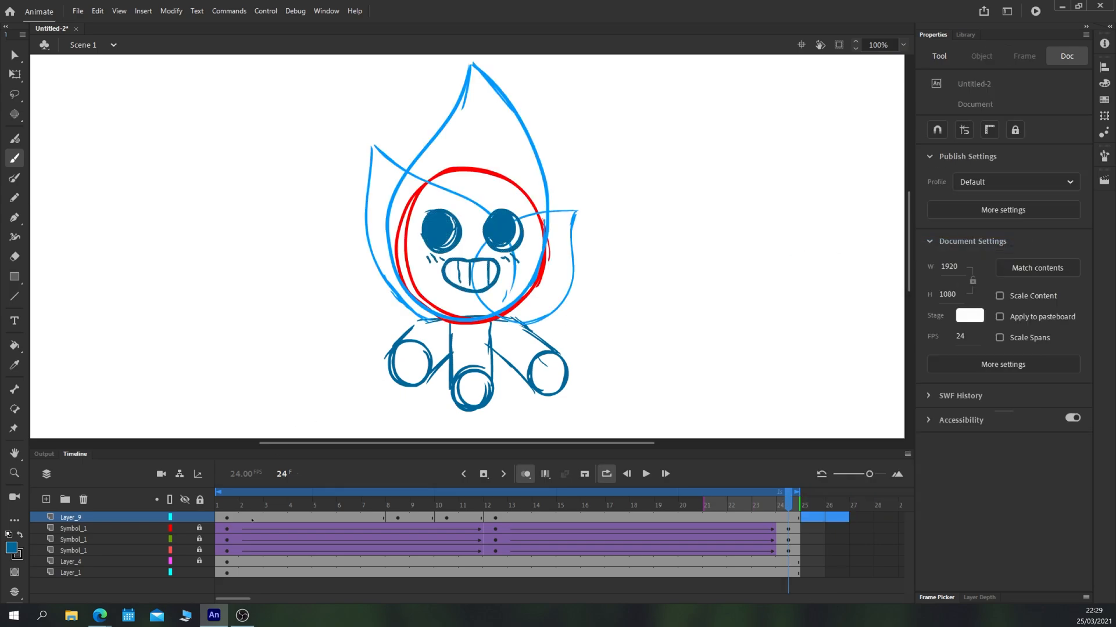
Preview the face drawings at frames 23 and 17 and compare layers across the loop
click(645, 474)
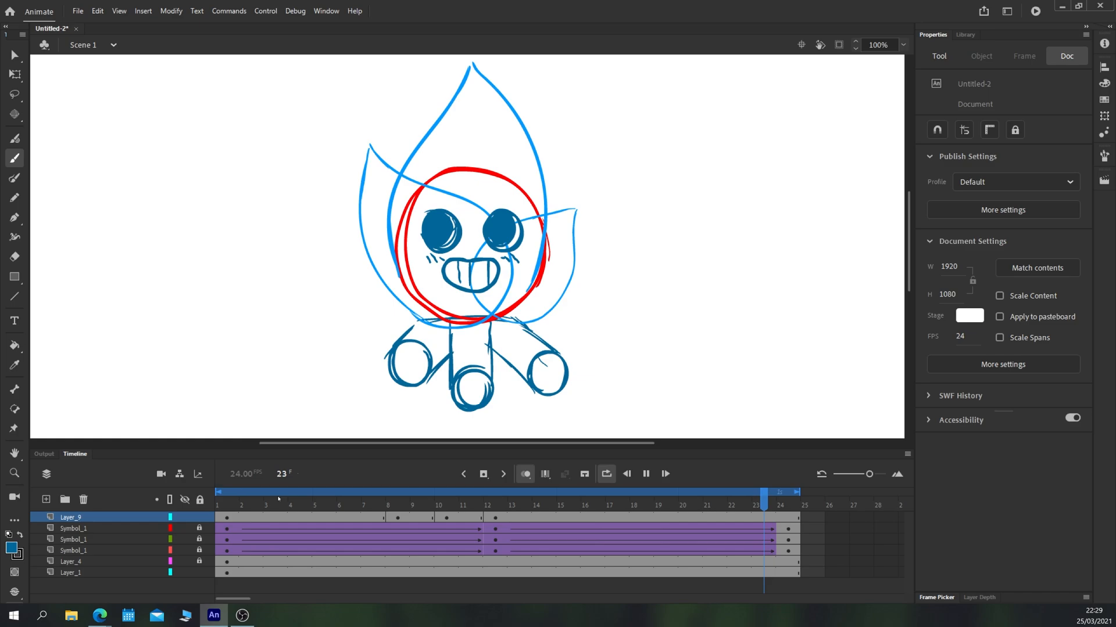
click(617, 492)
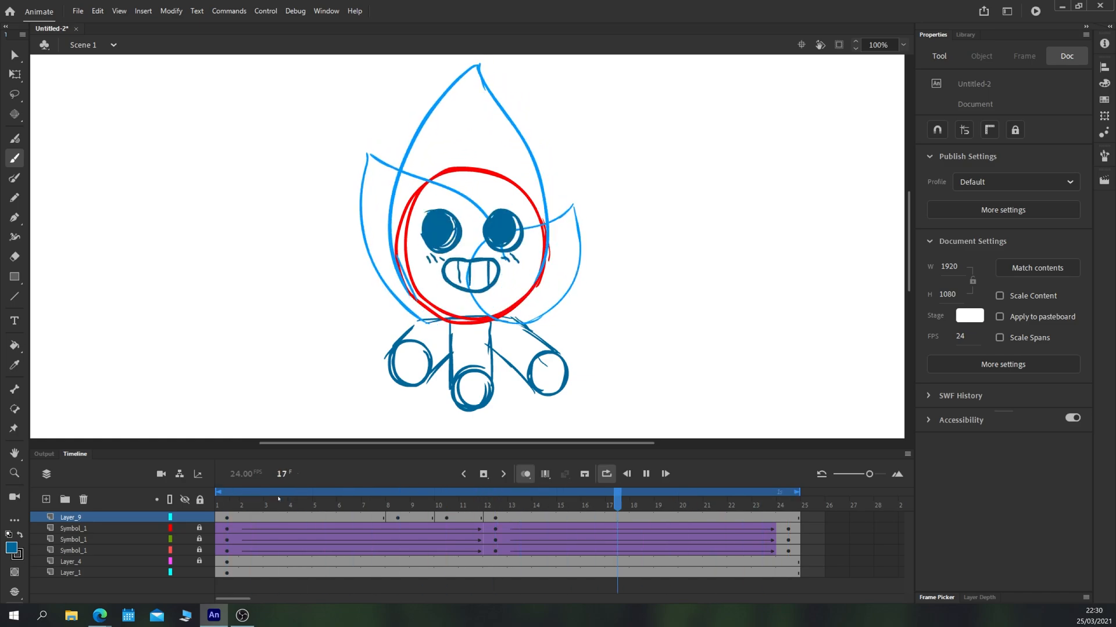
click(421, 493)
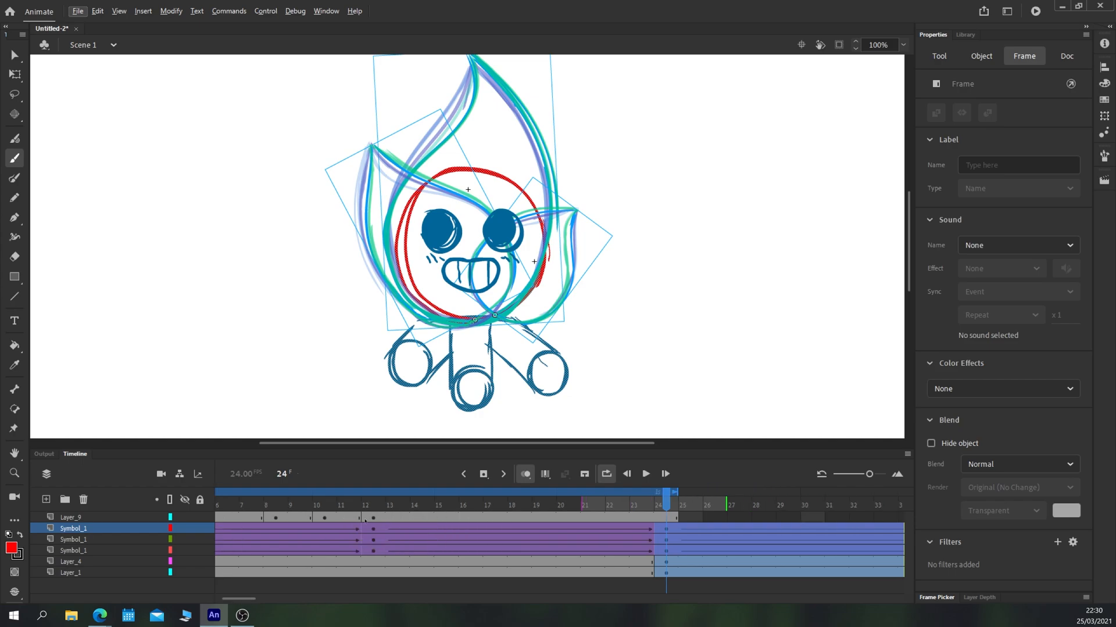
click(275, 506)
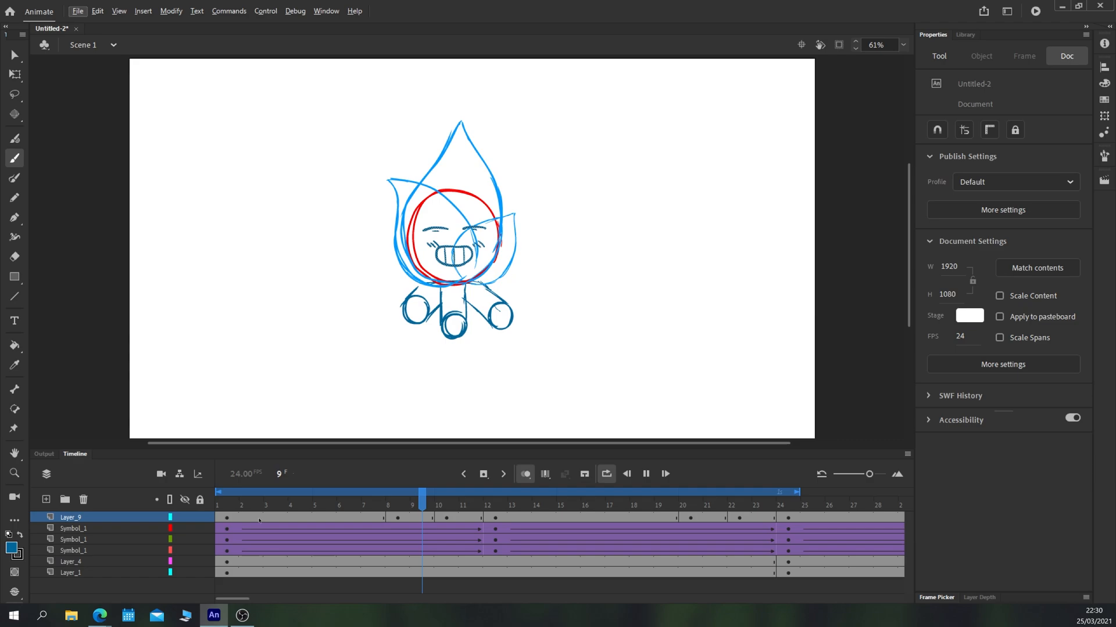
Play the 24-frame loop to check the repeated blink near frames 20–23 on the face layer
click(496, 493)
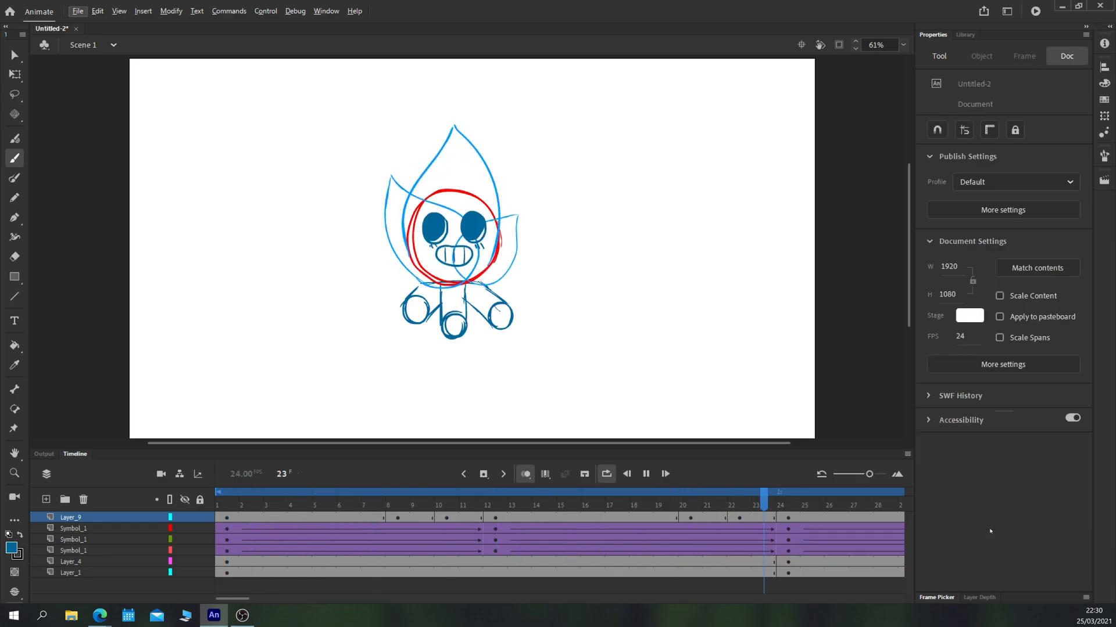
click(642, 491)
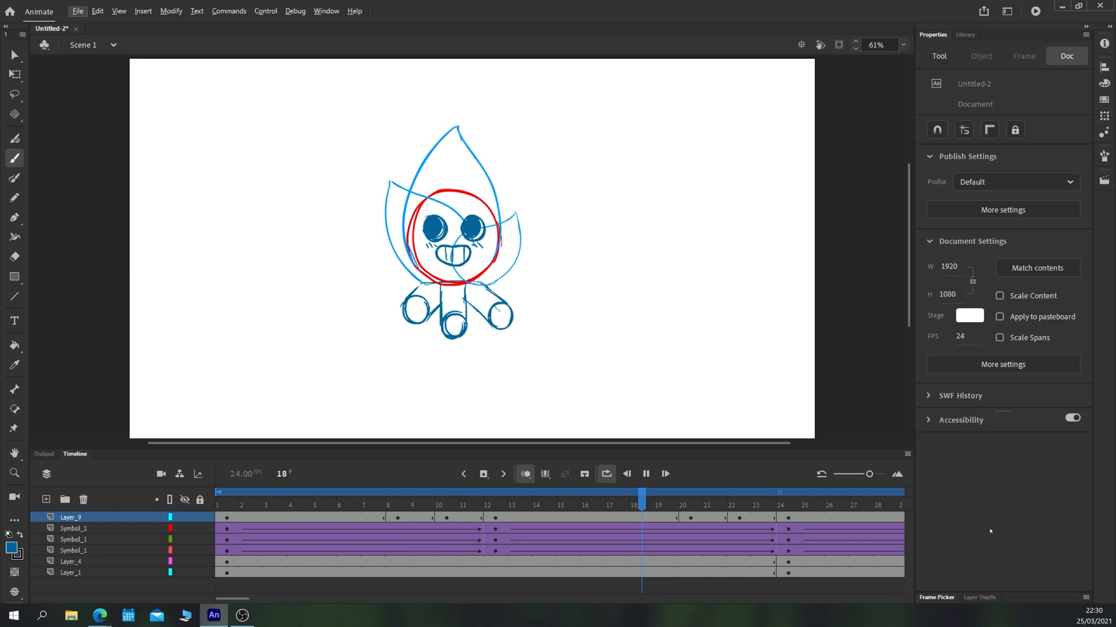
click(496, 492)
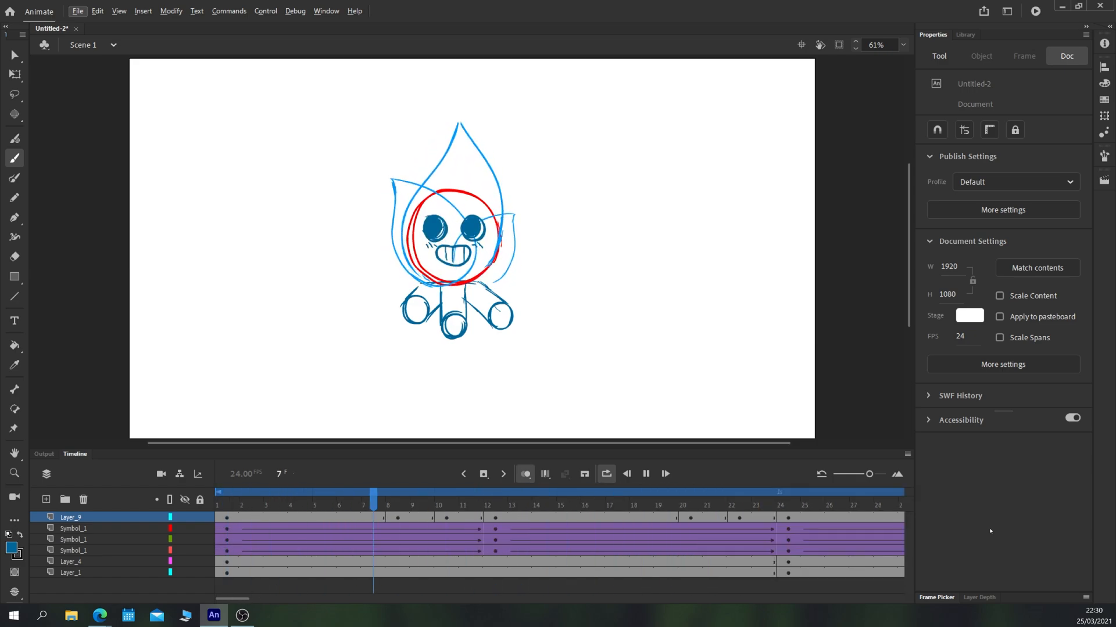
click(324, 492)
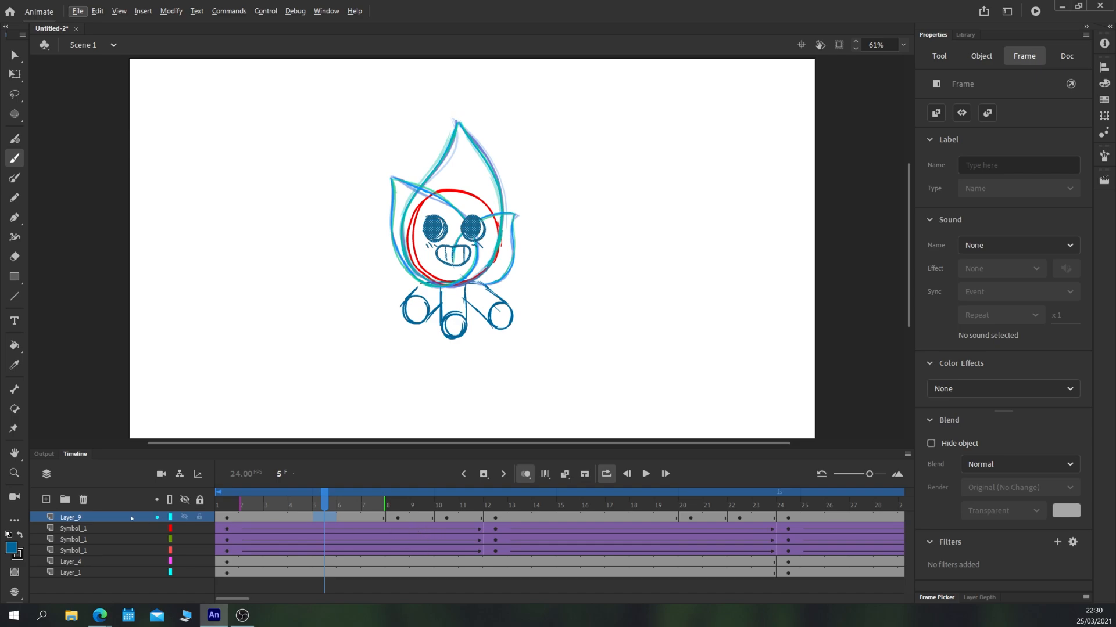
Convert Layer_9 into the Symbol 2 graphic and tilt the face slightly with Free Transform
right_click(71, 517)
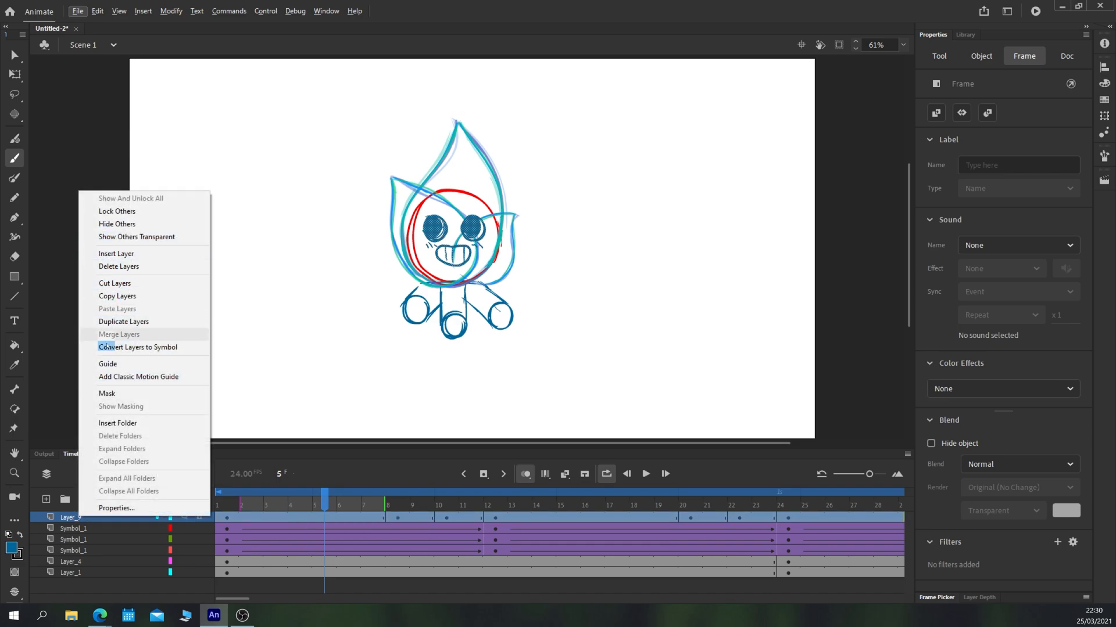
click(137, 348)
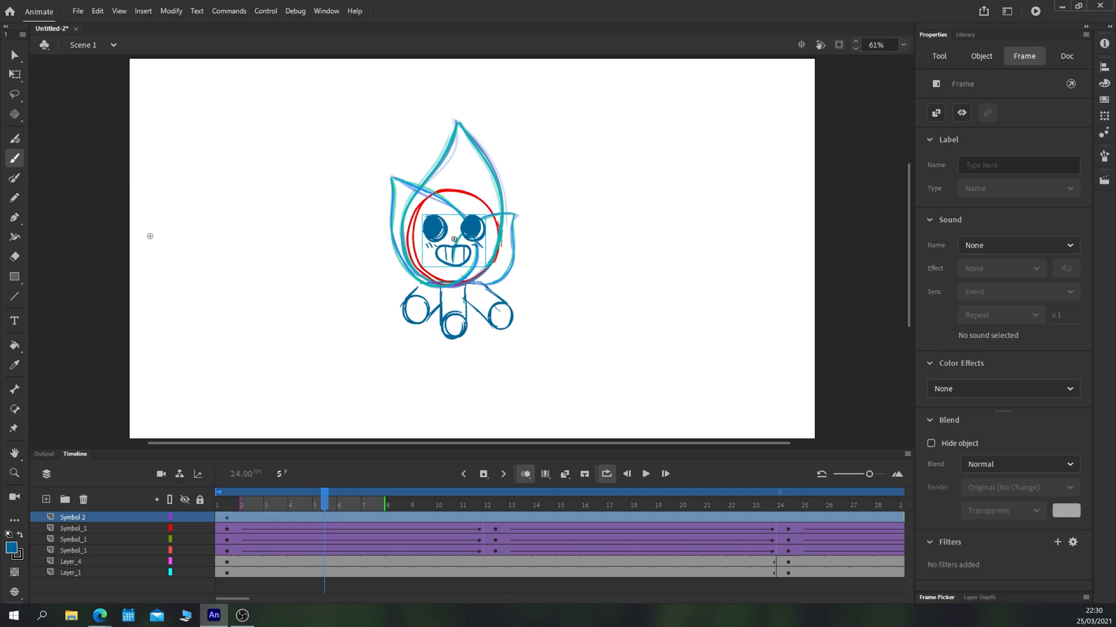
click(452, 238)
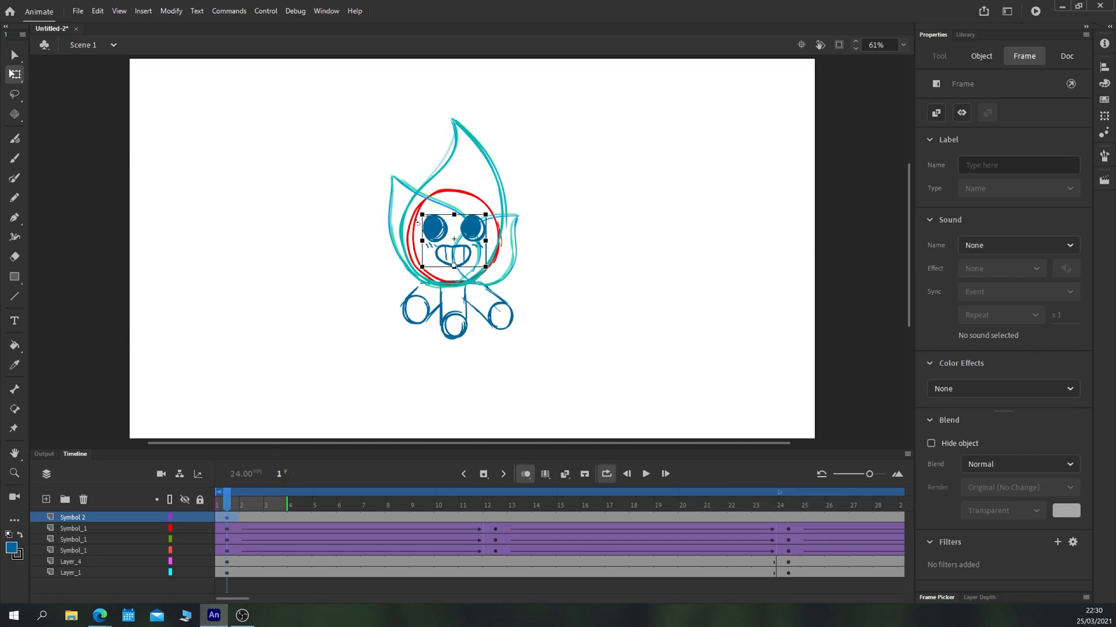
click(980, 56)
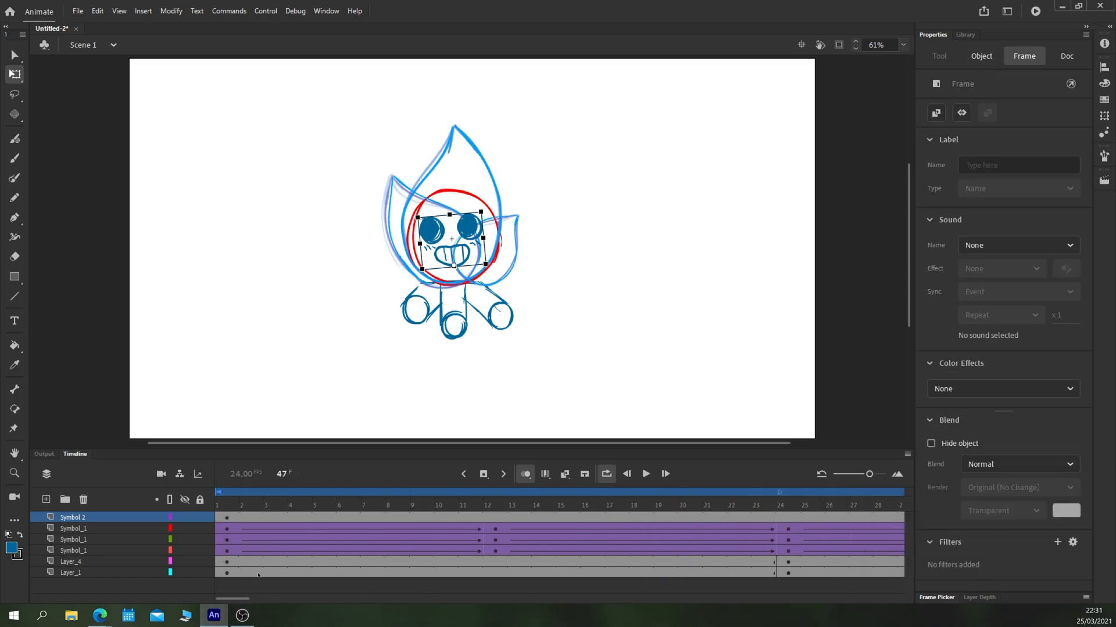
Go to the last frame and play the loop to preview the rocking face
click(788, 492)
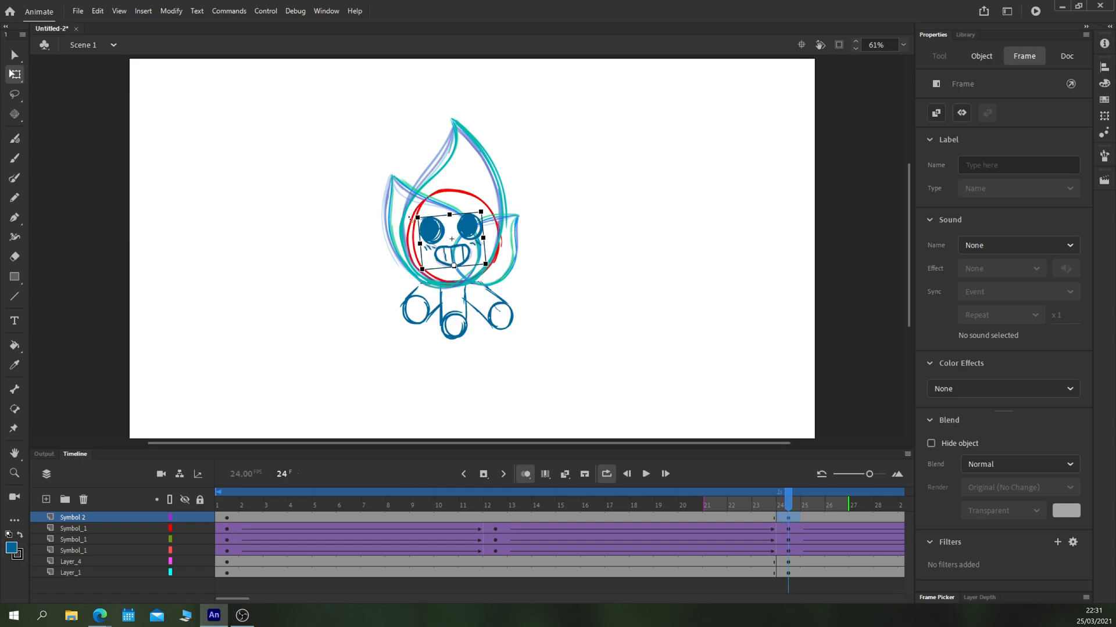
click(980, 56)
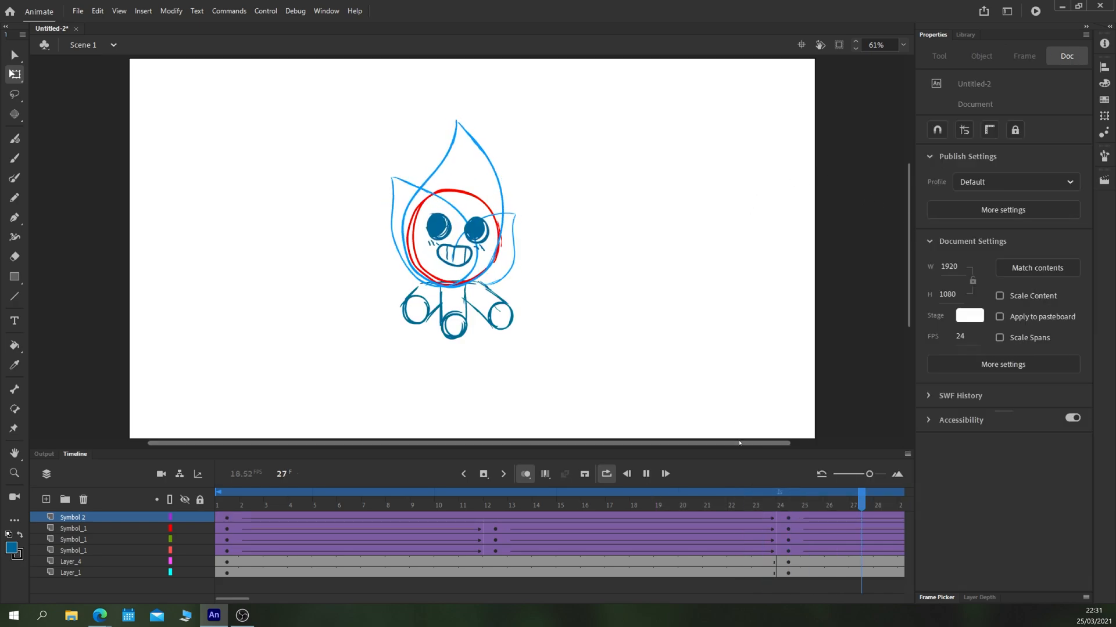
click(739, 492)
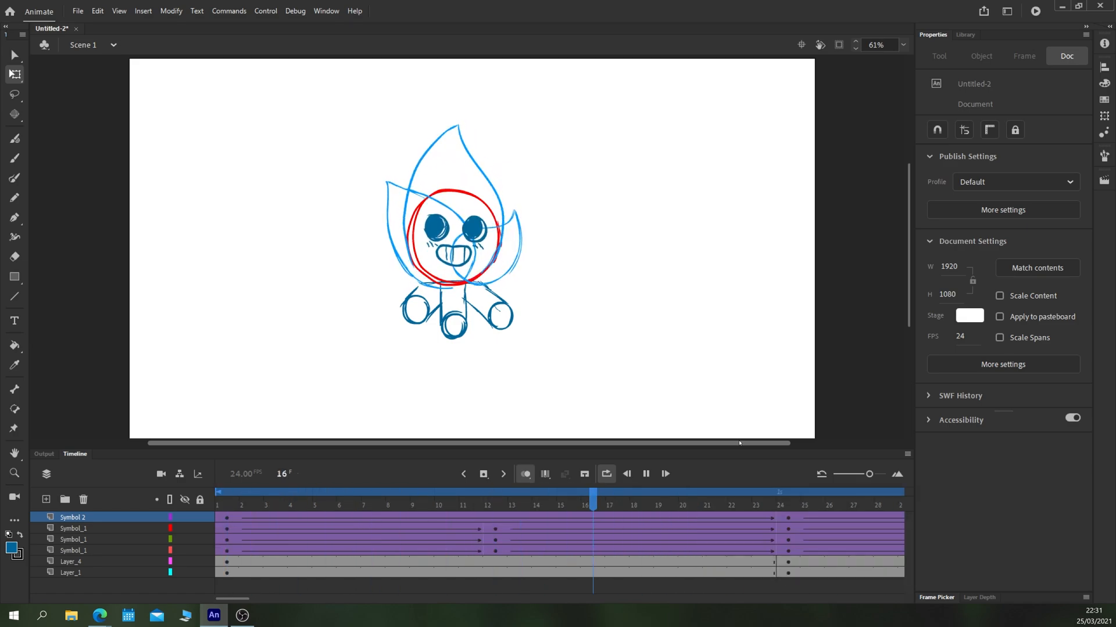
click(470, 492)
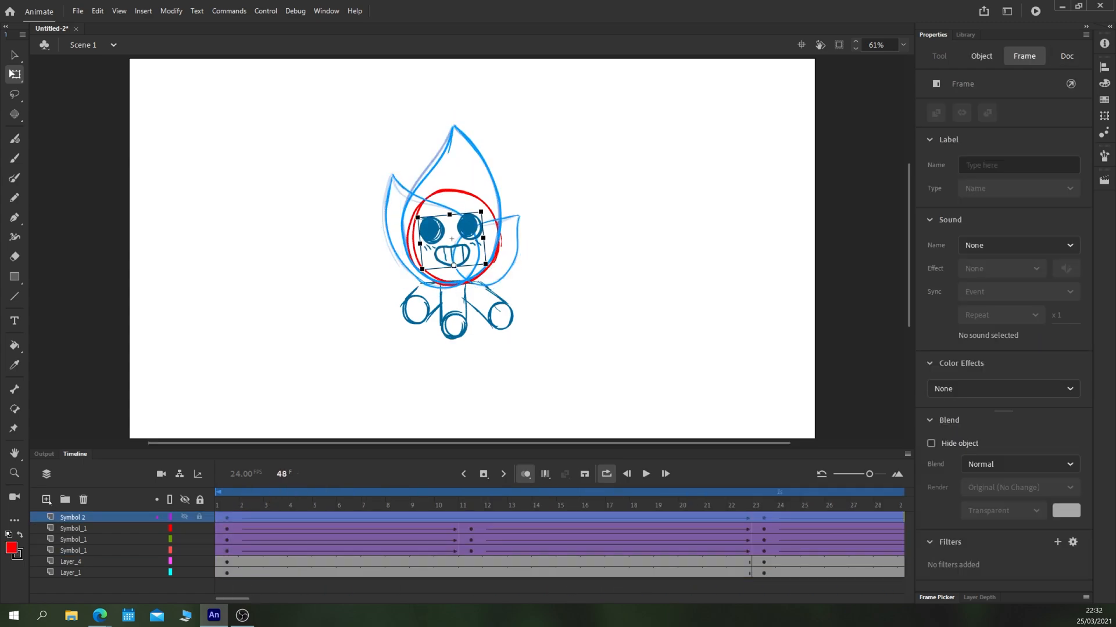
Add a lick layer, draw a small red flame lick above the left flame, and play it back
click(277, 506)
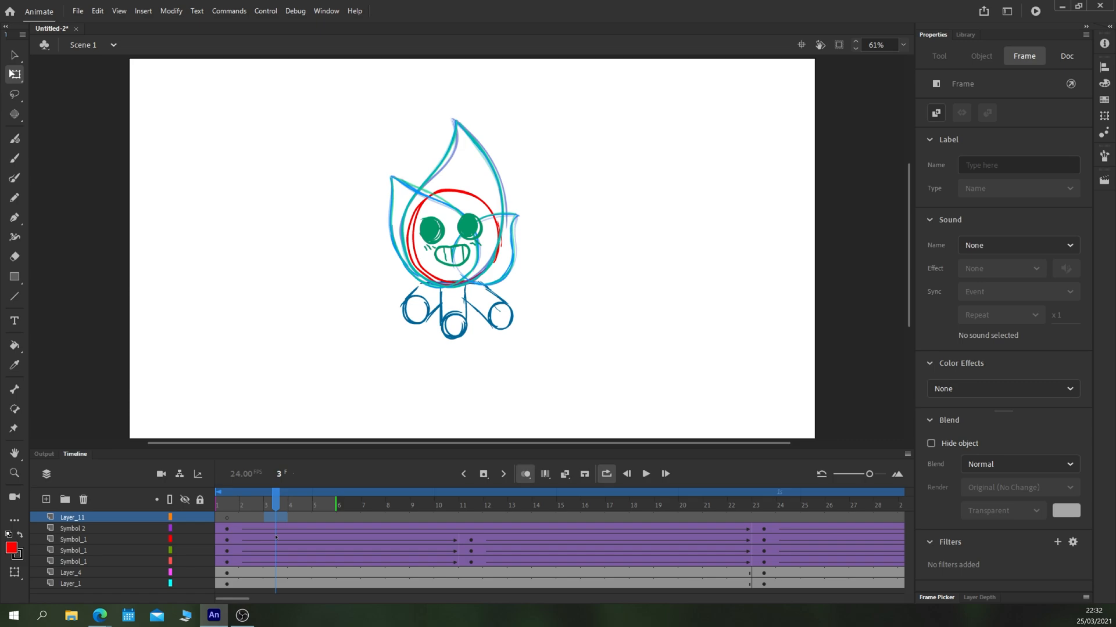
click(421, 506)
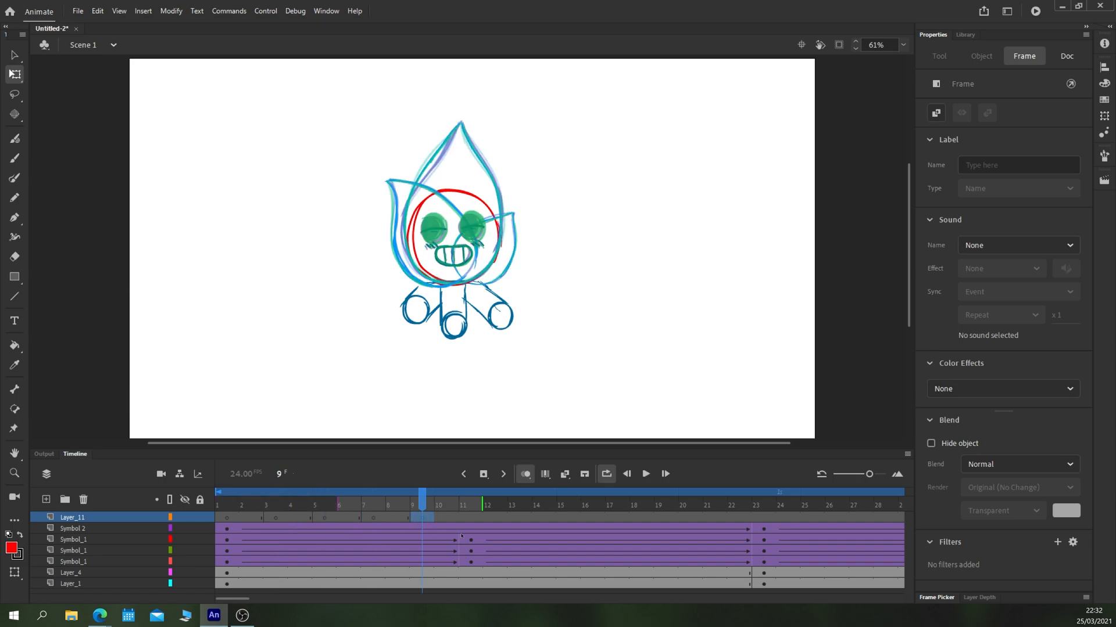
click(519, 505)
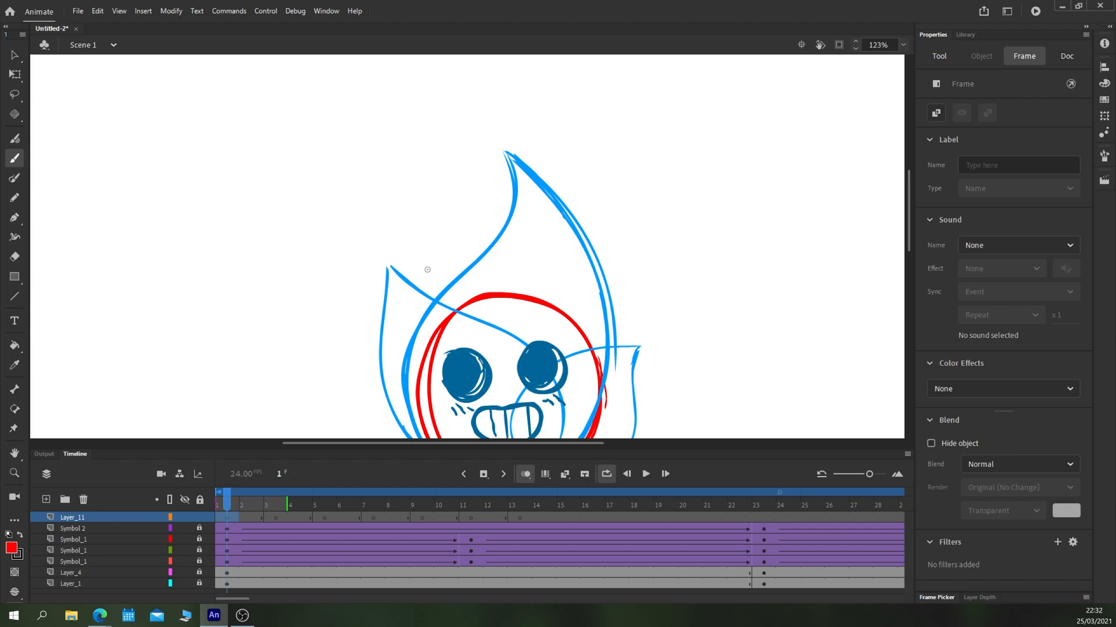
drag(423, 252, 442, 277)
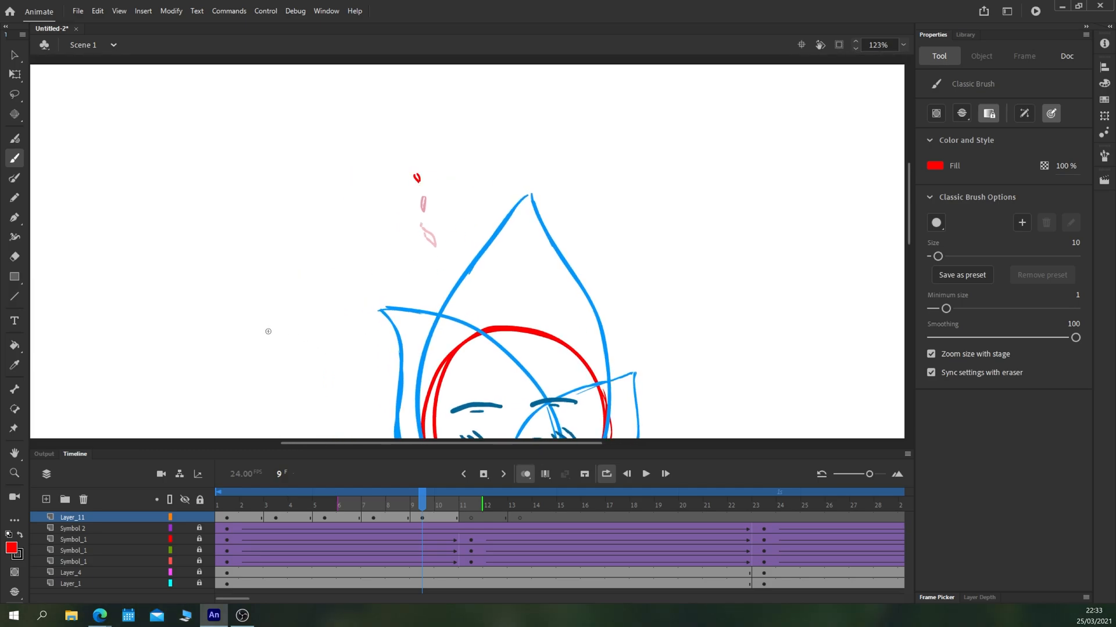
click(470, 492)
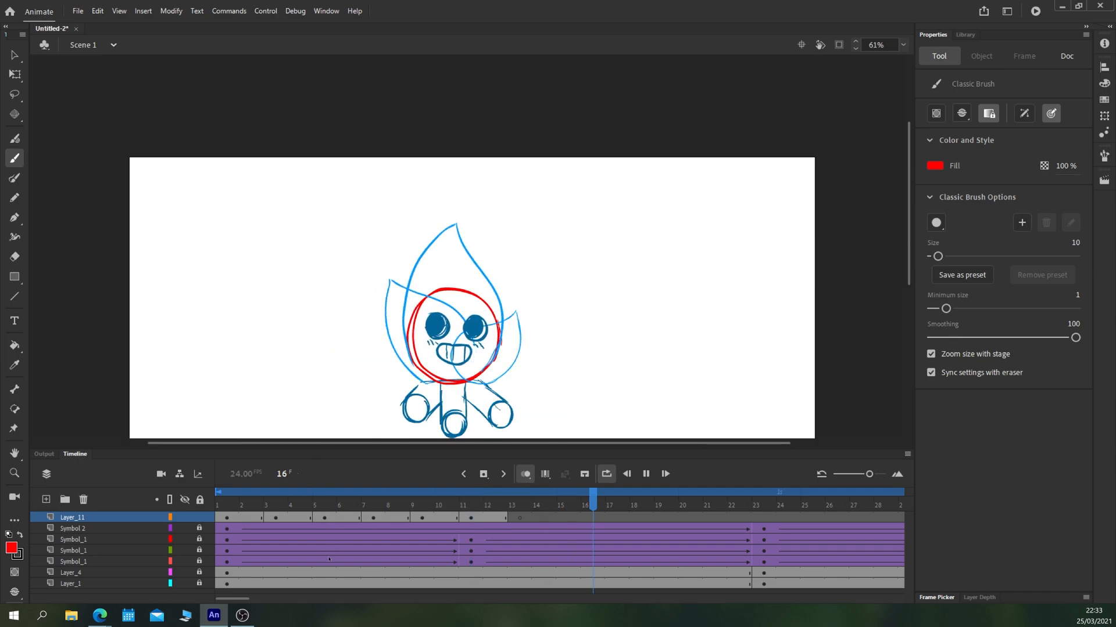
click(471, 491)
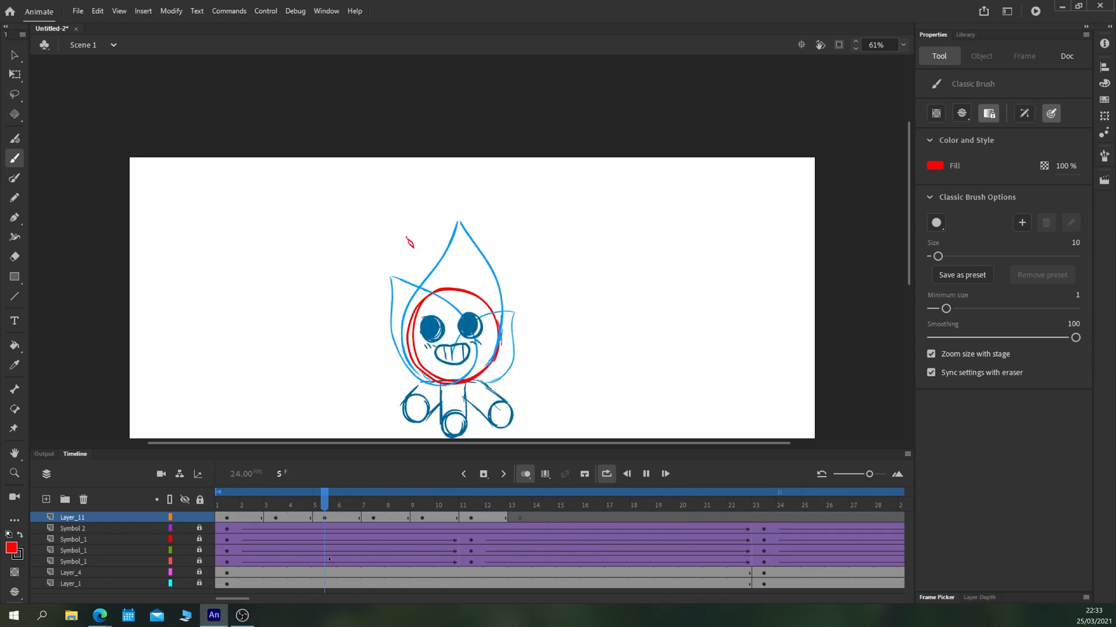
Check the lick at frames 2, 13 and 21, then redraw it rising at frame 7
click(249, 491)
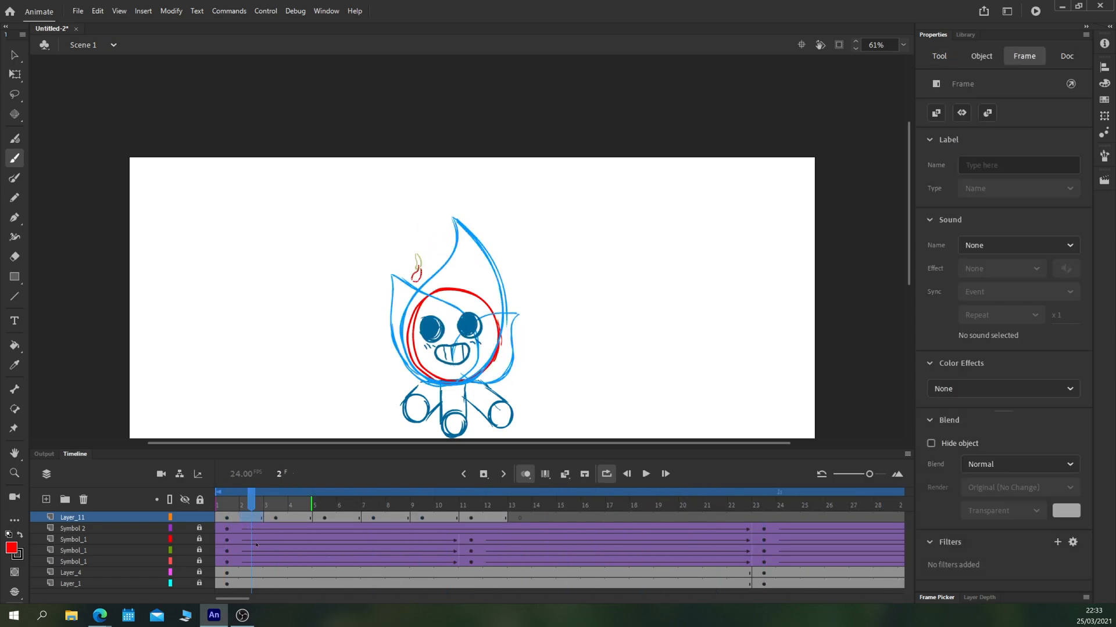
click(325, 491)
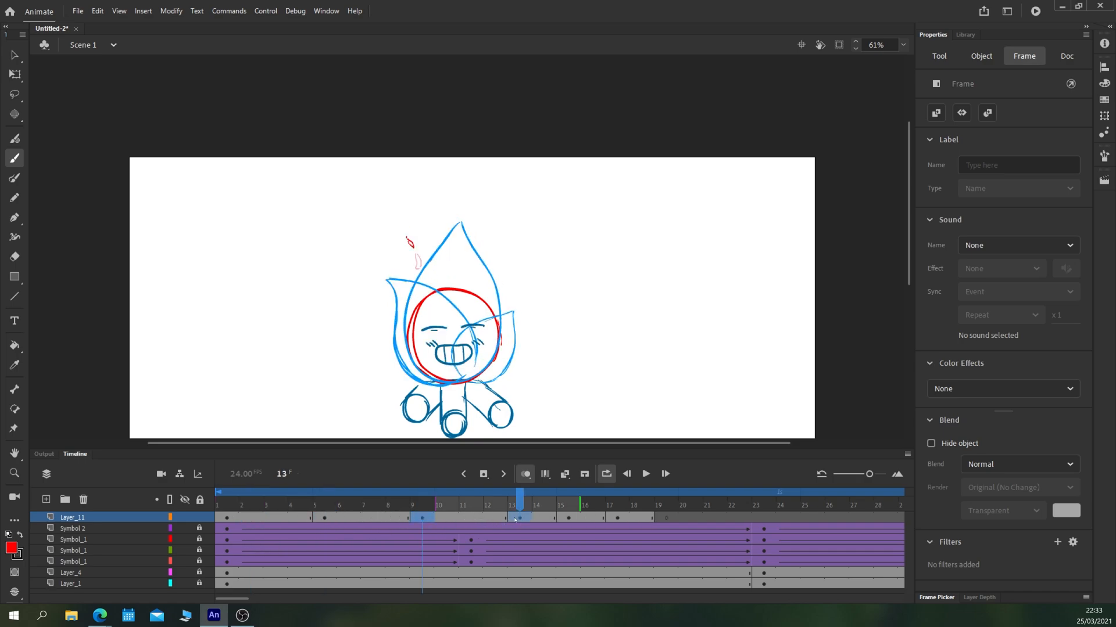
click(713, 505)
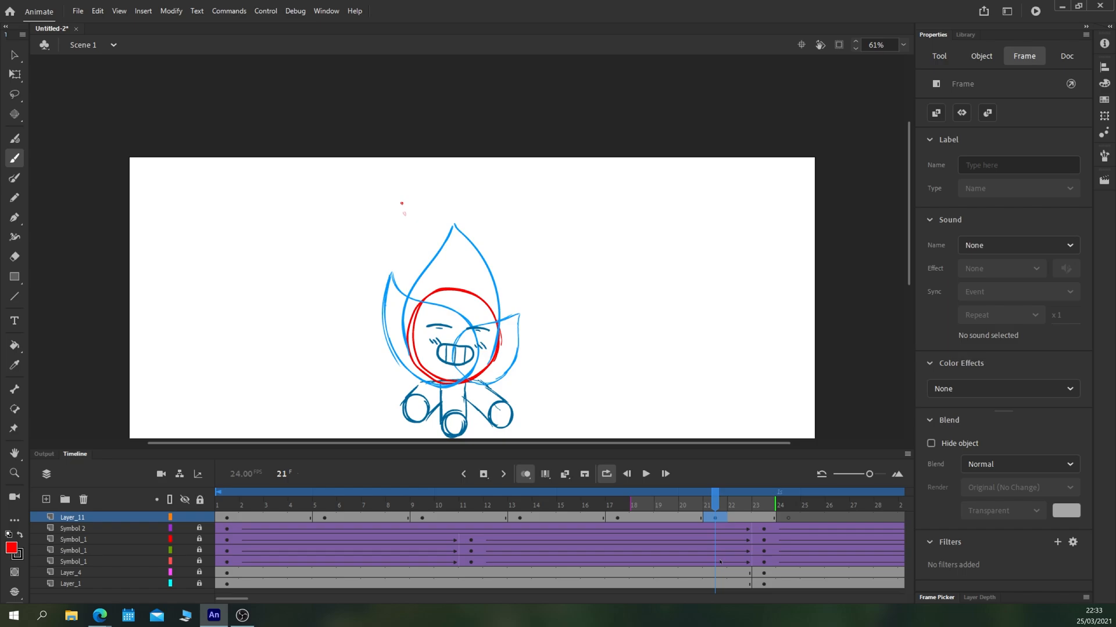
click(275, 493)
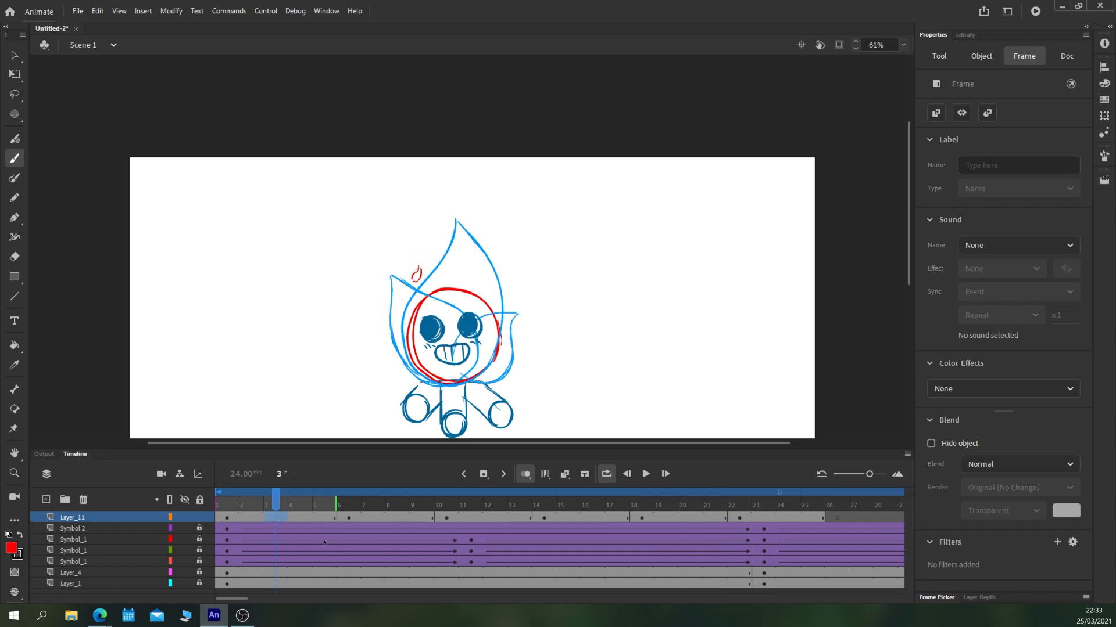
click(372, 505)
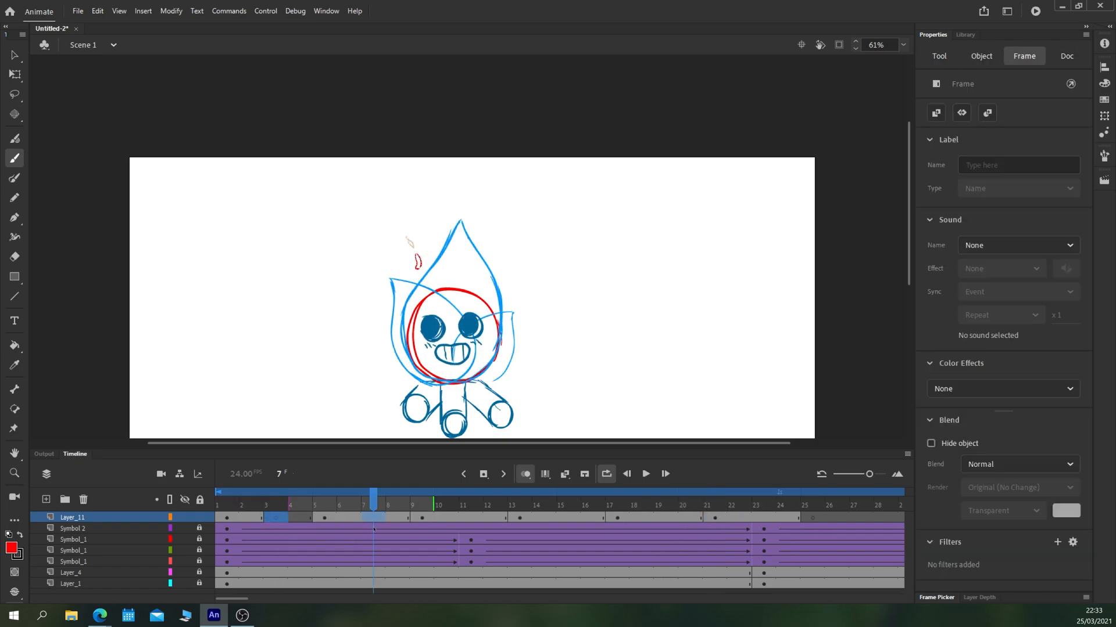
click(568, 505)
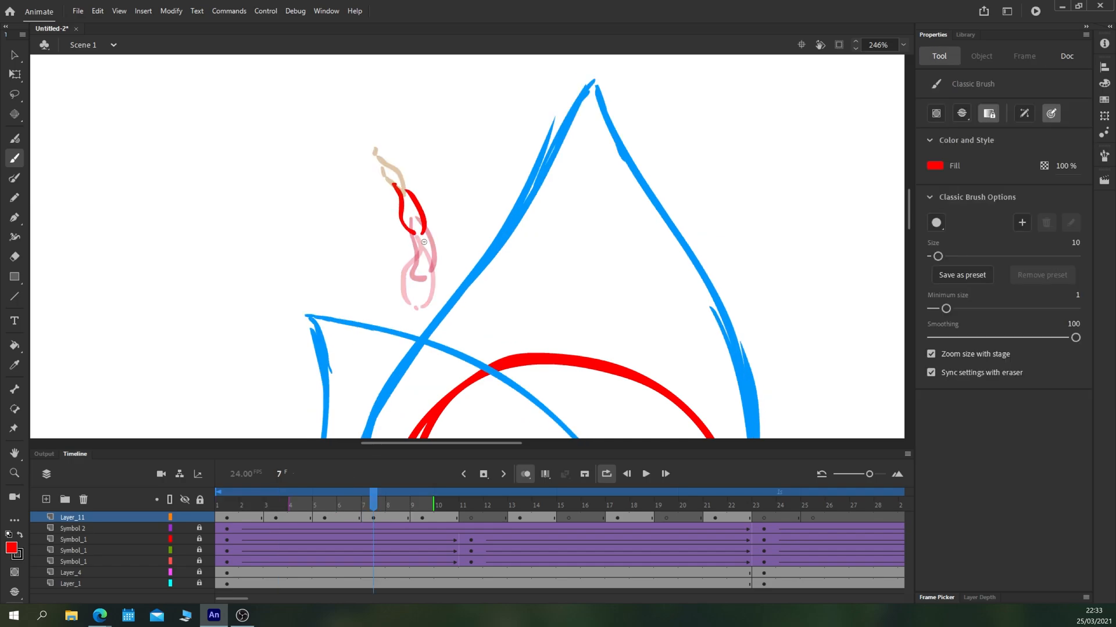
Continue the lick at frame 15, preview it, and start a second lick on the right
click(471, 492)
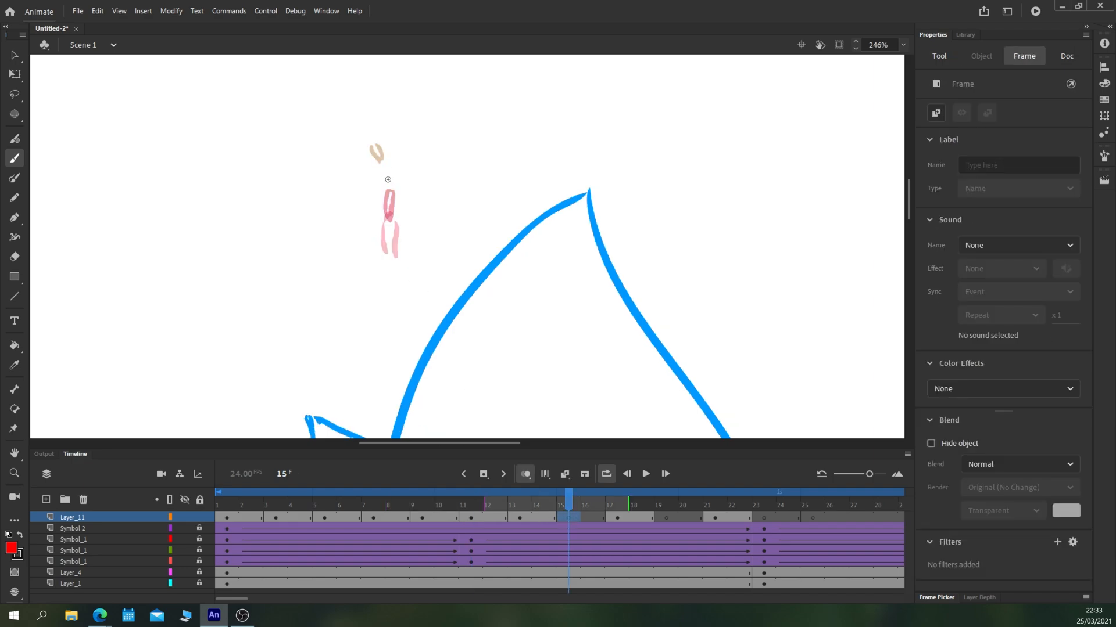
click(665, 491)
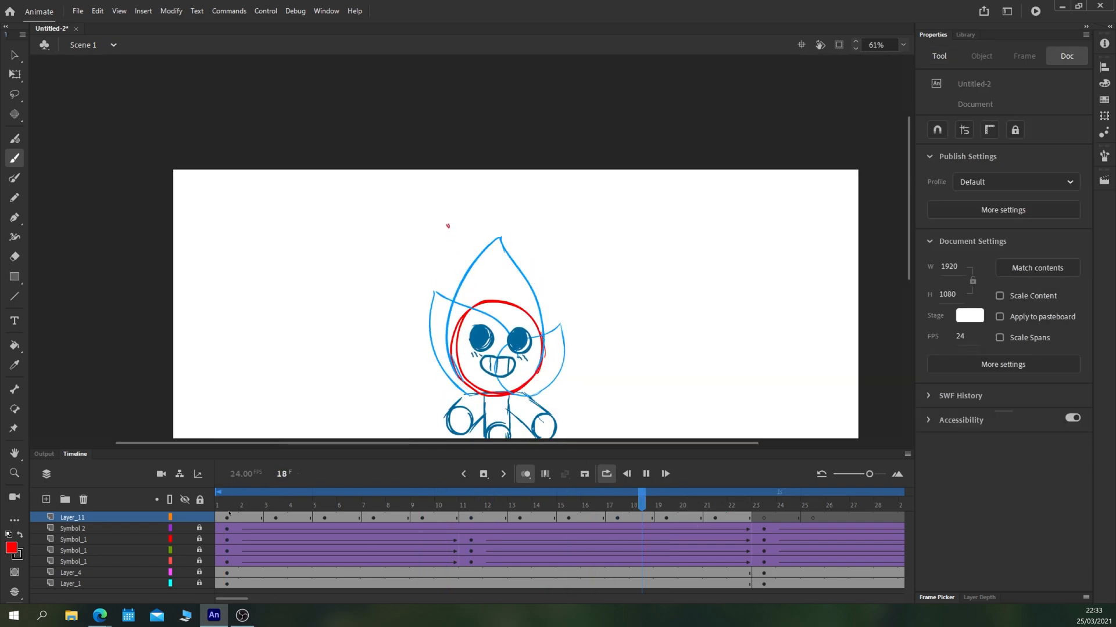
click(496, 493)
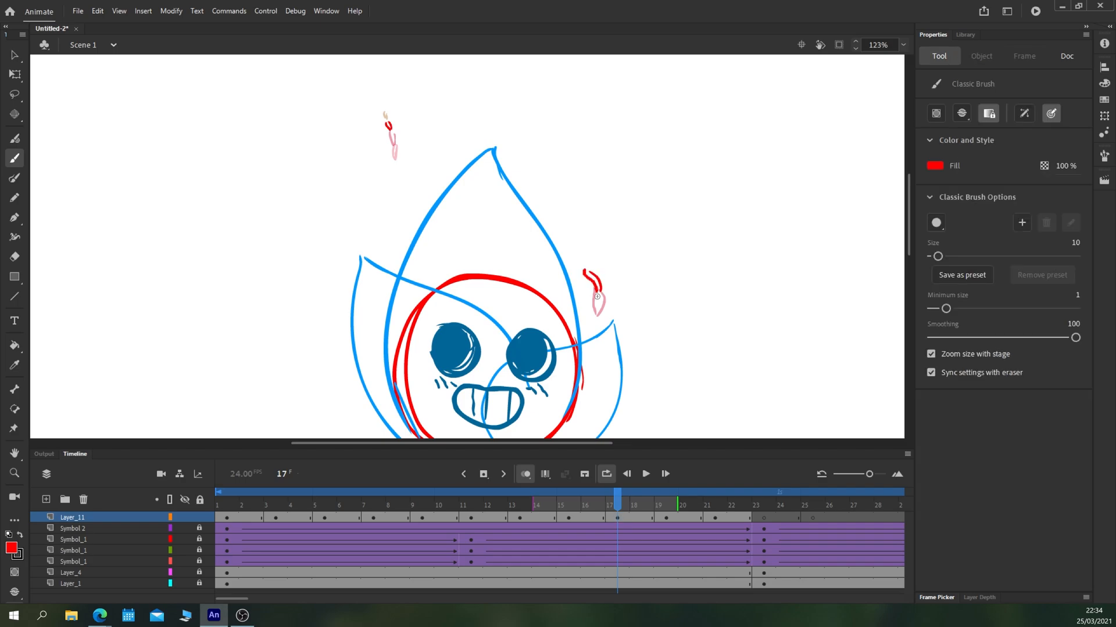
Remove the surplus frames past 48 so the loop ends there, then move to frame 29
click(665, 491)
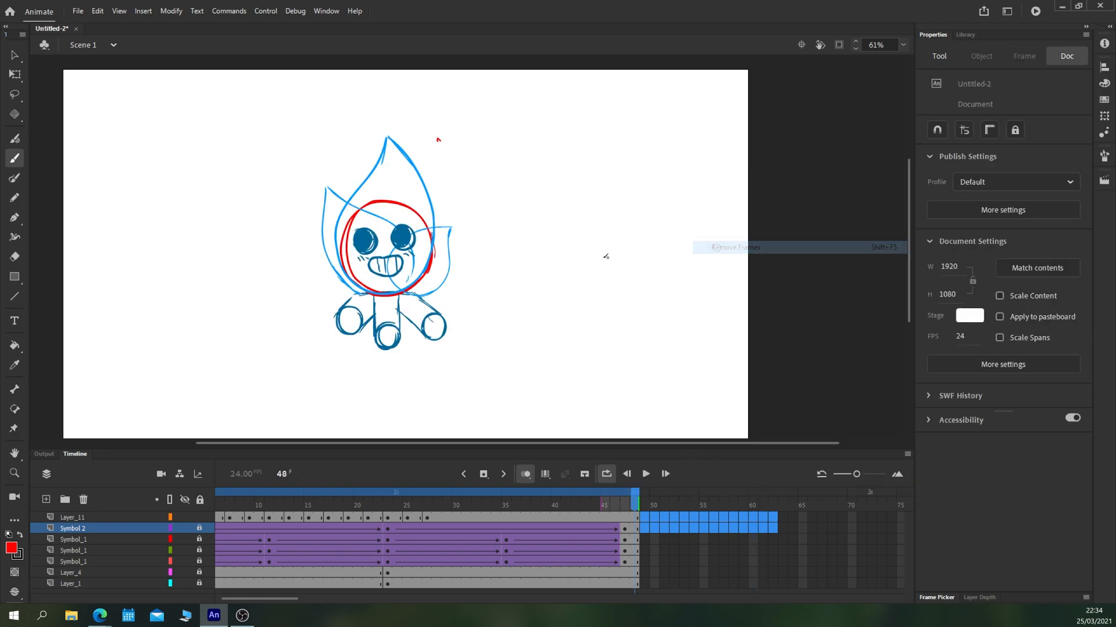
click(644, 474)
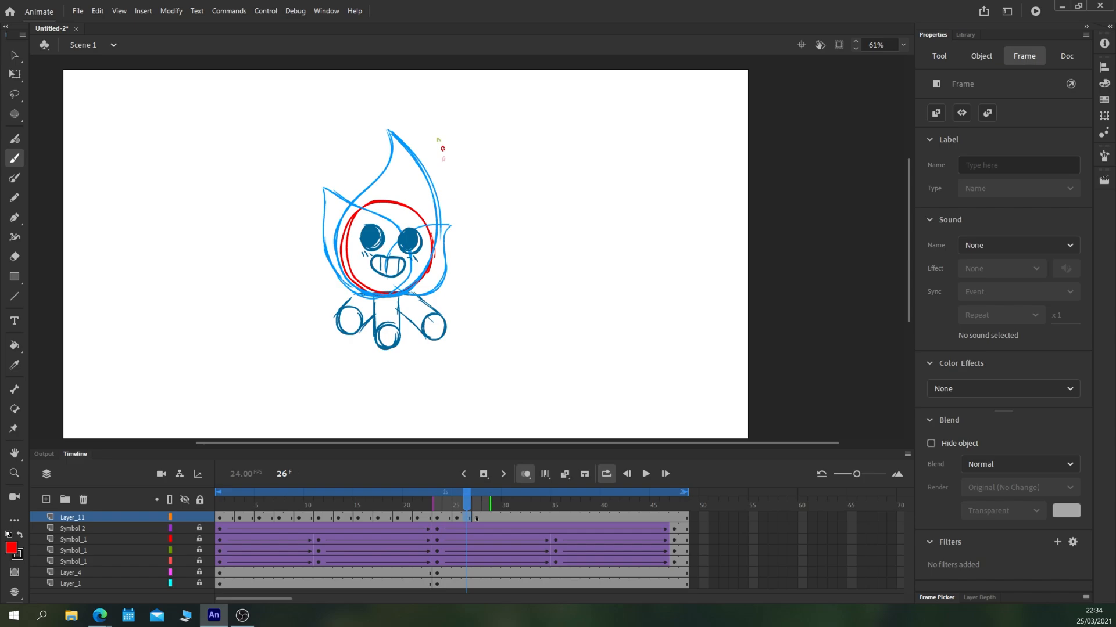
click(497, 491)
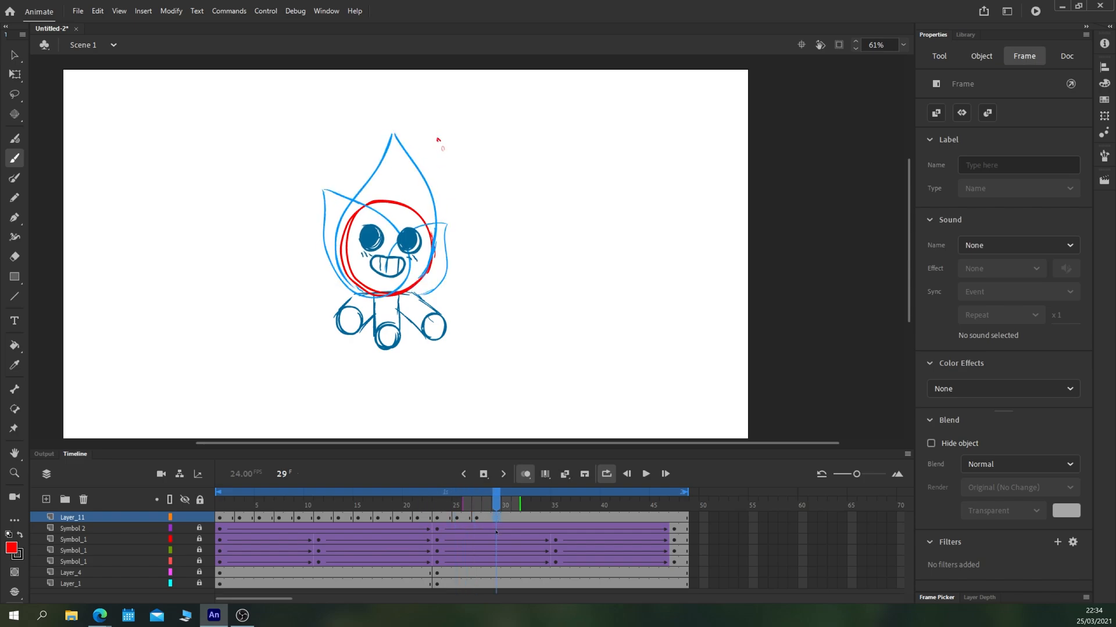
click(645, 474)
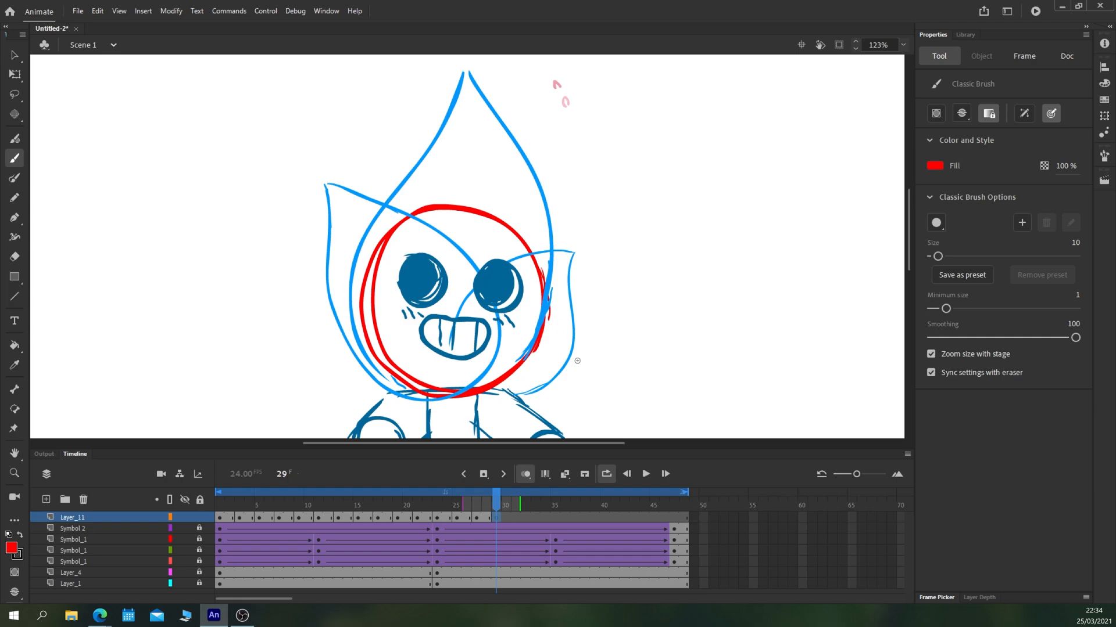
mouse_move(587, 251)
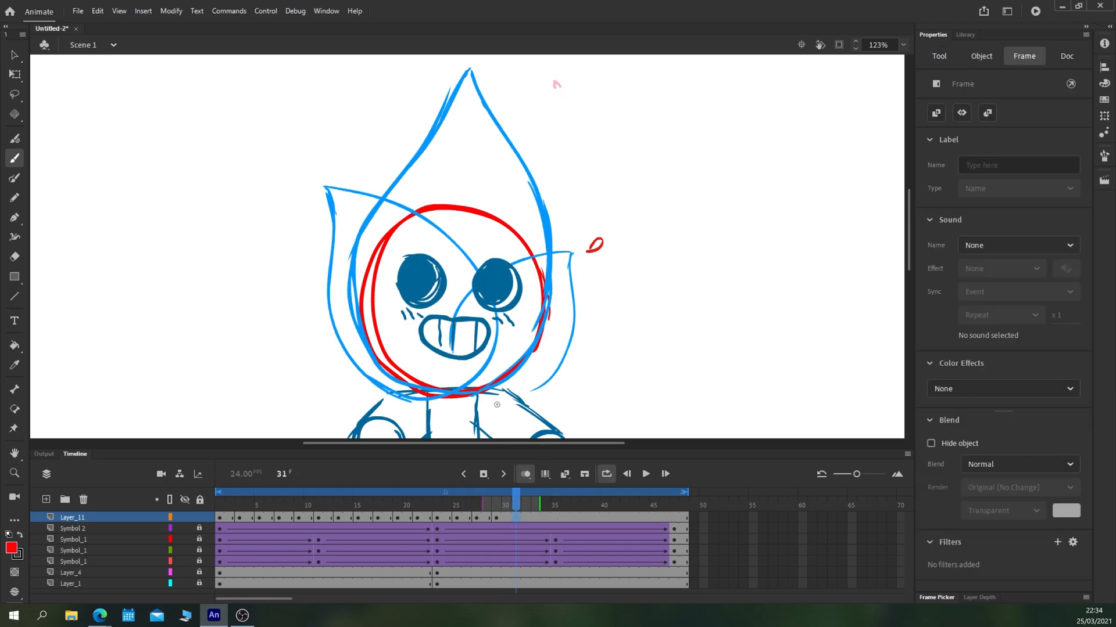
Draw red flame lick shapes on successive frames of Layer_11 toward the loop end
click(937, 56)
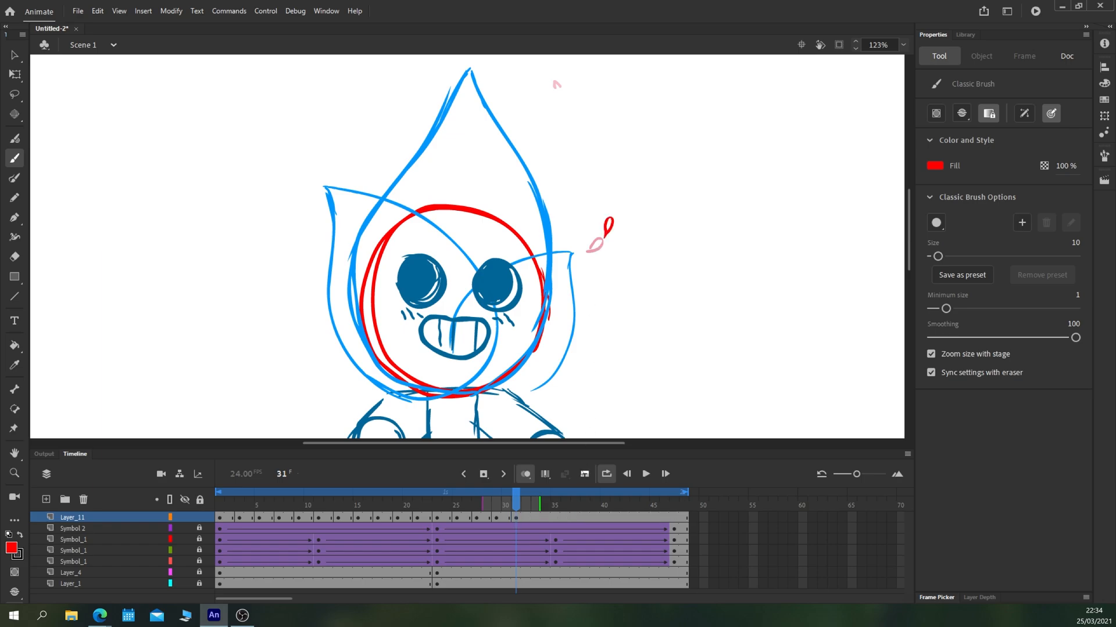
click(534, 492)
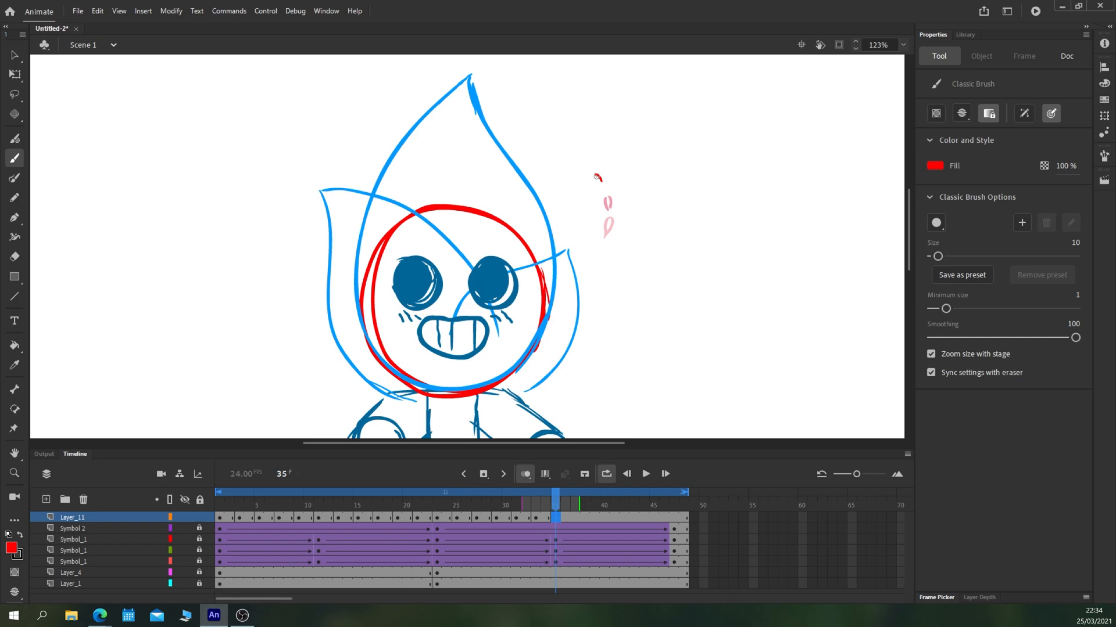
click(575, 492)
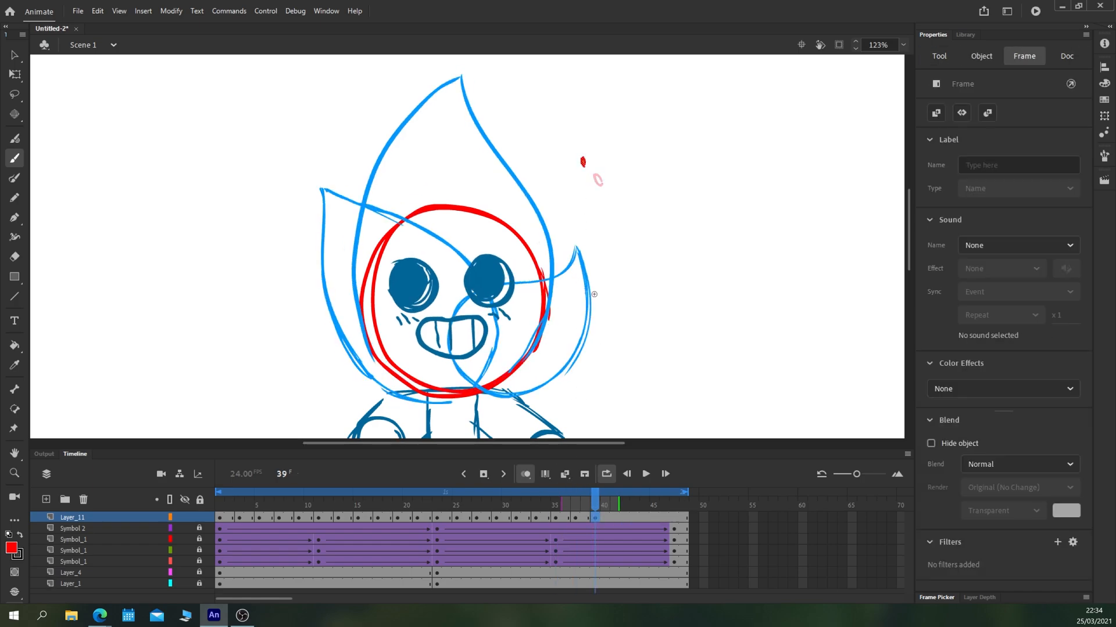
click(938, 56)
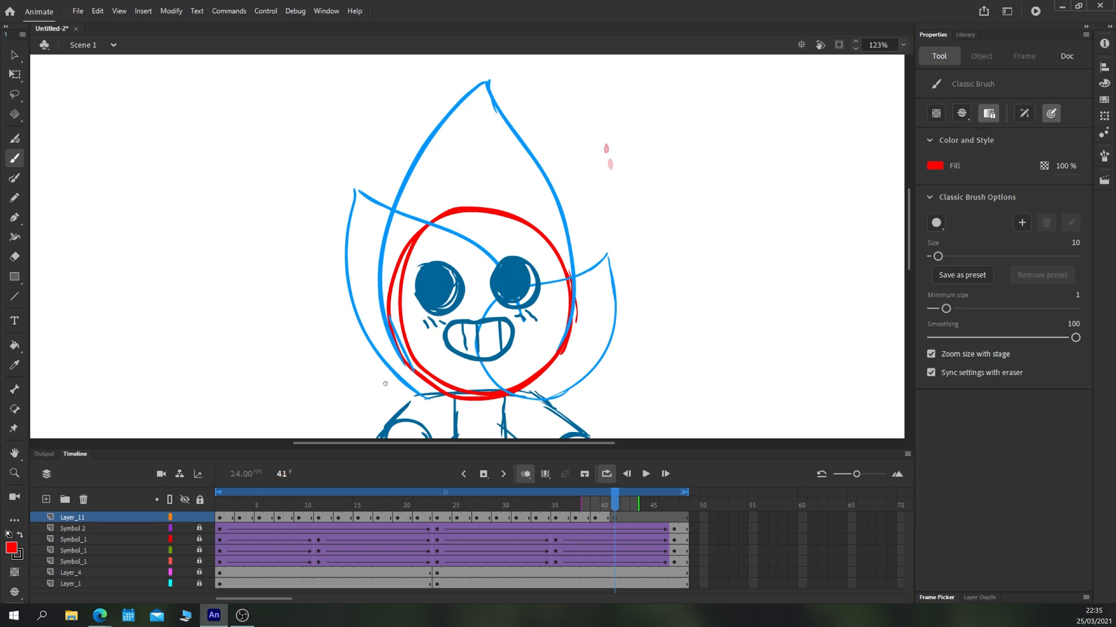
drag(368, 370, 385, 382)
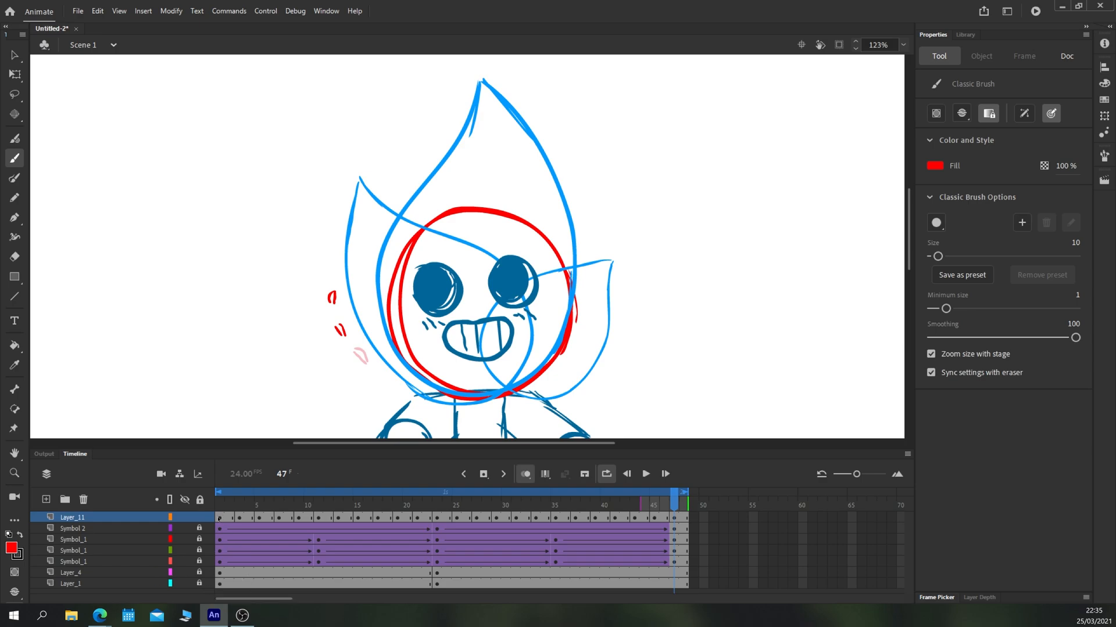
Scrub back through the timeline to review the flame licks and add a new layer
click(220, 493)
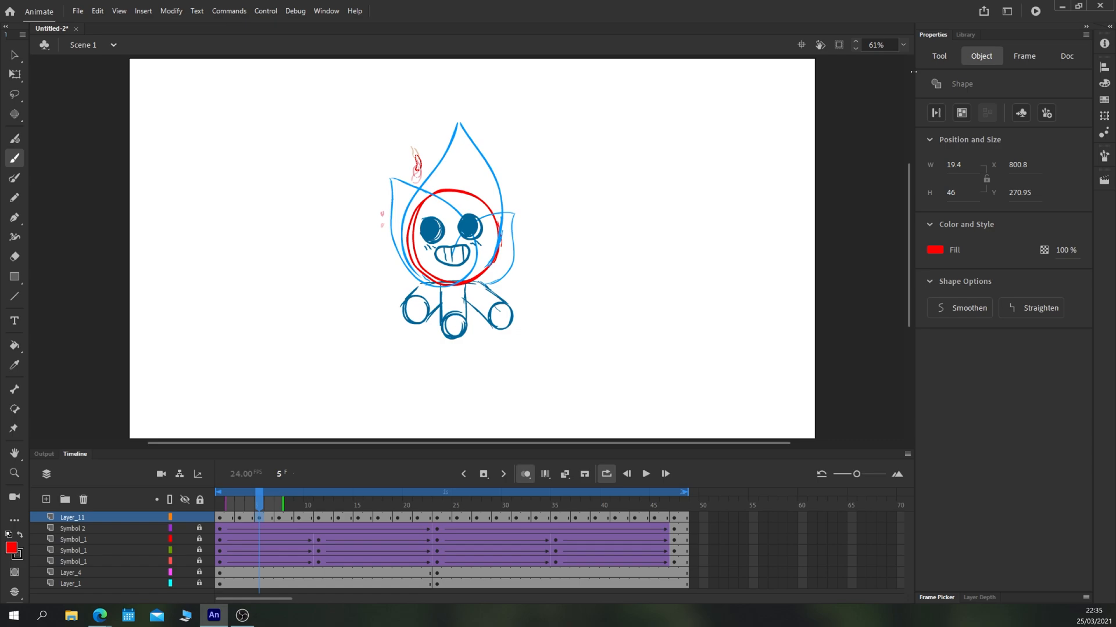
click(645, 474)
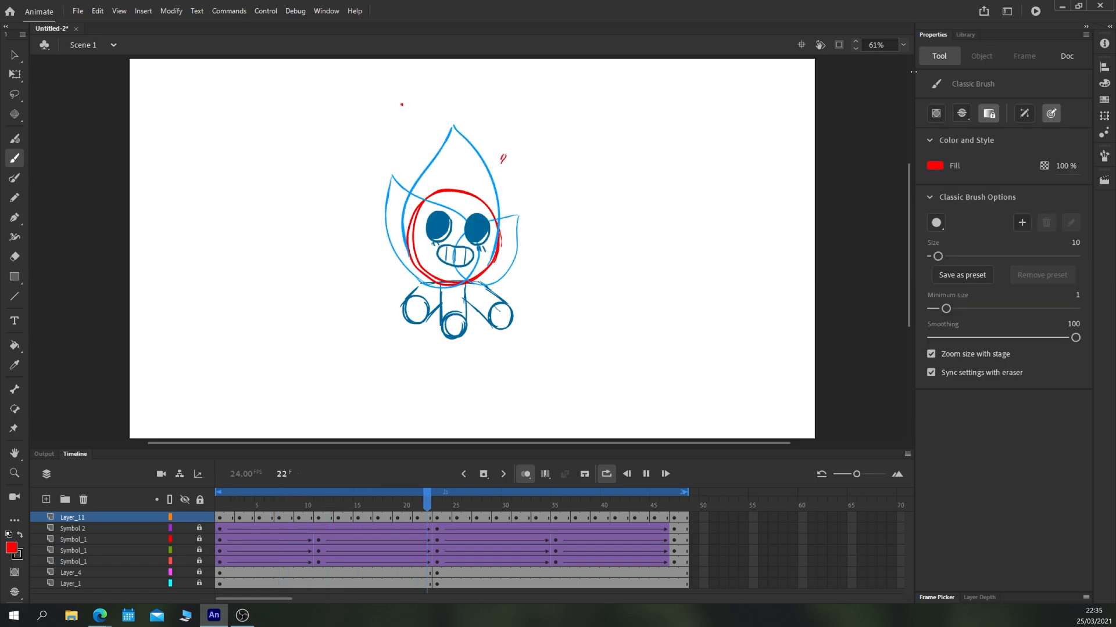
click(378, 493)
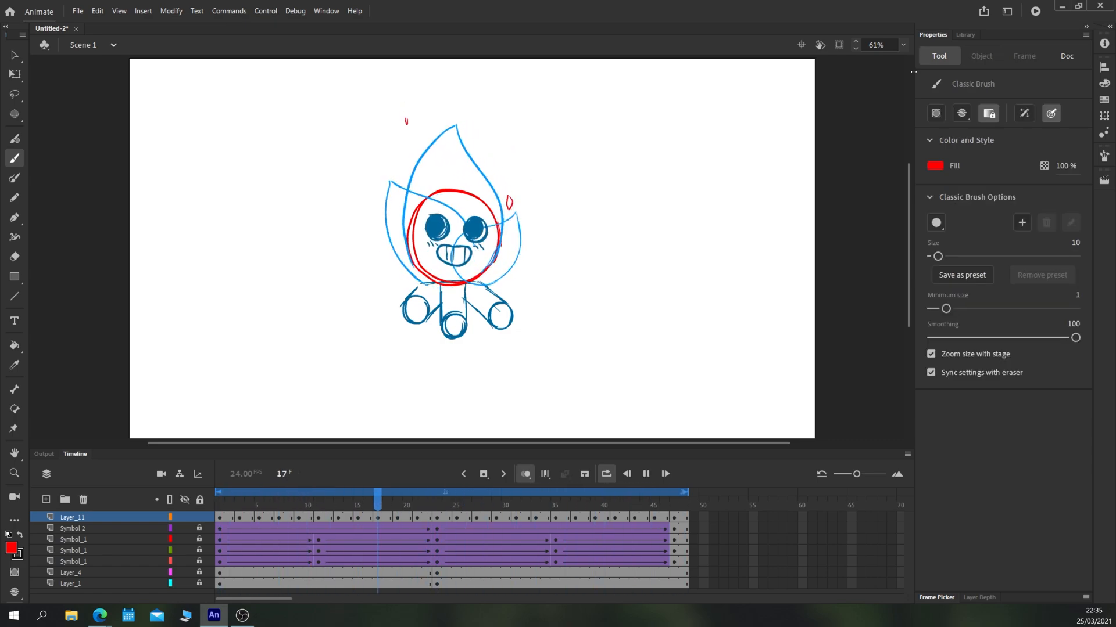
click(328, 493)
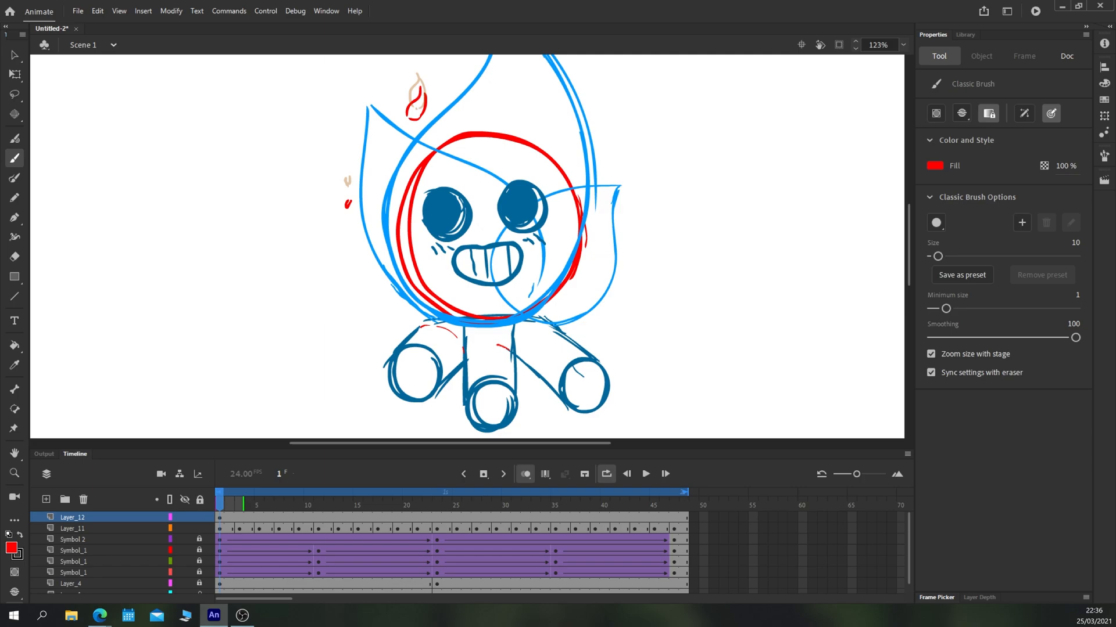
Draw red glow lines over the logs on Layer_12 across the first frames
drag(470, 366, 513, 362)
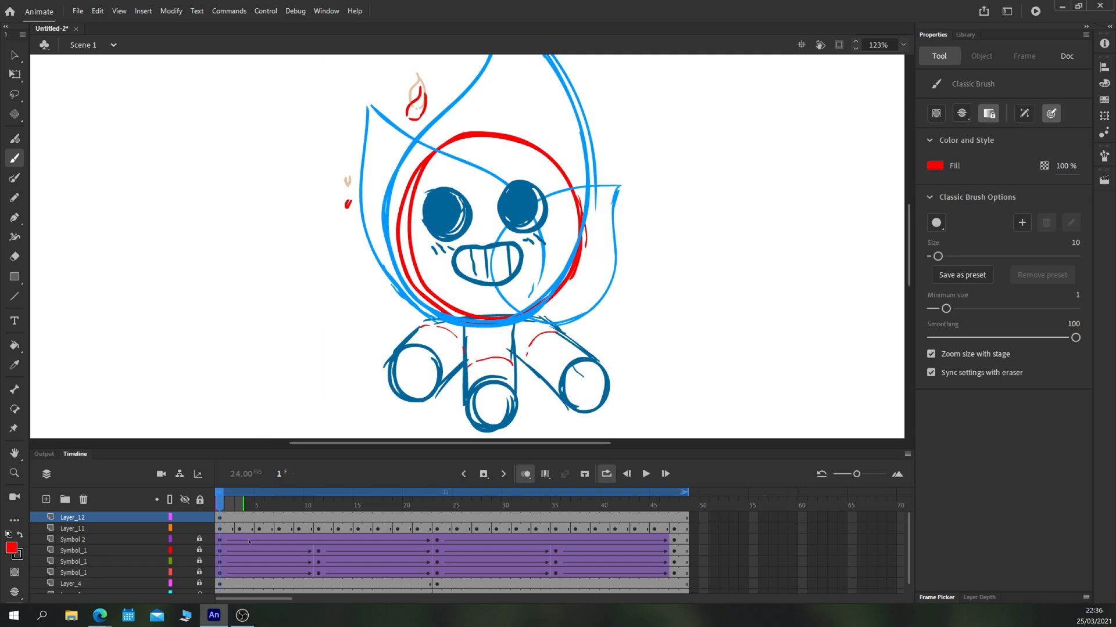
click(241, 506)
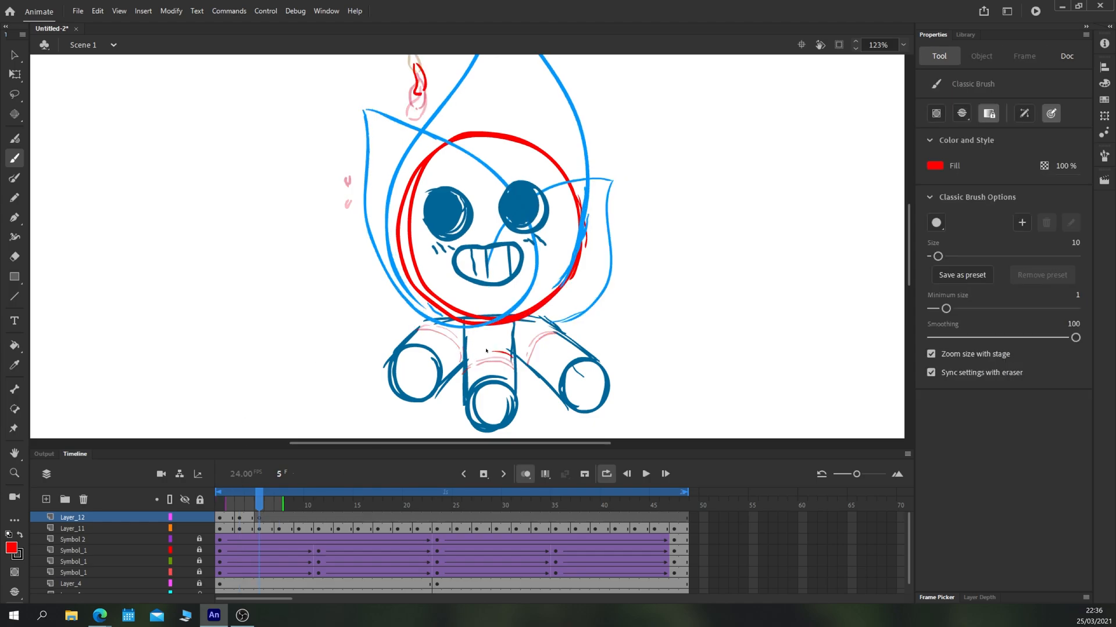
drag(456, 362, 541, 335)
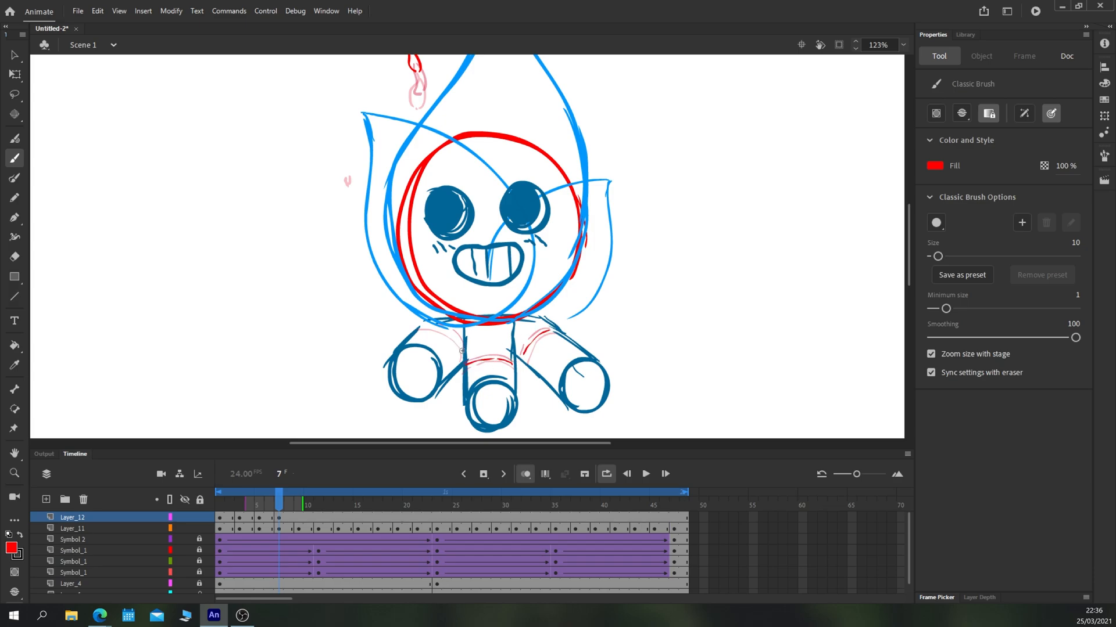
drag(416, 325, 462, 356)
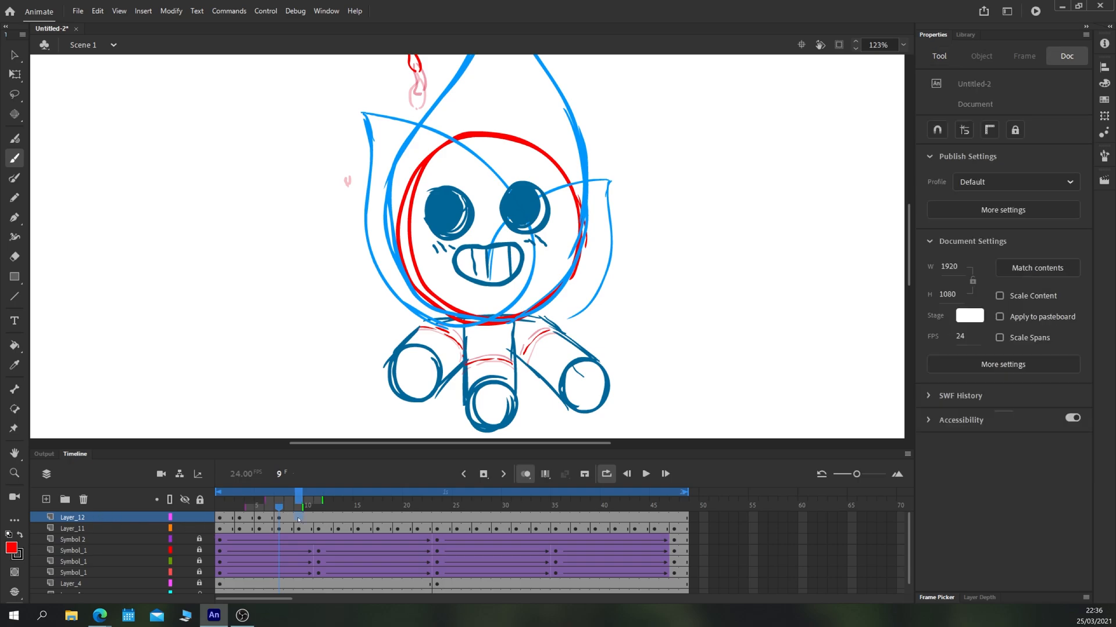
Convert Layer_12's glow drawings into a Graphic symbol named Symbol 3
right_click(298, 518)
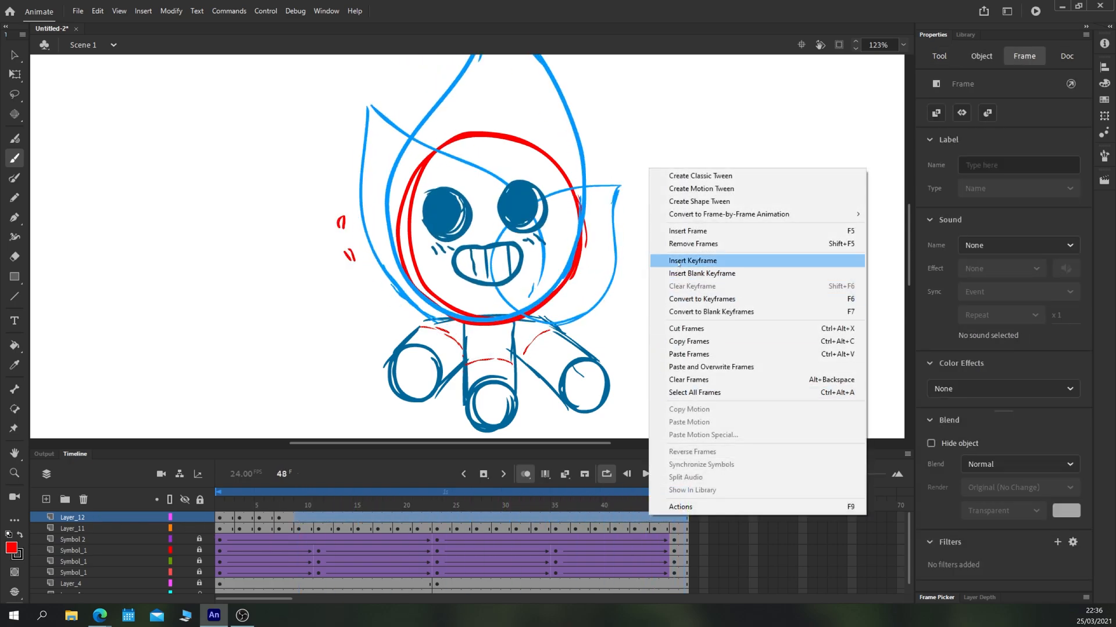
right_click(67, 517)
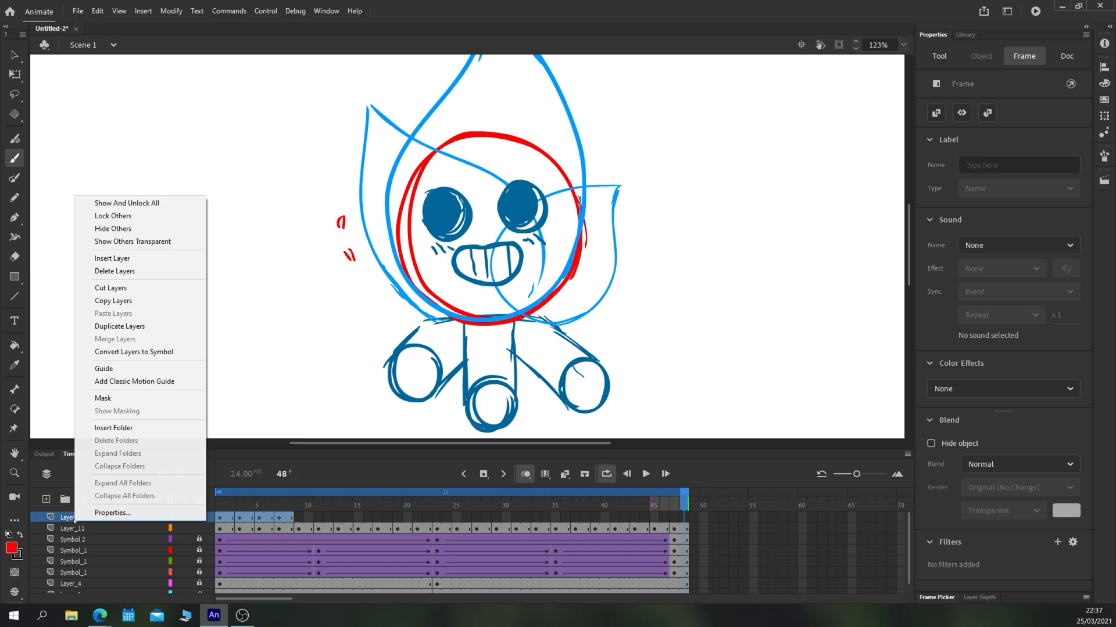
click(133, 351)
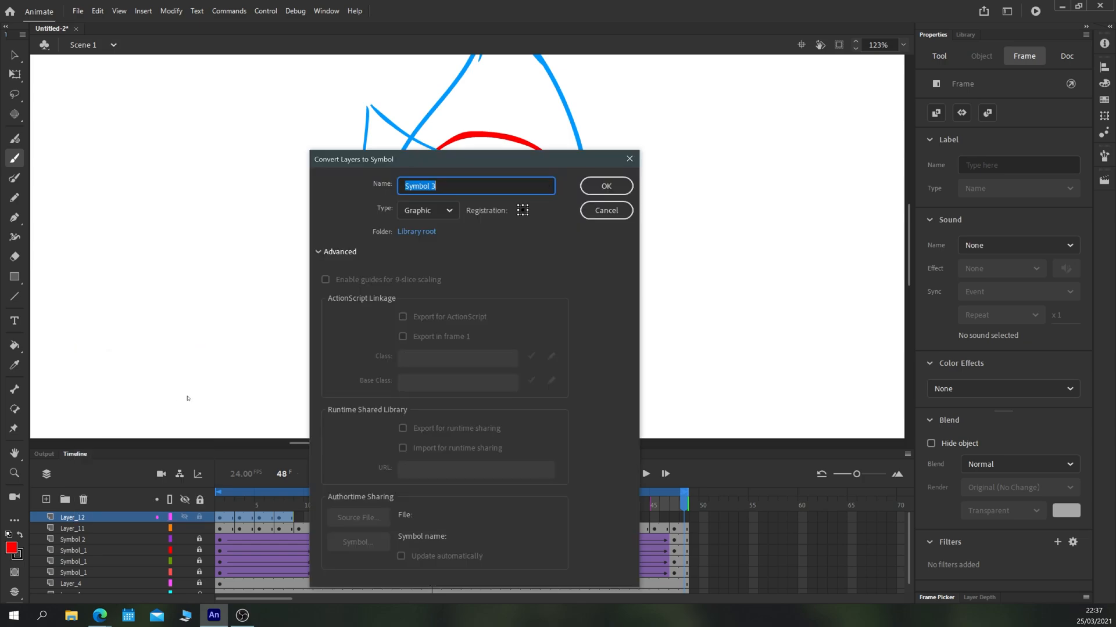
click(605, 186)
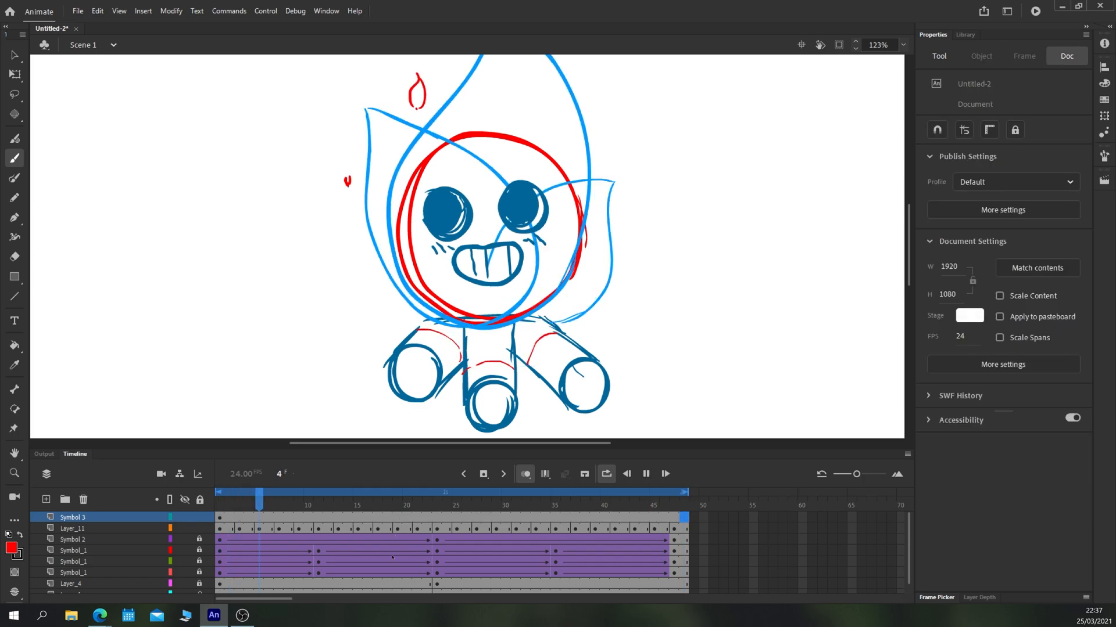
click(640, 493)
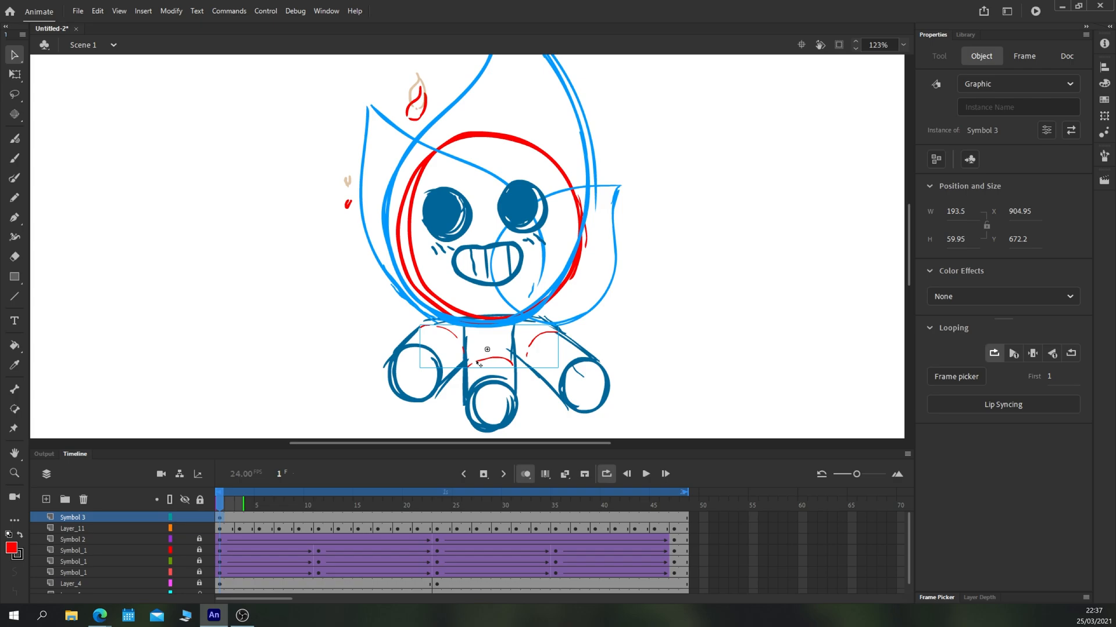
Enter Symbol 3, paste the copied glow frames and refine the first glow strokes
double_click(485, 348)
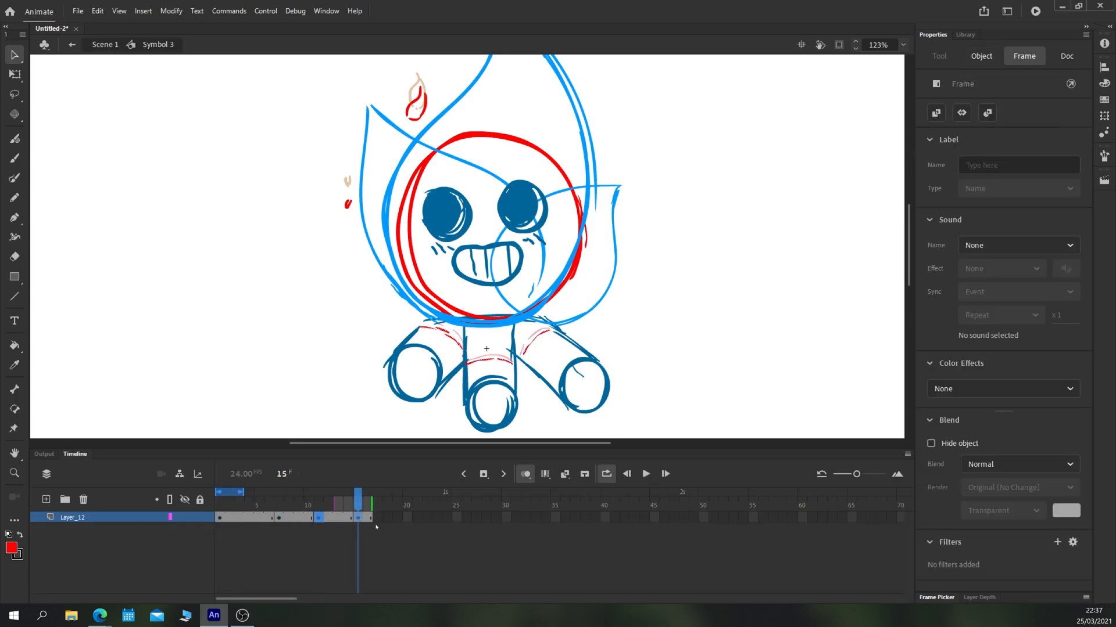
right_click(355, 515)
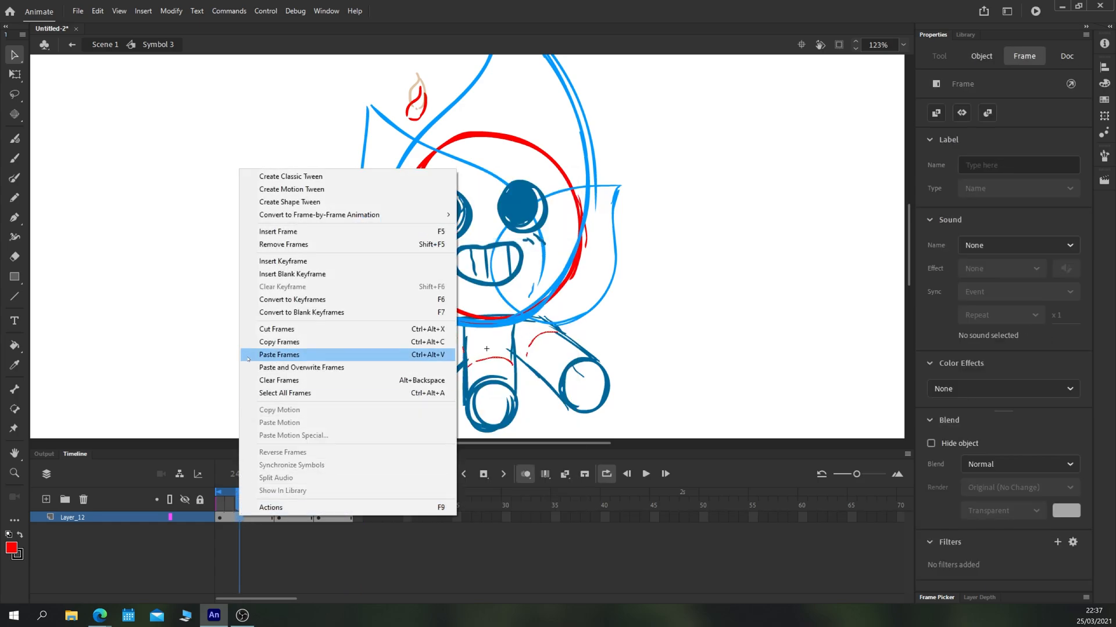
click(279, 355)
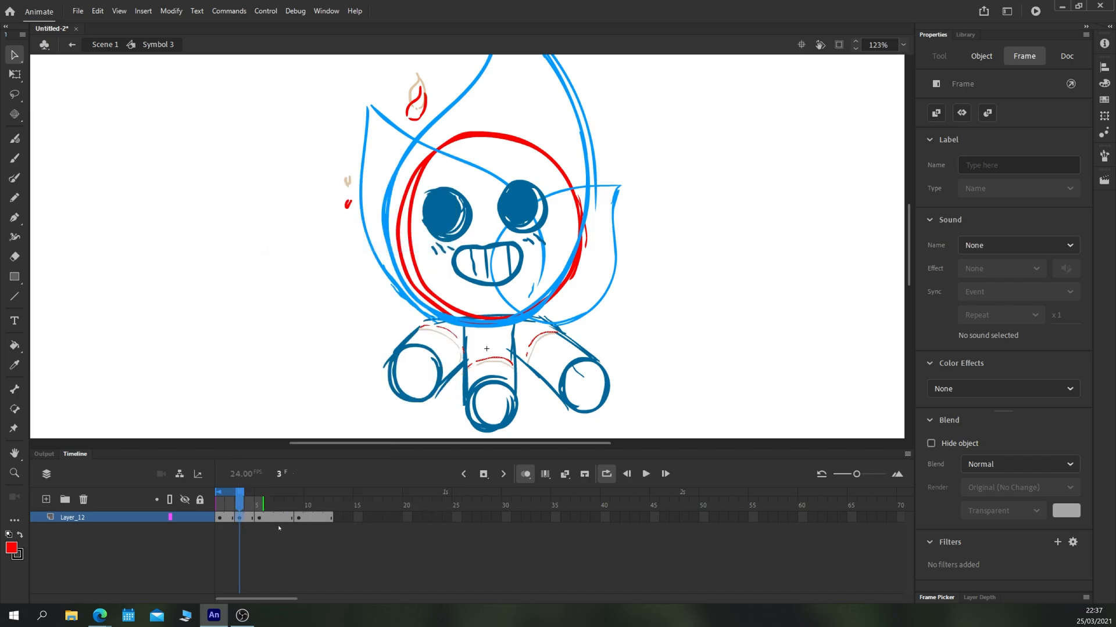
click(279, 493)
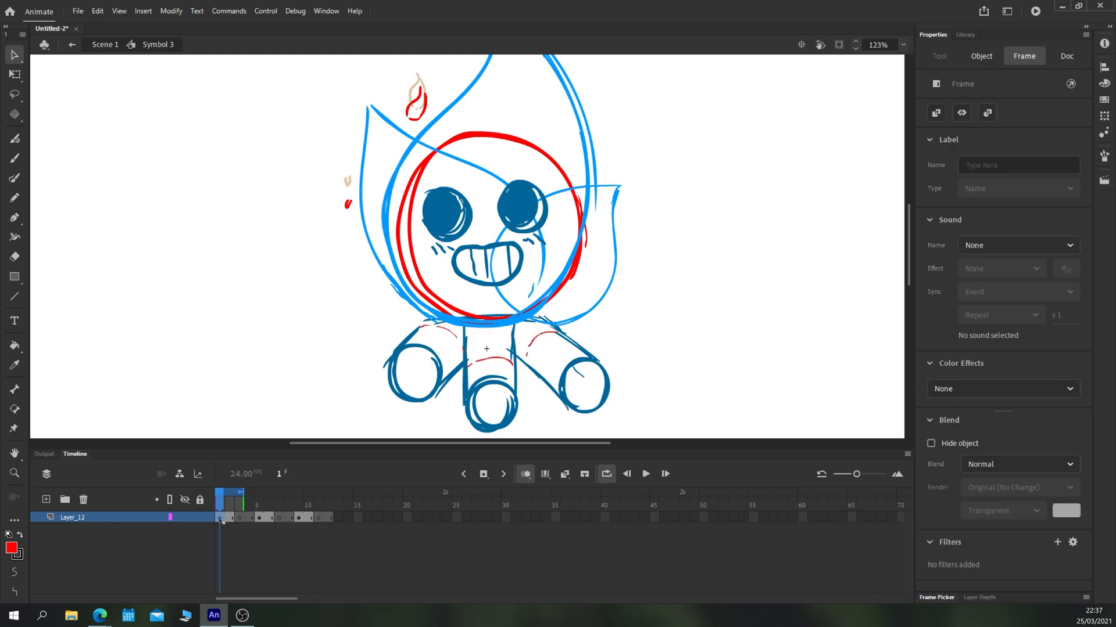
click(338, 493)
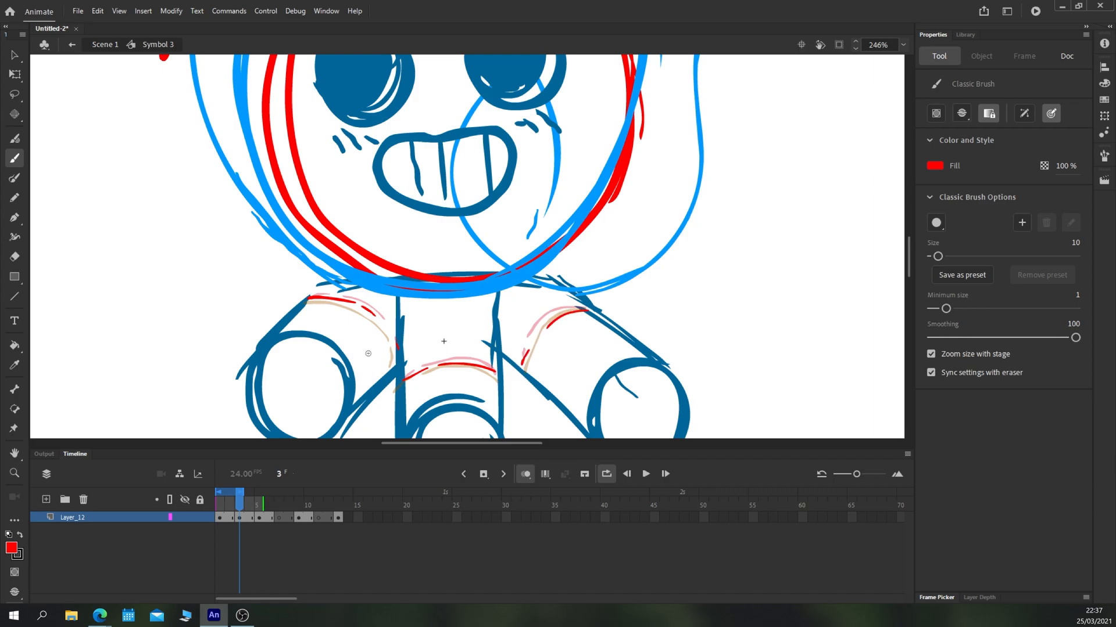
Adjust later glow frames into a 12-frame flicker and play it back
click(278, 493)
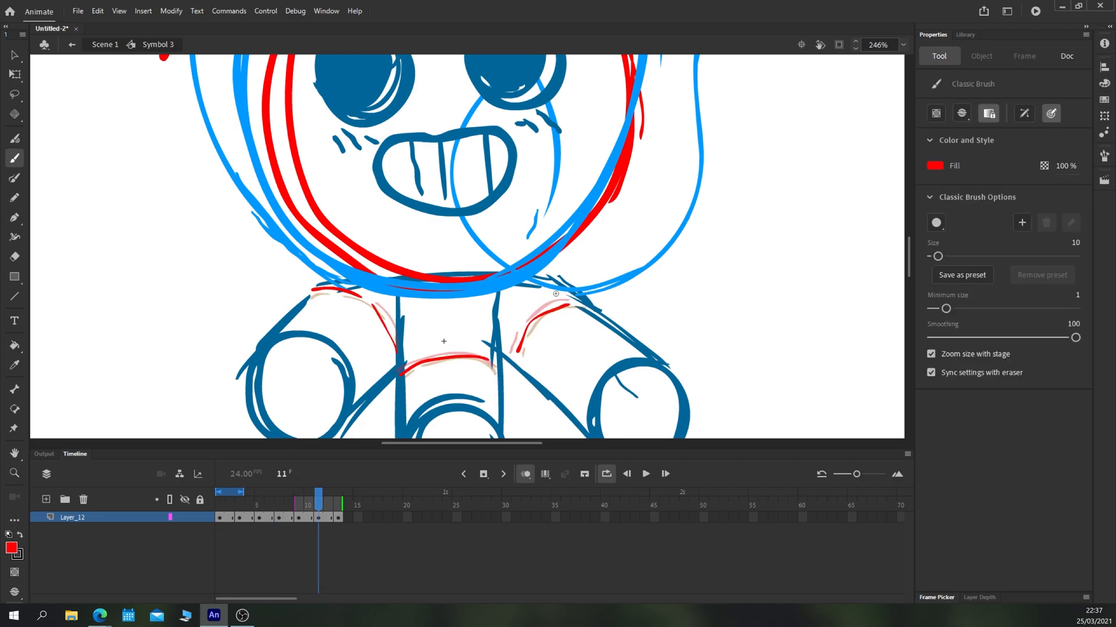
right_click(328, 509)
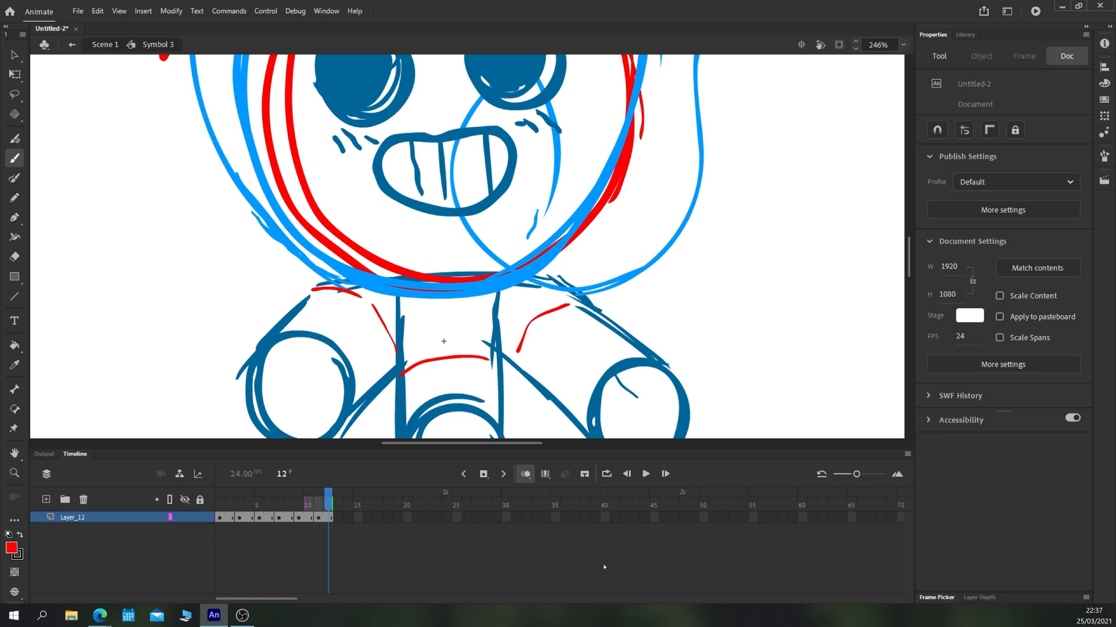
click(645, 474)
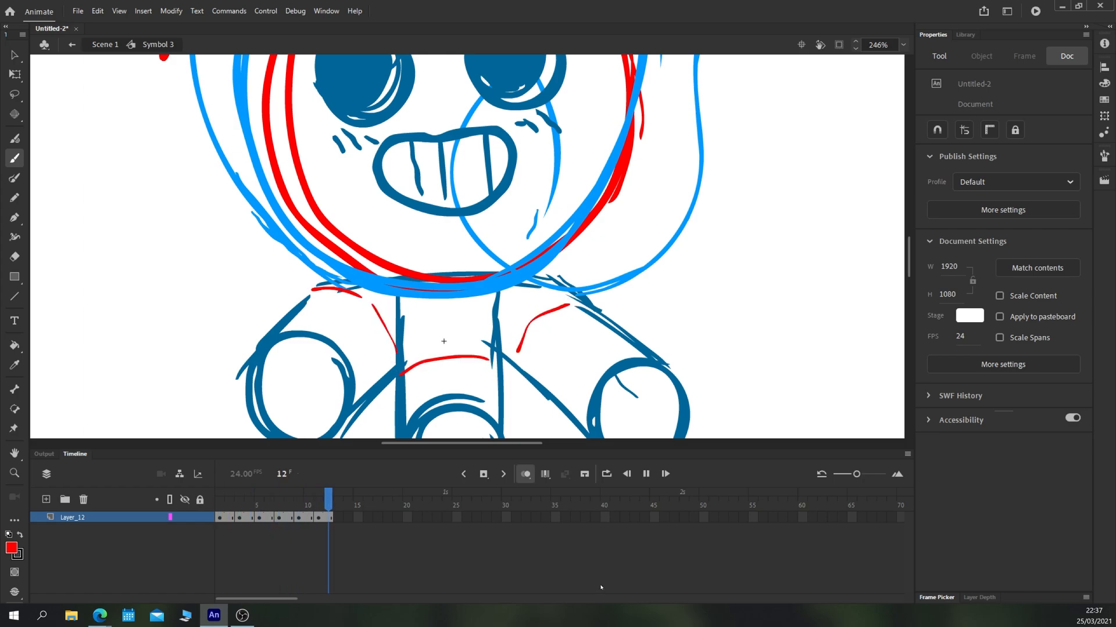
click(71, 44)
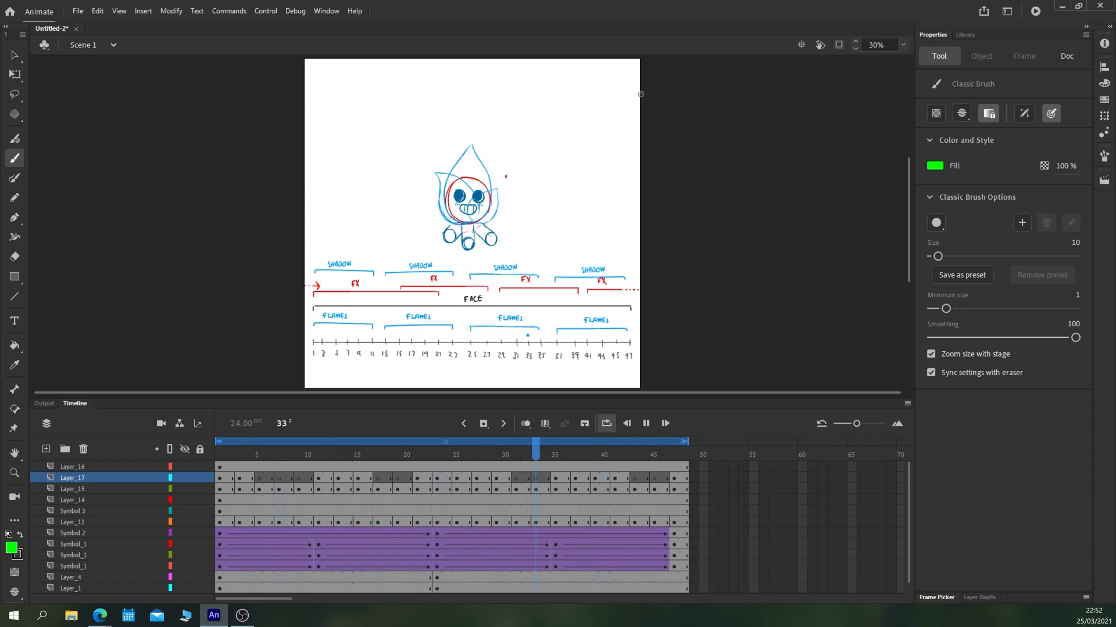
Check frames 22 and 21 on the main timeline where the face blinks
click(486, 450)
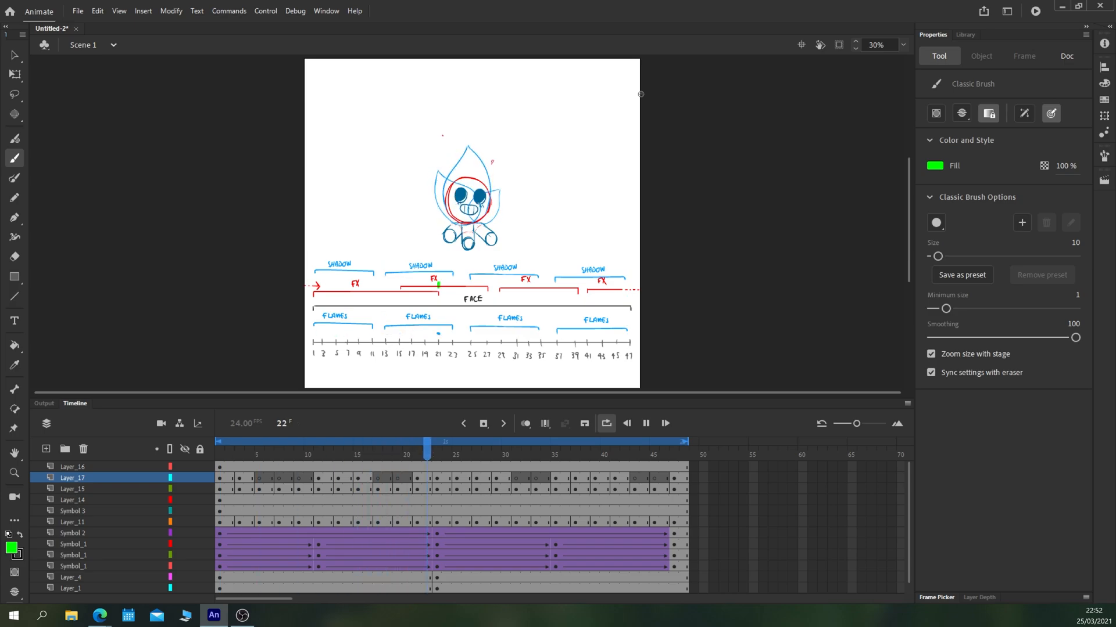
click(417, 441)
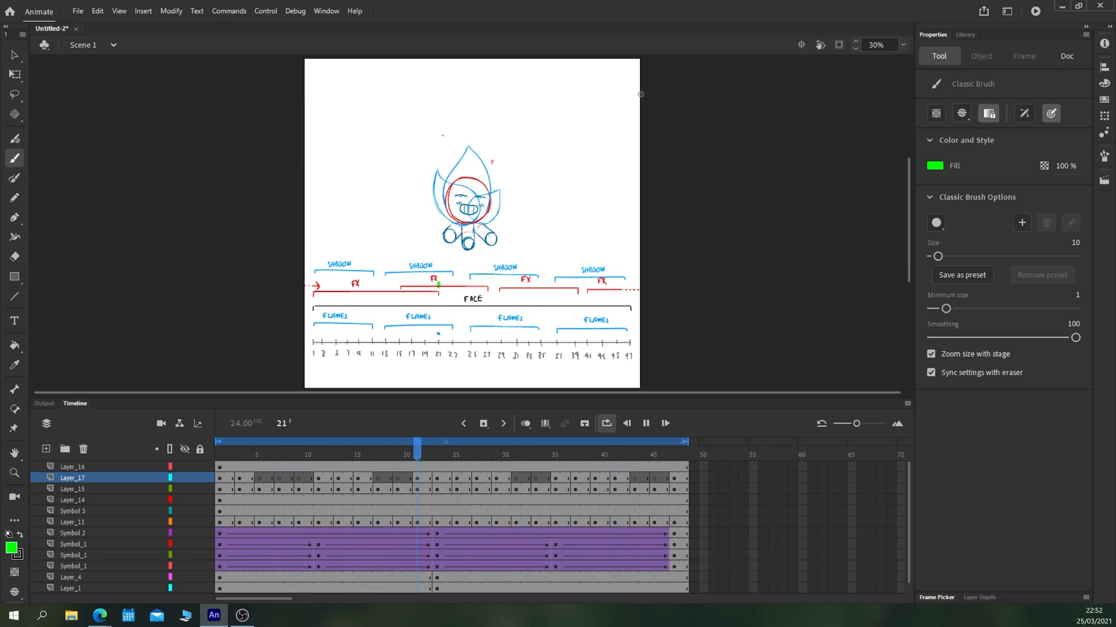